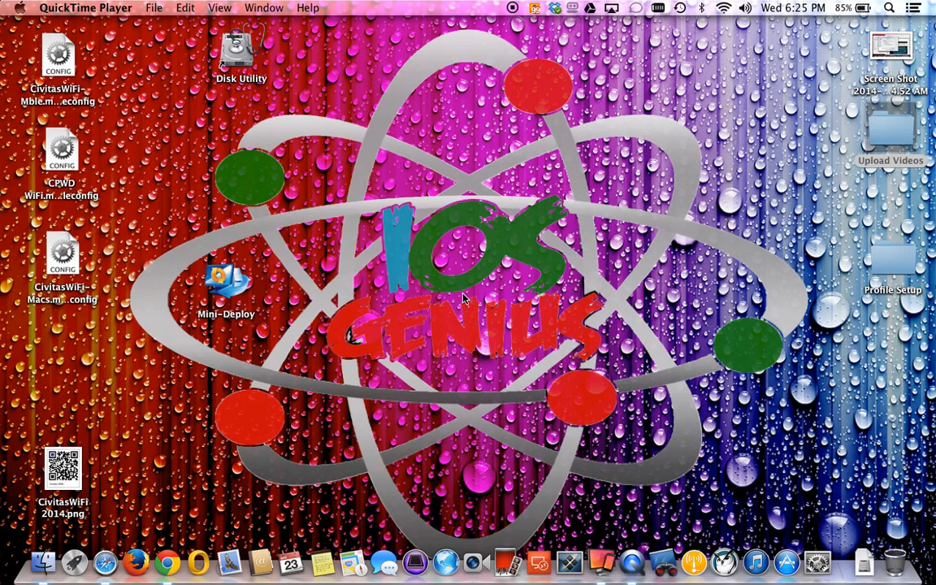
mouse_move(166, 569)
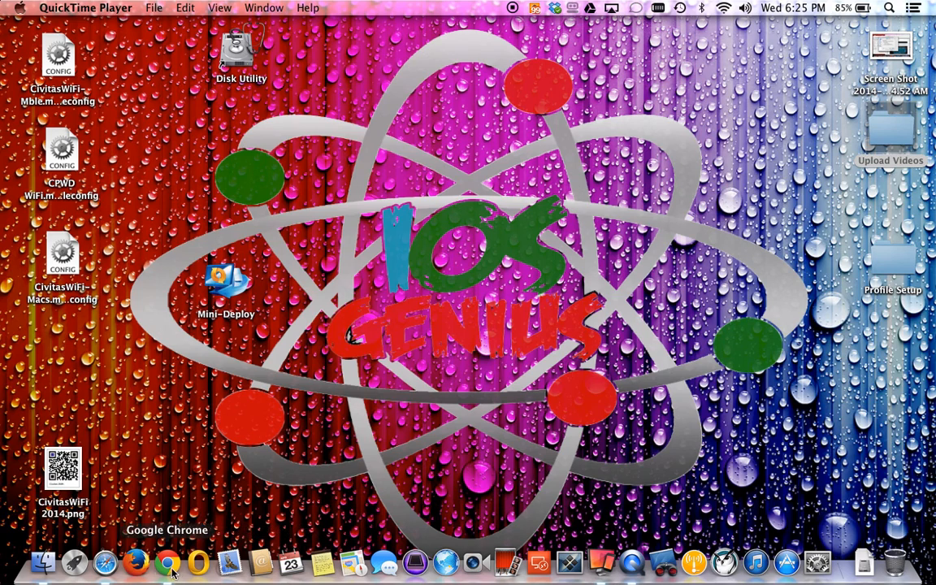
- Search YouTube for 'apple iosgenius' and show the iOS Genius channel's Videos list
click(166, 557)
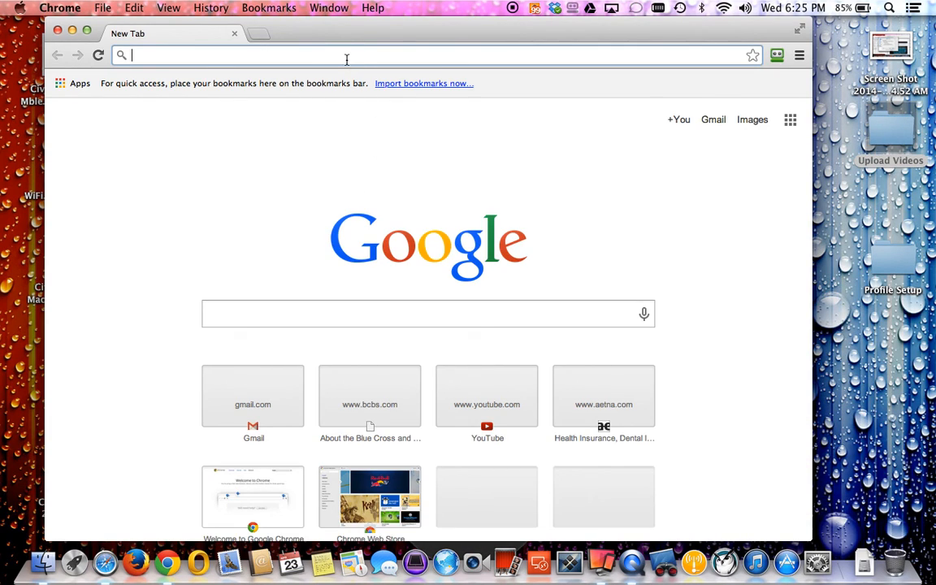
text(www.youtube.com)
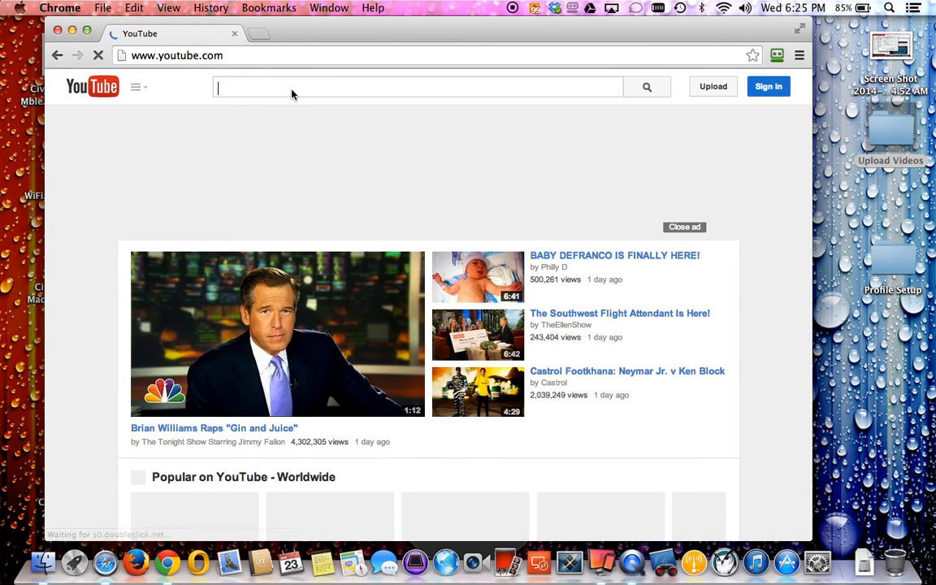
text(apple iosgenius)
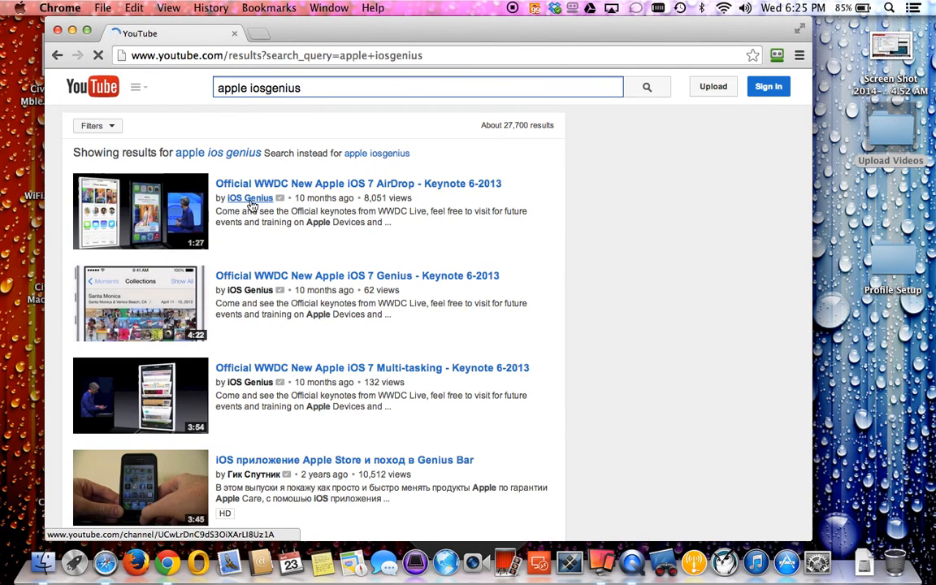
mouse_move(251, 200)
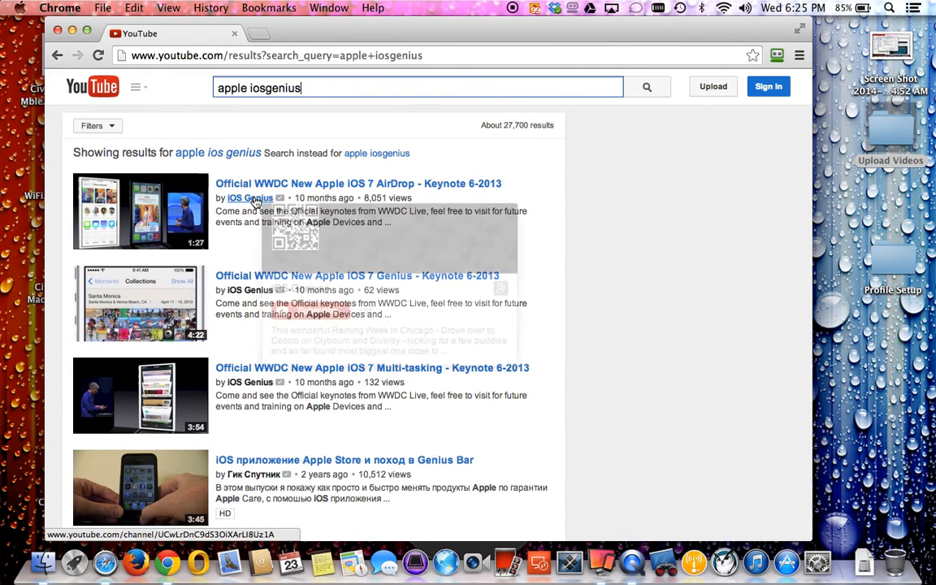
click(250, 198)
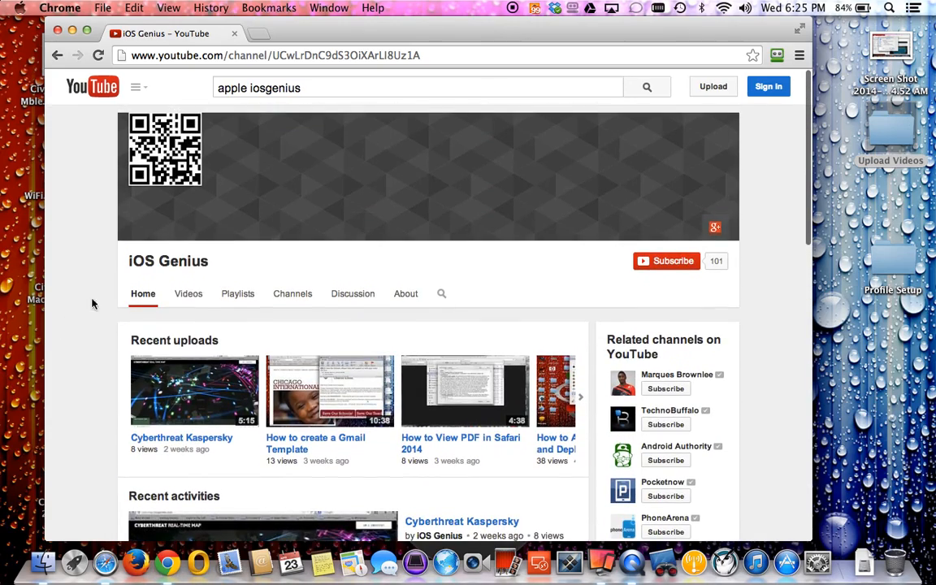
click(188, 293)
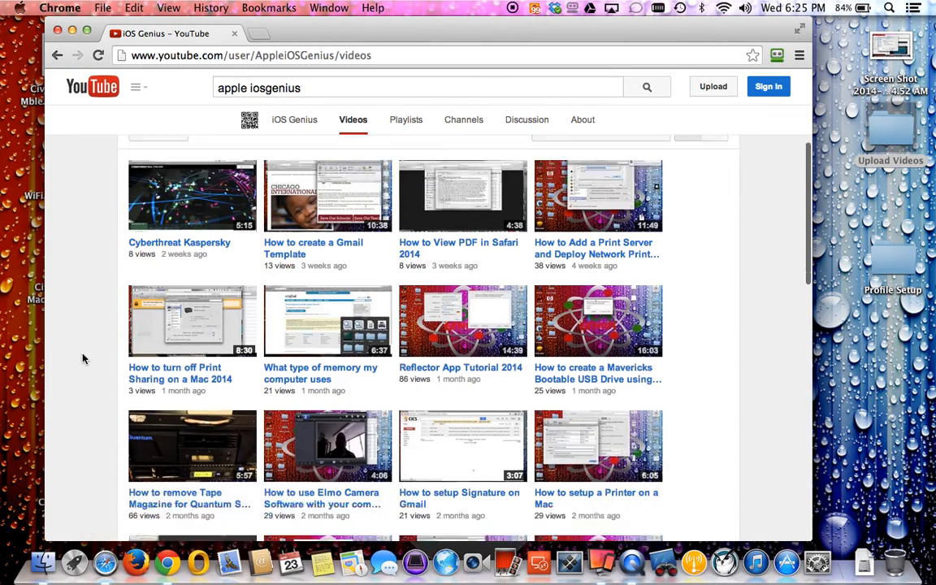
scroll(down, 3)
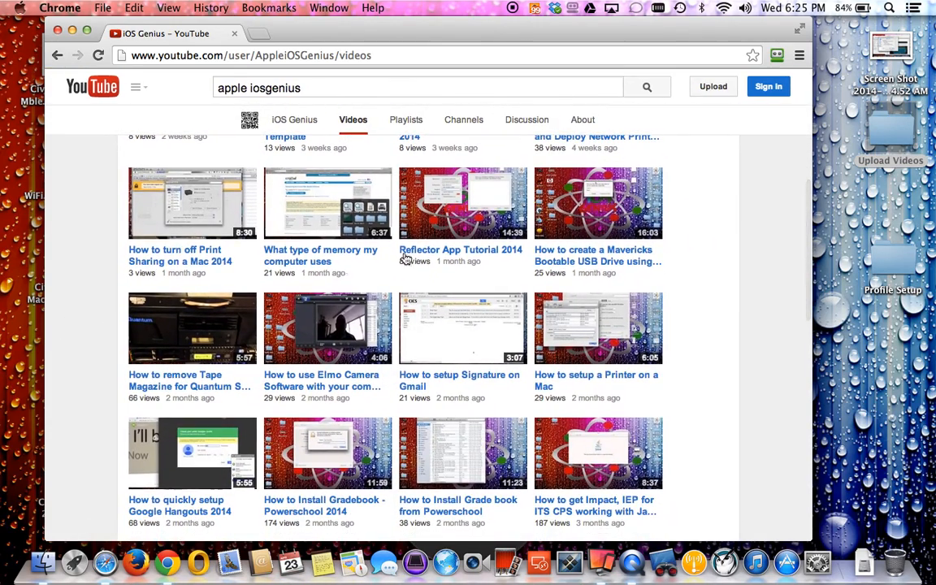
mouse_move(458, 283)
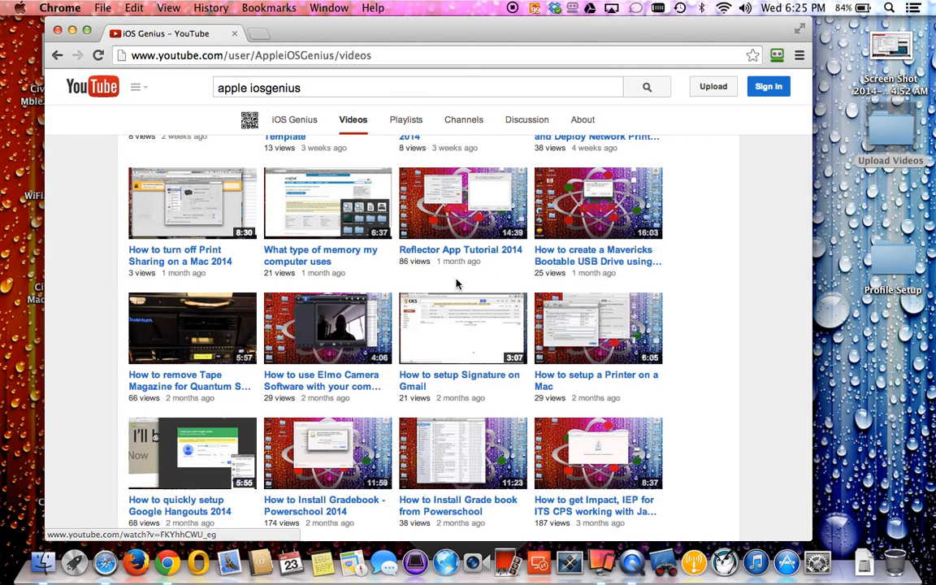
mouse_move(390, 439)
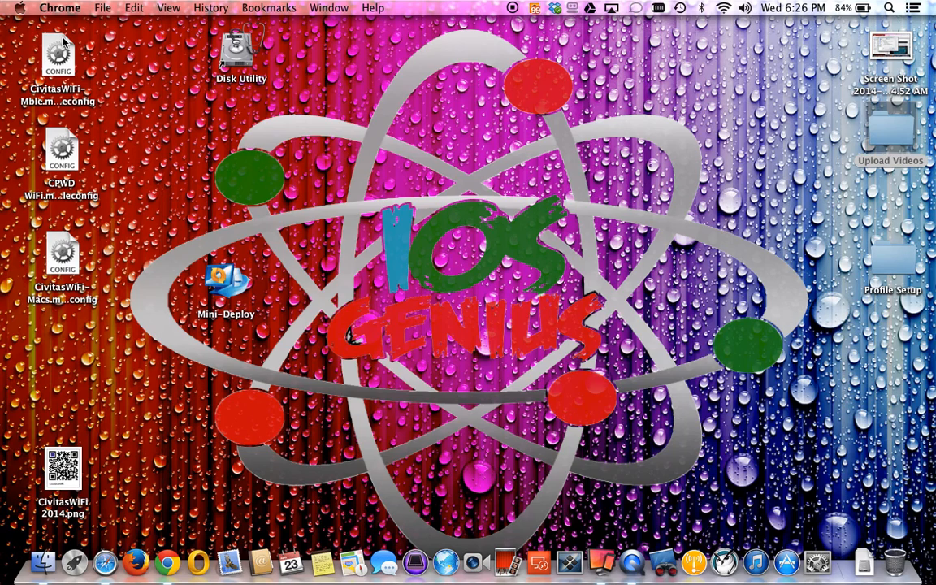
mouse_move(910, 23)
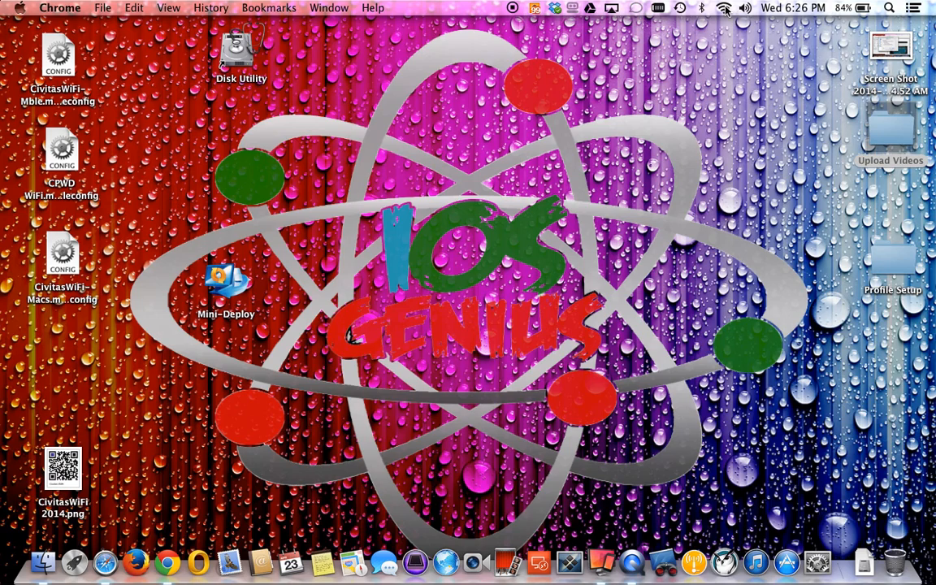
mouse_move(876, 25)
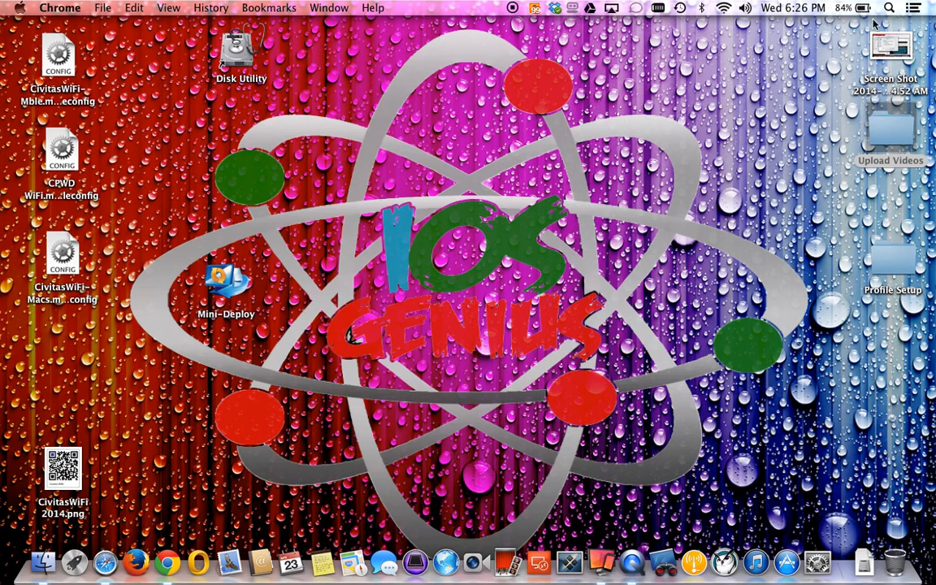
mouse_move(668, 195)
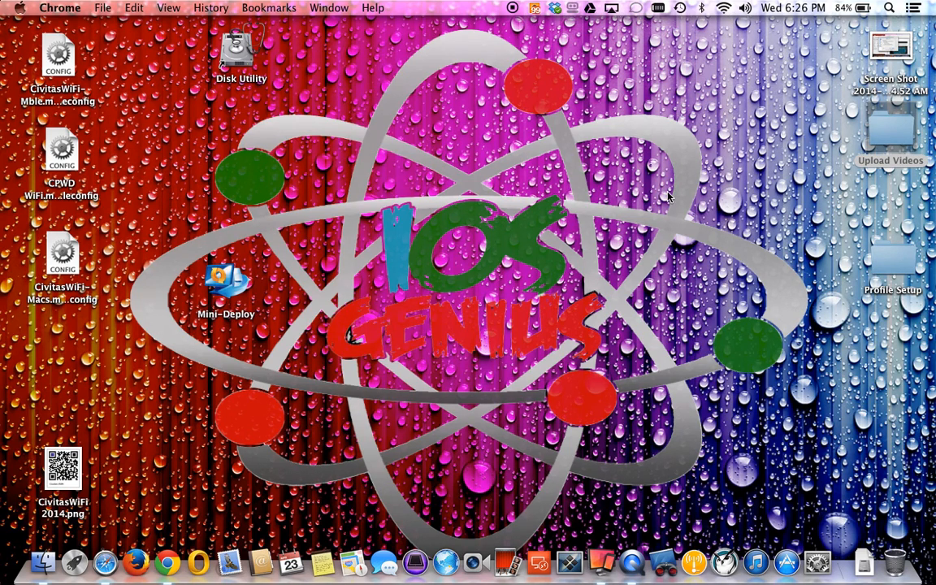
mouse_move(475, 146)
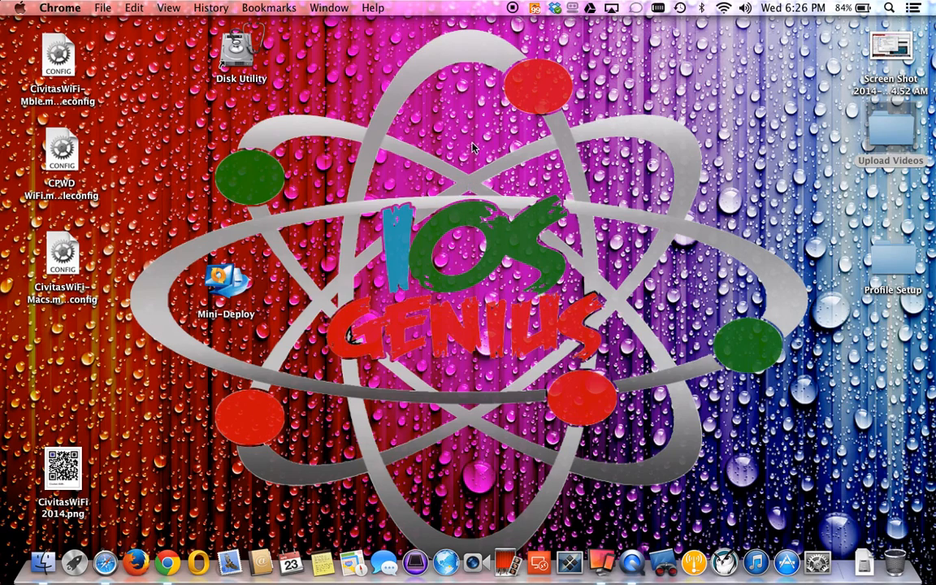
mouse_move(462, 156)
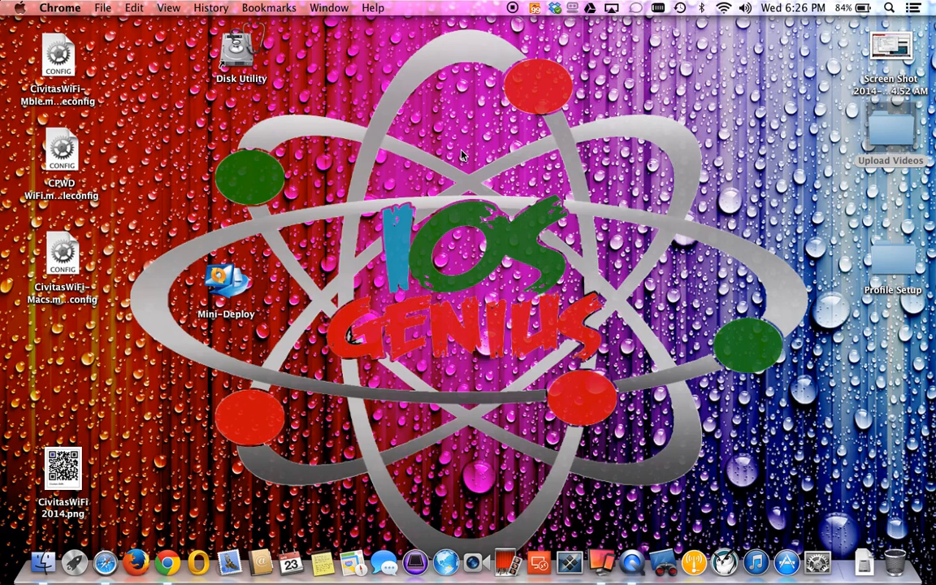
mouse_move(891, 143)
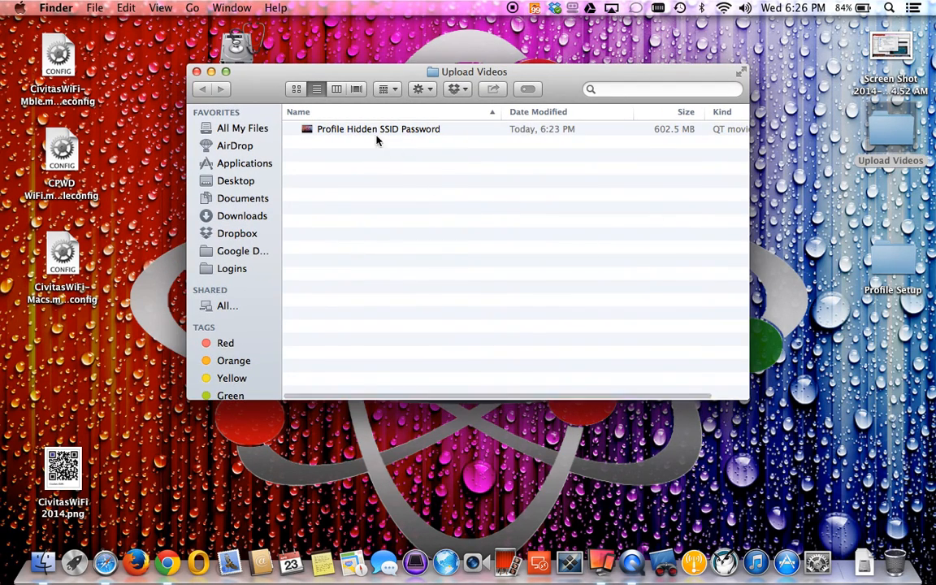
click(378, 130)
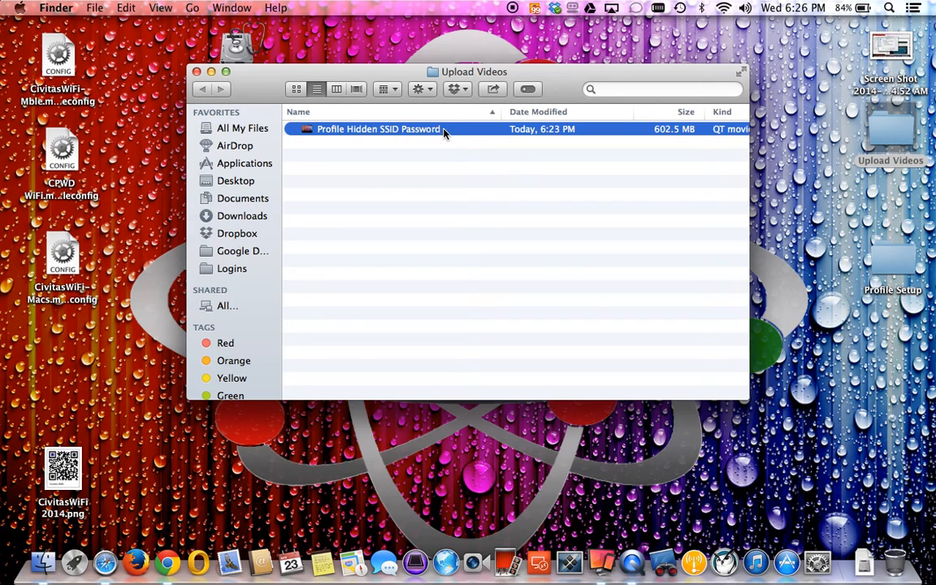
mouse_move(393, 141)
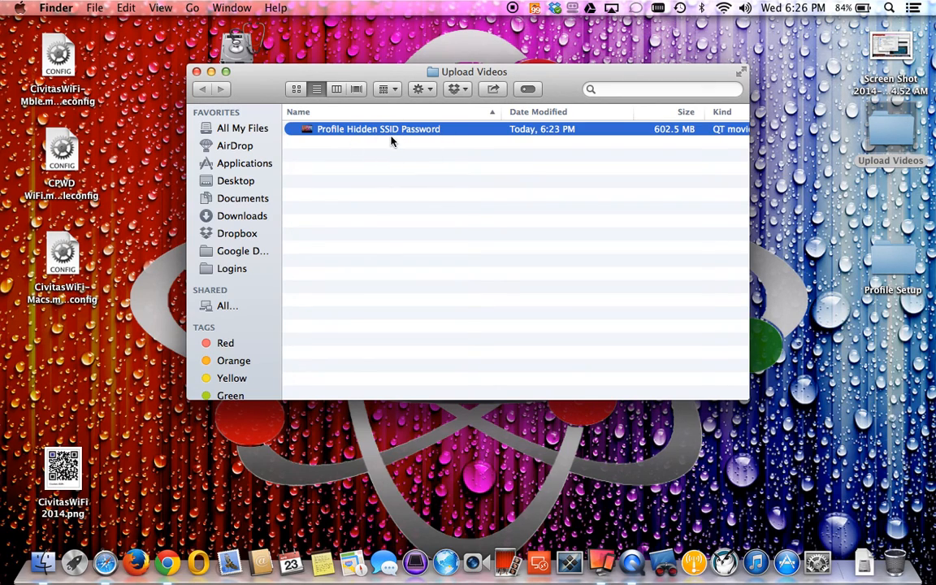
mouse_move(284, 110)
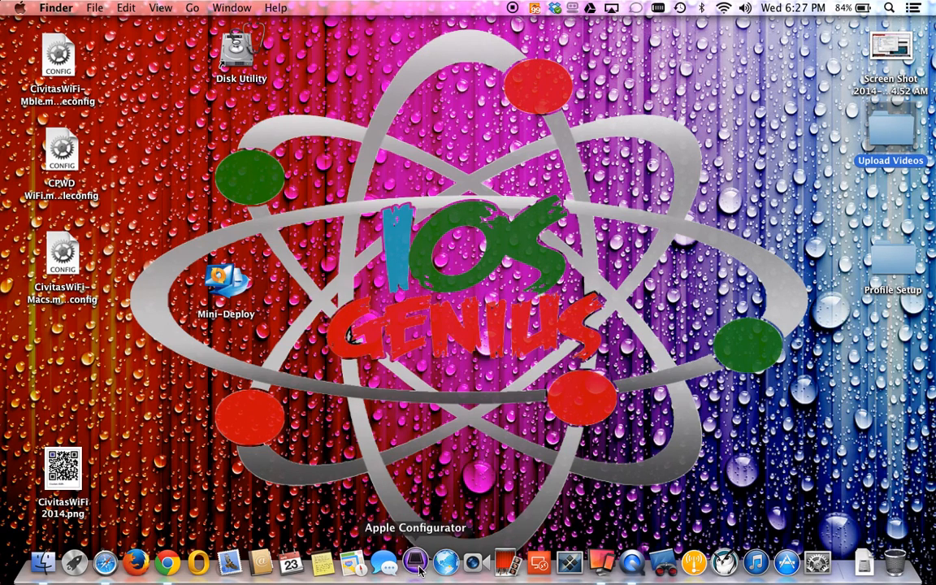
- Launch Apple Configurator in Supervise mode and select All Devices with its Wi-Fi profiles
click(417, 564)
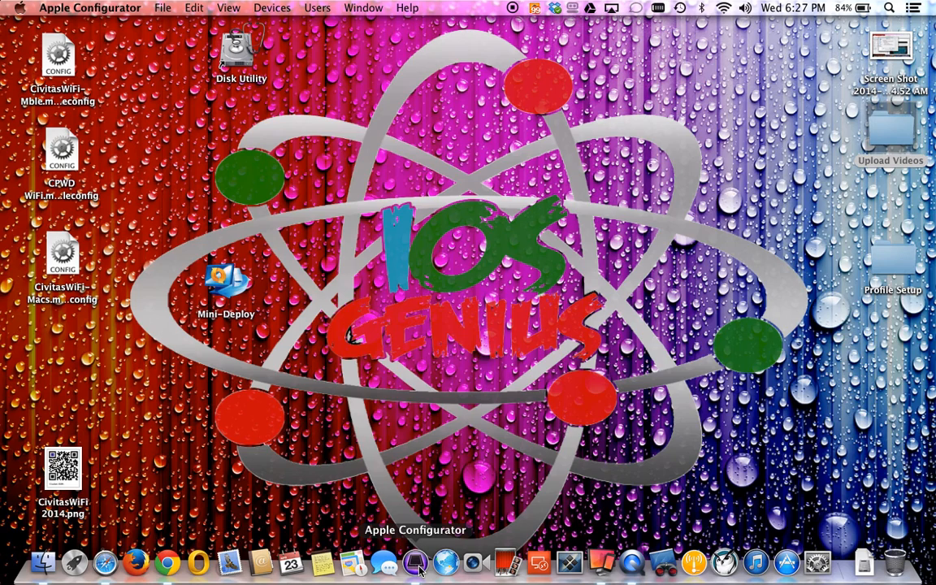
click(419, 564)
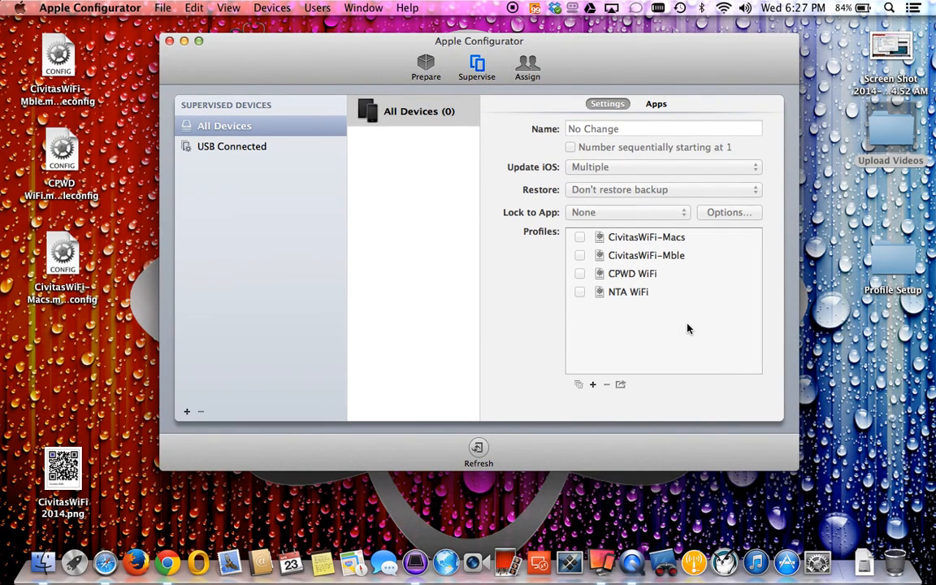
mouse_move(650, 280)
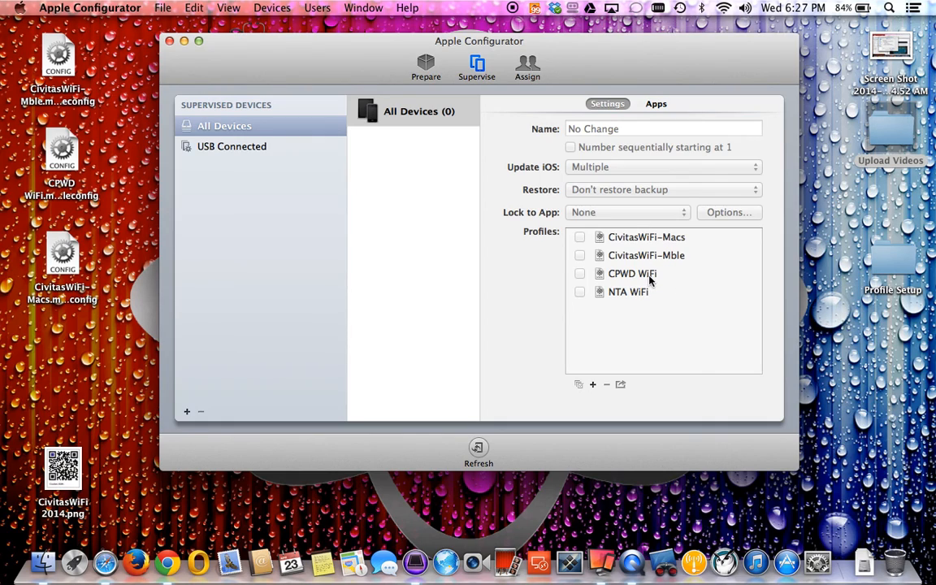
mouse_move(650, 283)
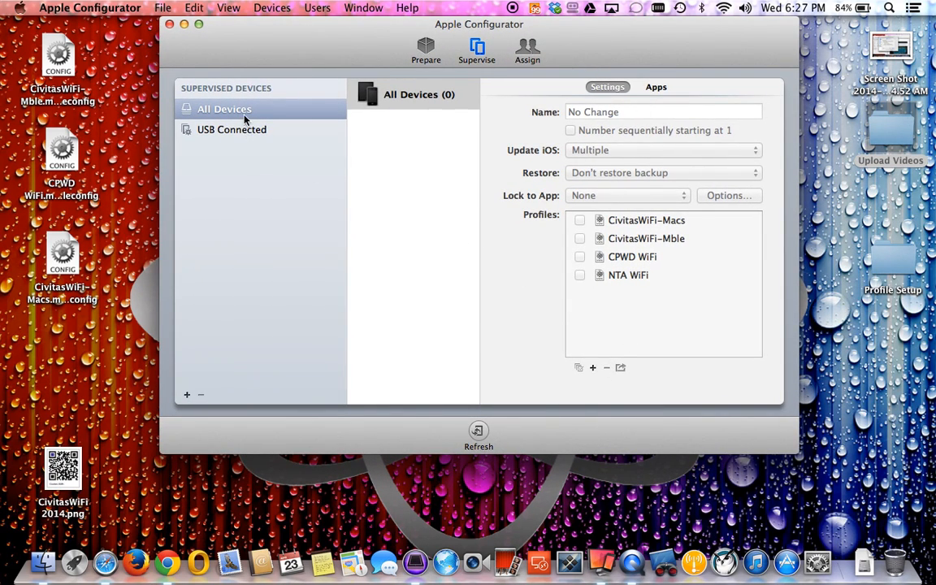
click(413, 95)
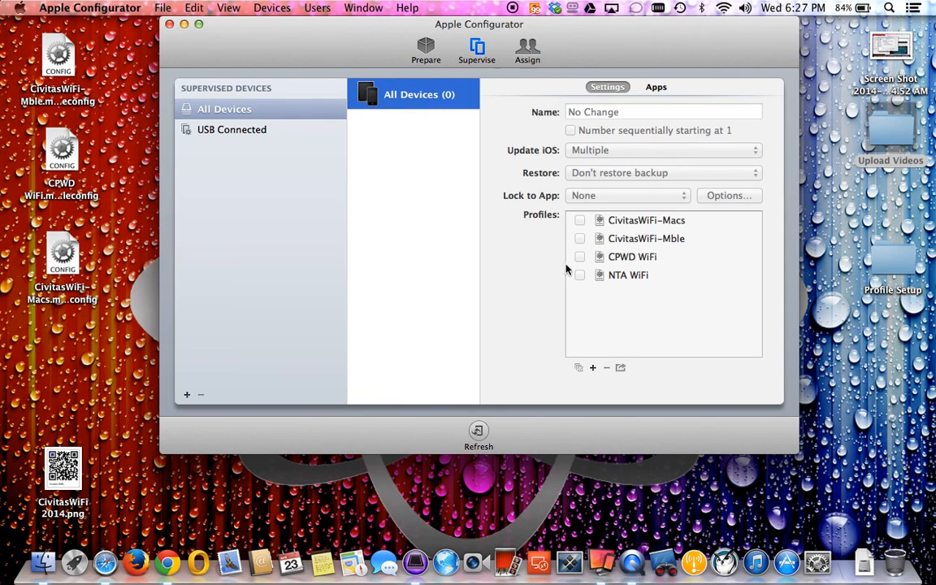
- Add a new untitled configuration profile via Create New Profile…
click(591, 367)
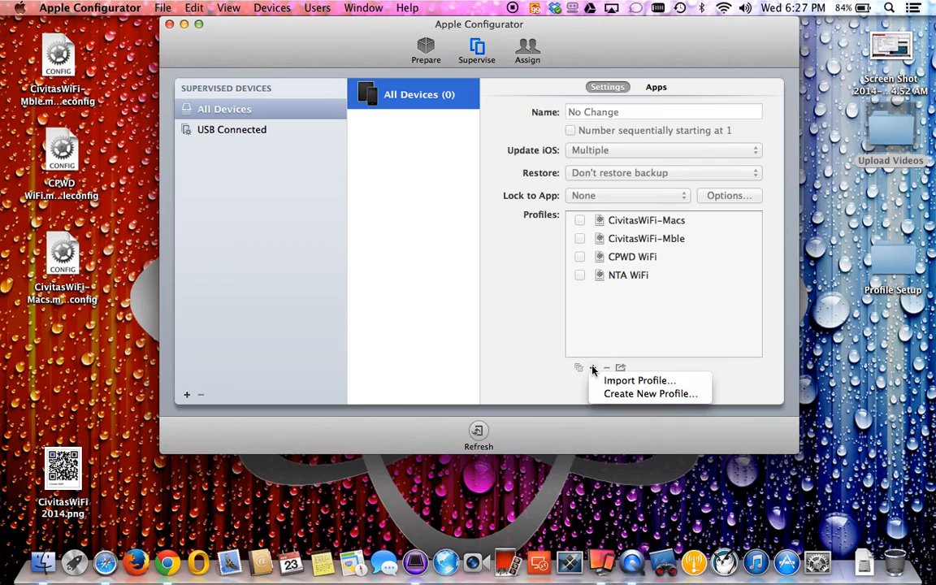
mouse_move(640, 381)
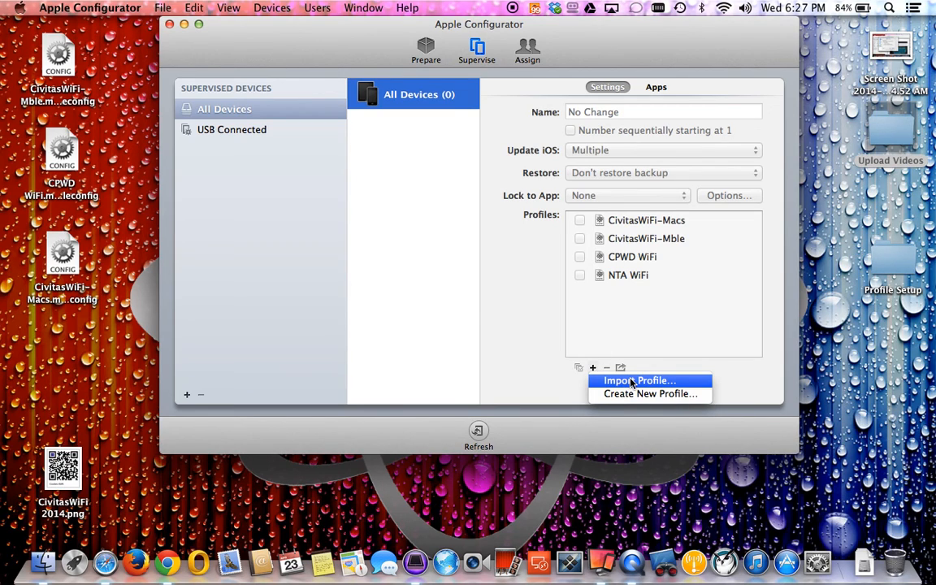
mouse_move(650, 395)
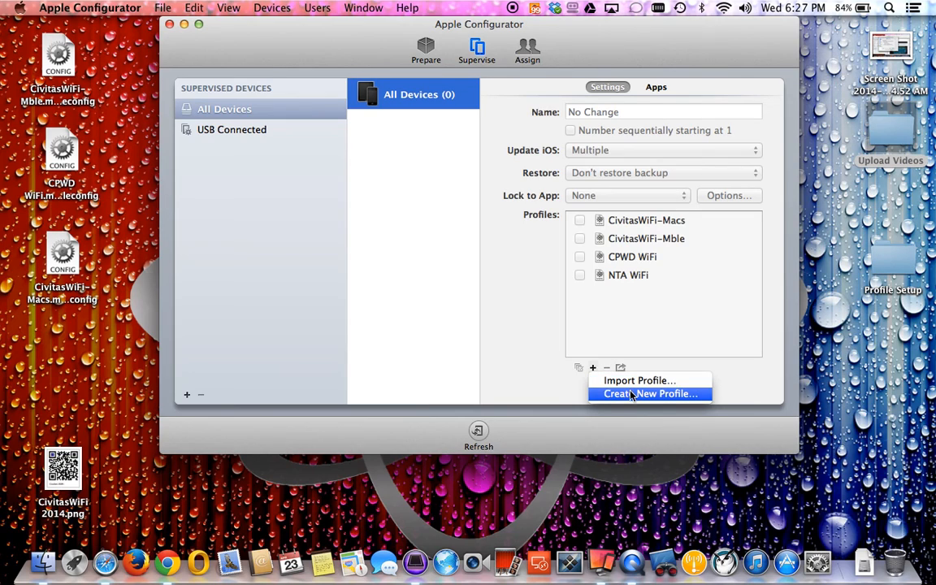
mouse_move(635, 397)
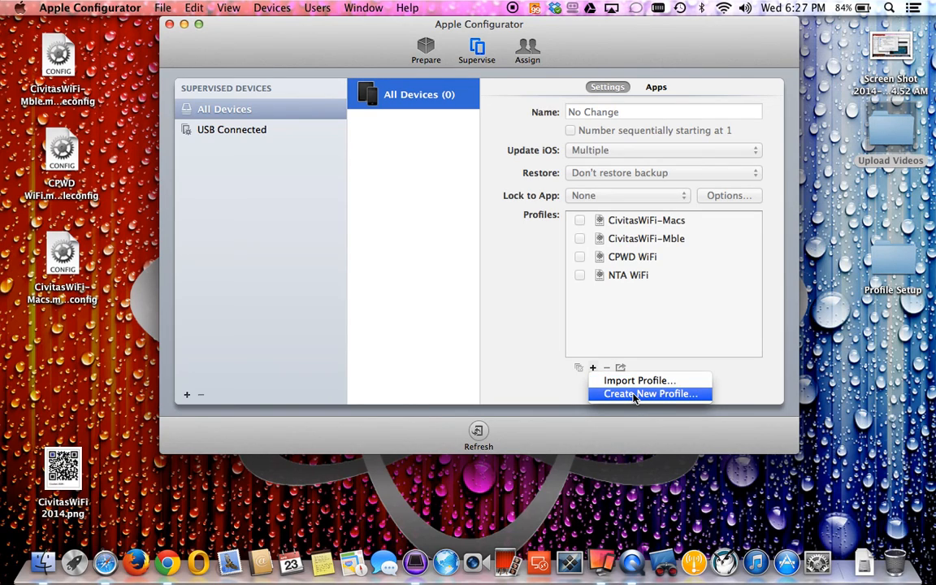
click(650, 395)
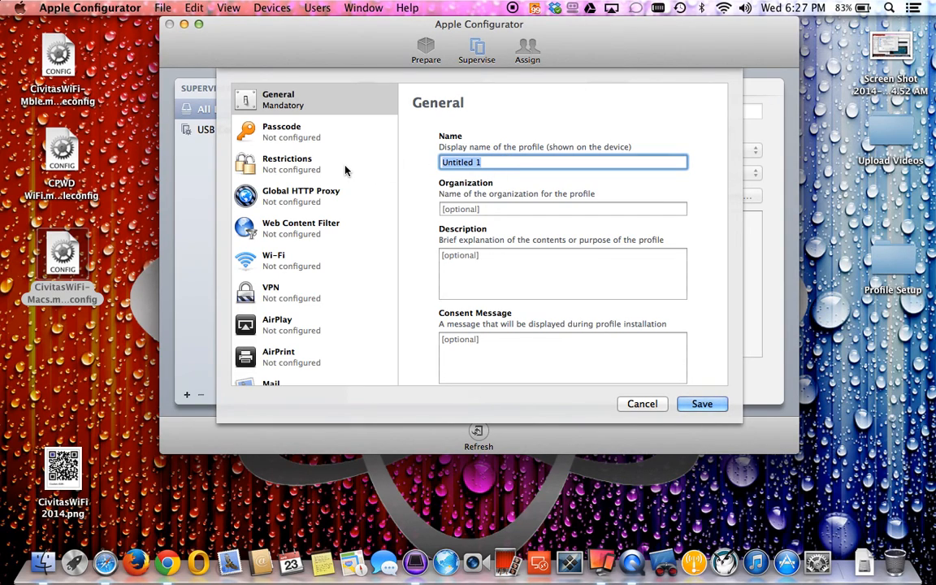
- Name the profile iOSGenius with organization note 'This should be used only for iOSGenius Site 2'
text(CP)
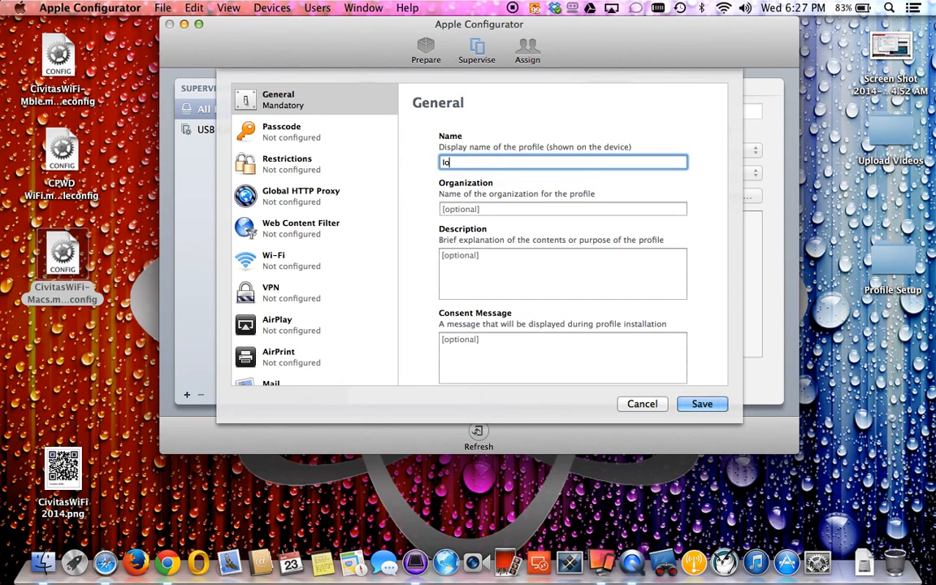
text(OS)
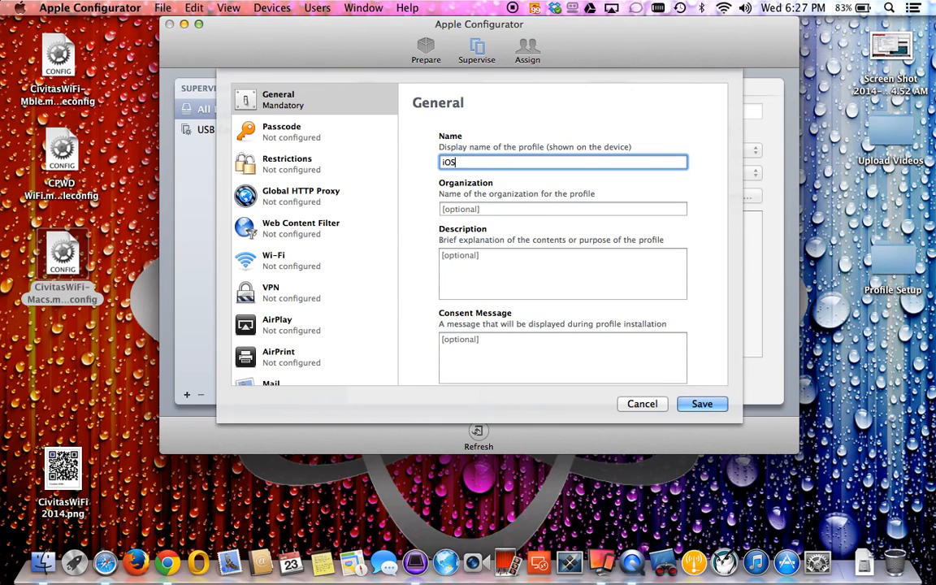
text(c)
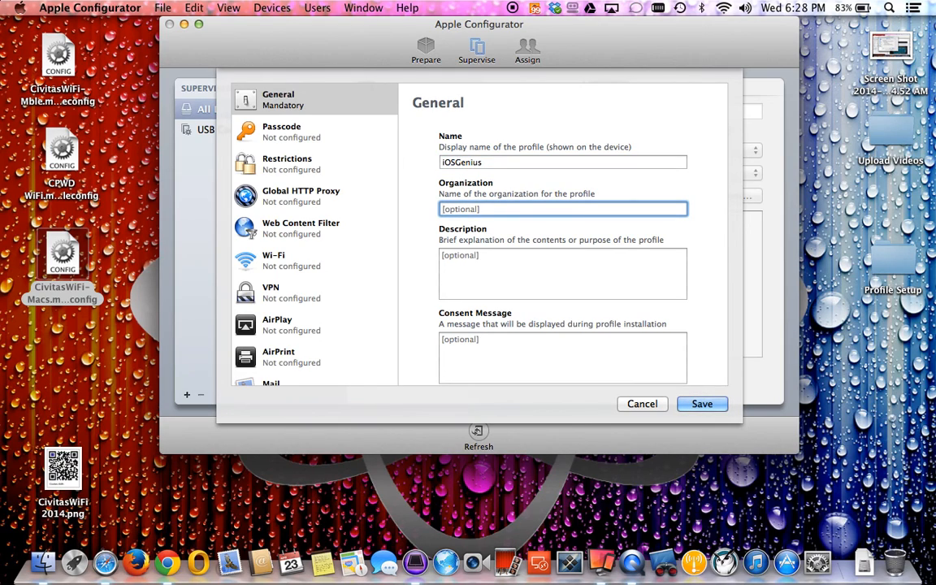
text(th)
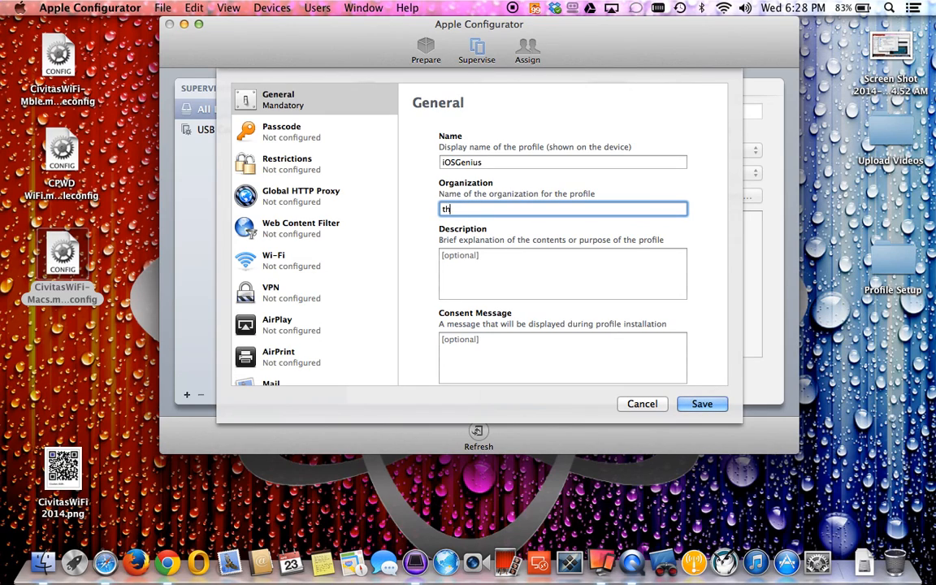
text(This sh)
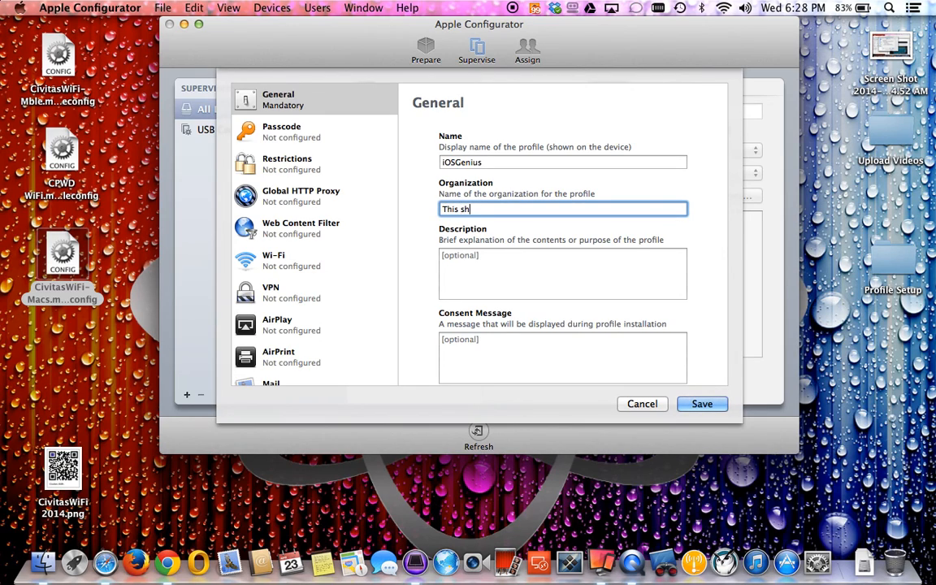
text(ould be used)
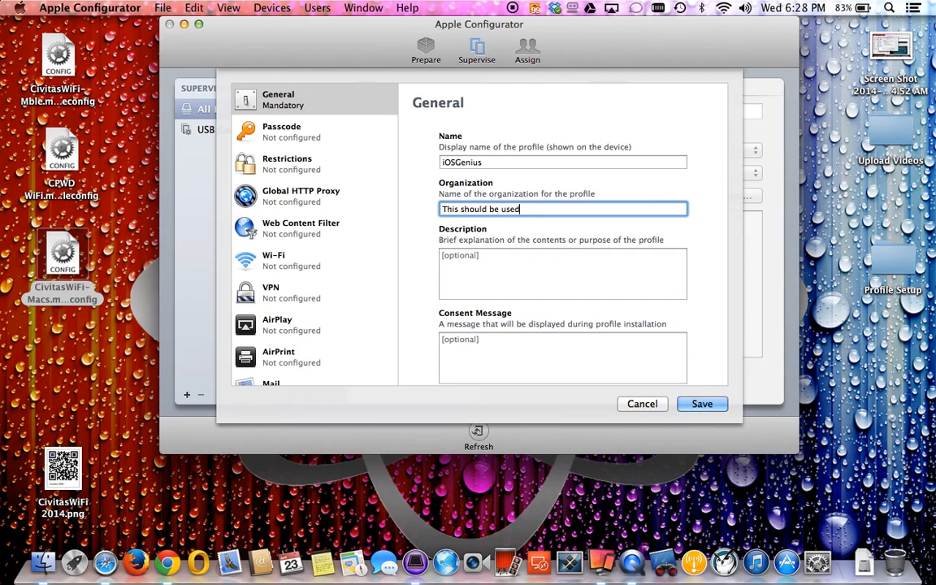
text(o)
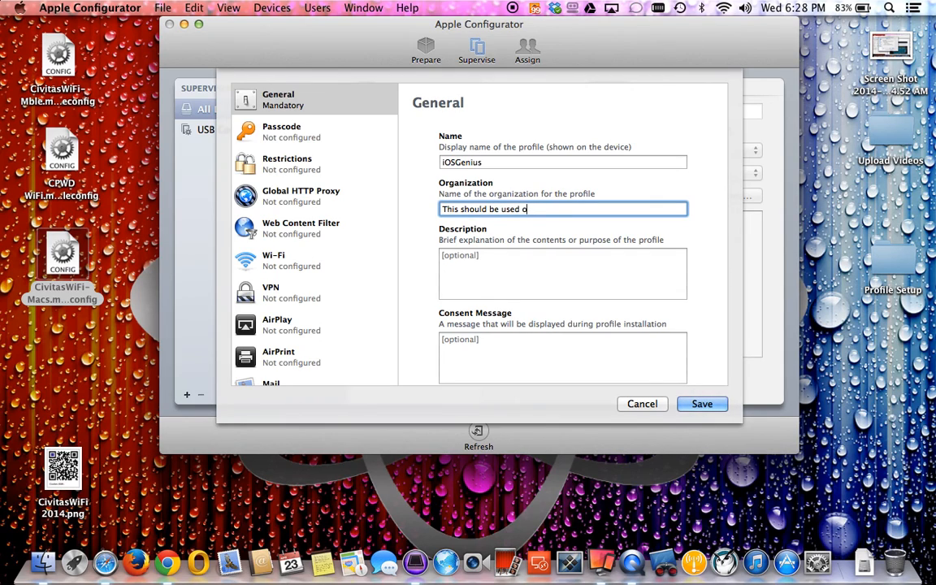
text(nly for i)
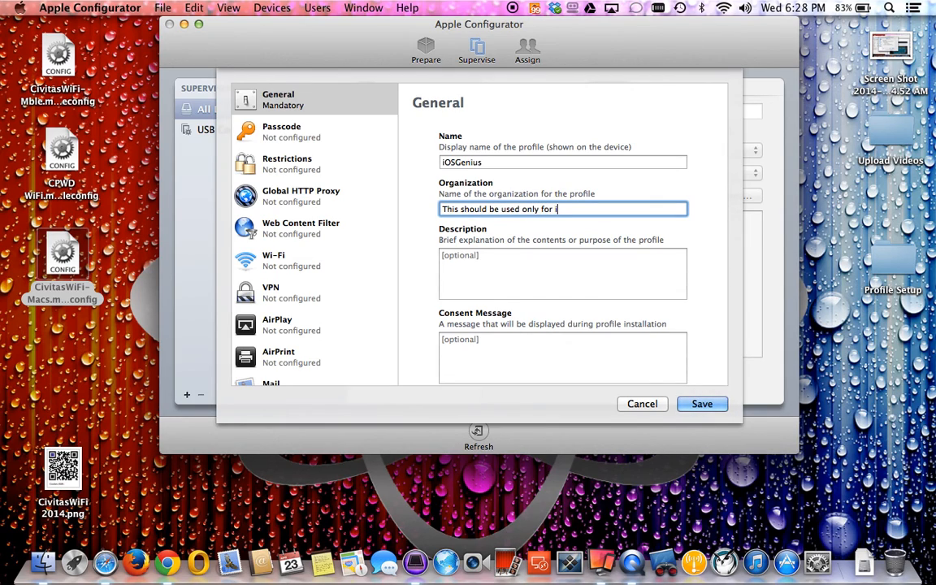
text(OS)
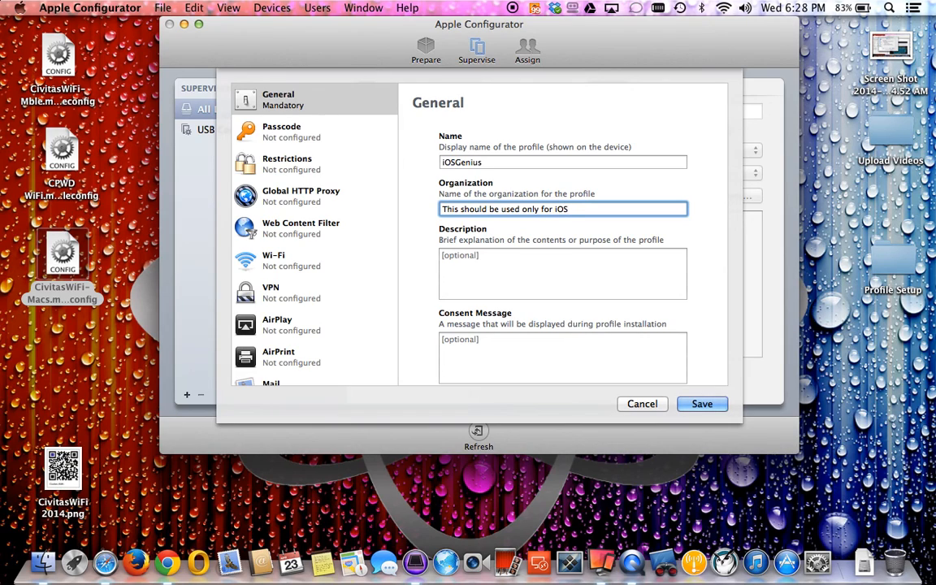
text(Genius)
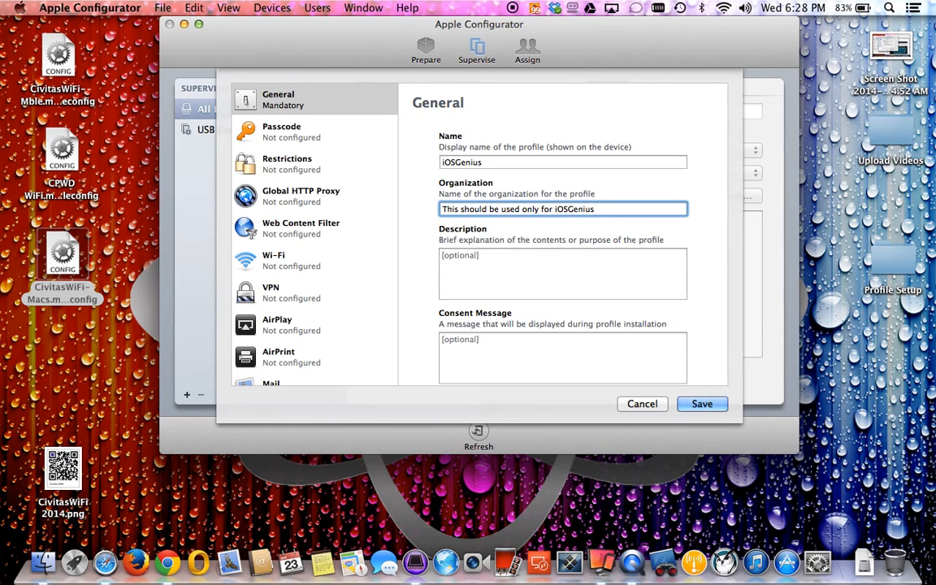
text(Site 2)
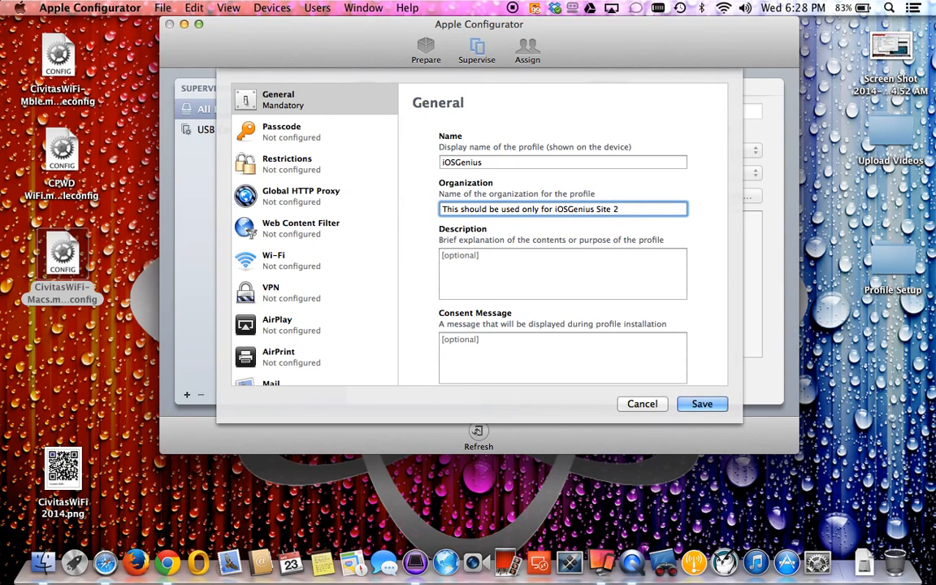
- Enter a description that the profile allows connection to network resources of iOSGenius.com, then select it all
click(562, 273)
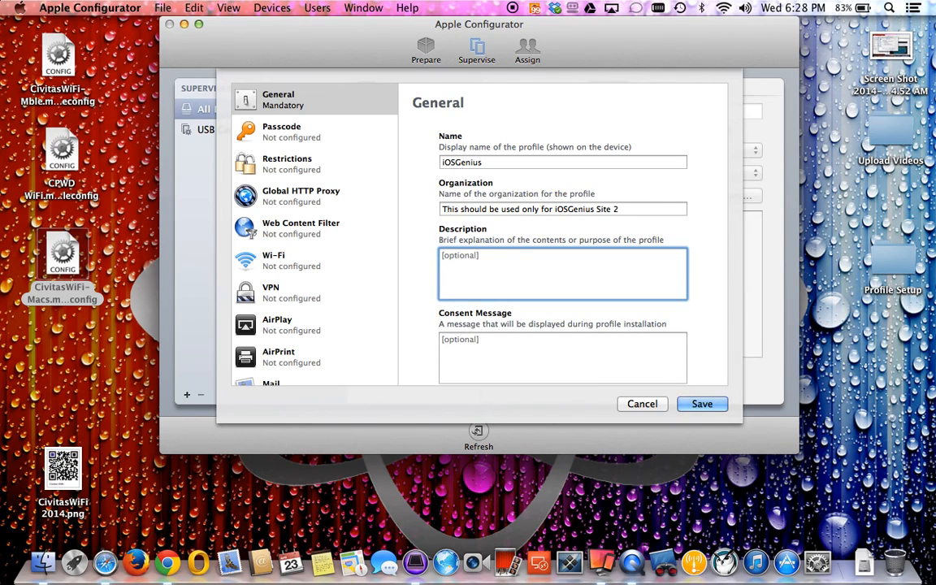
text(tHi)
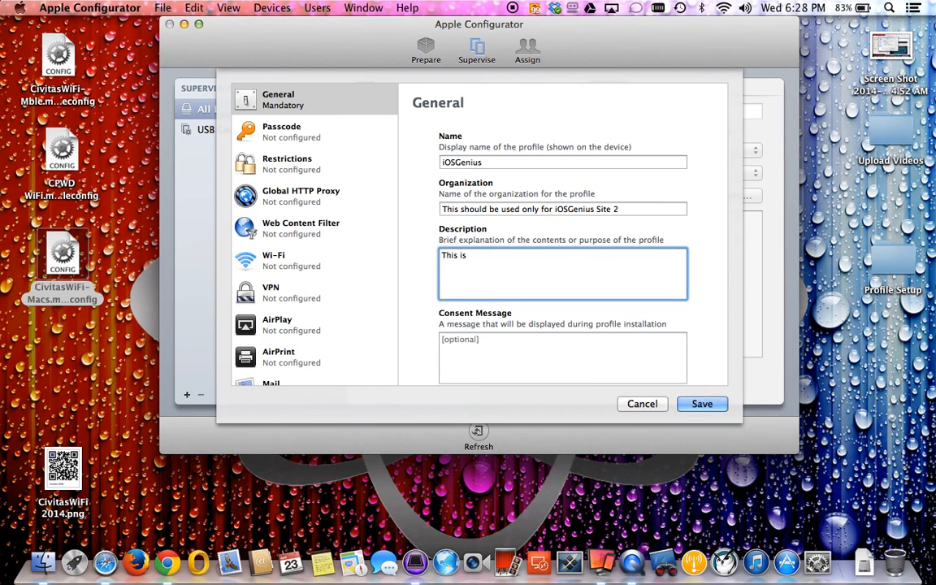
text(pro)
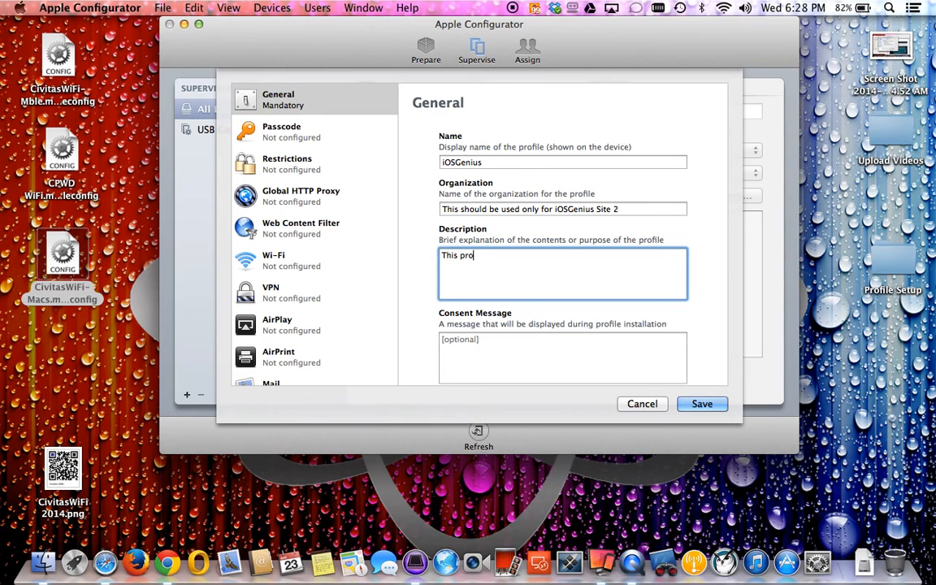
text(file will be installed)
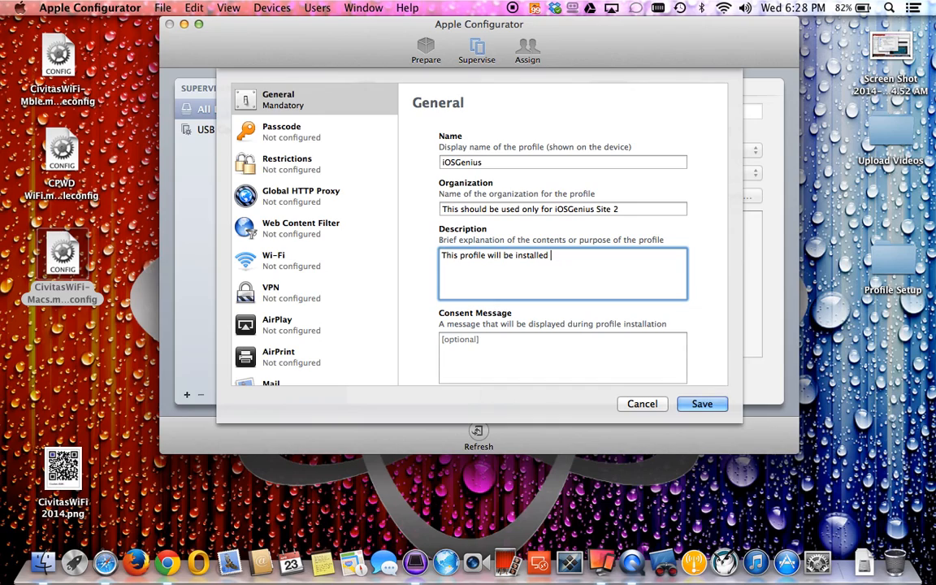
text(to allow)
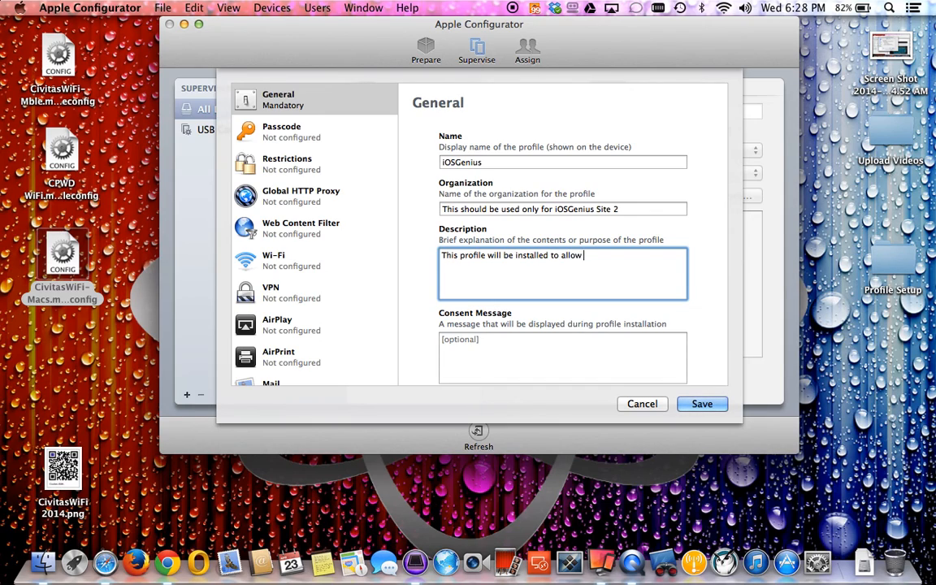
text(connectivity to)
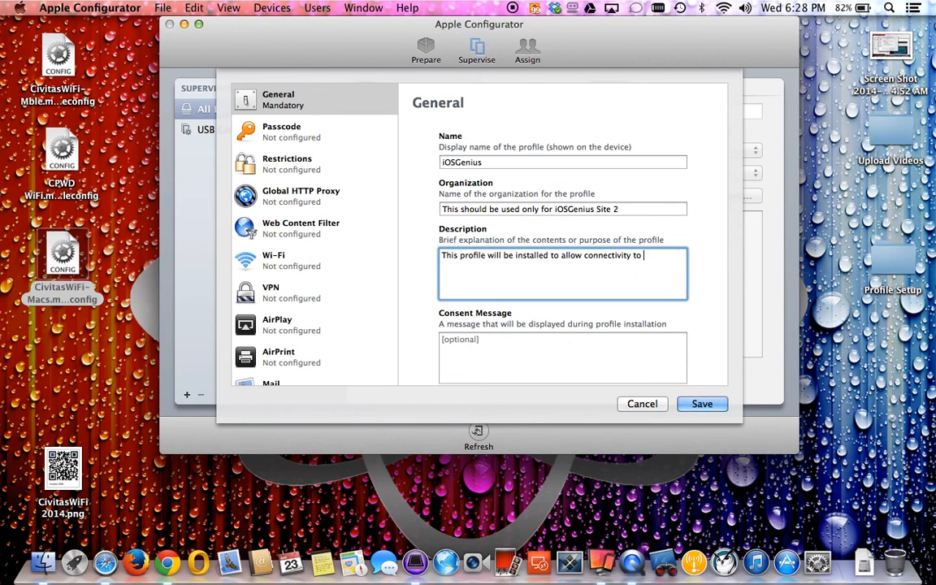
text(the internet)
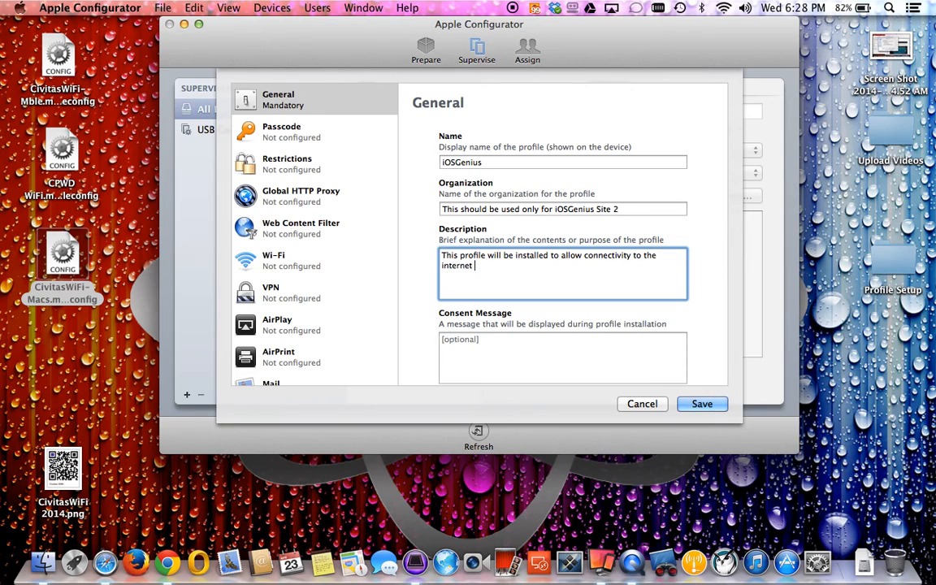
text(N)
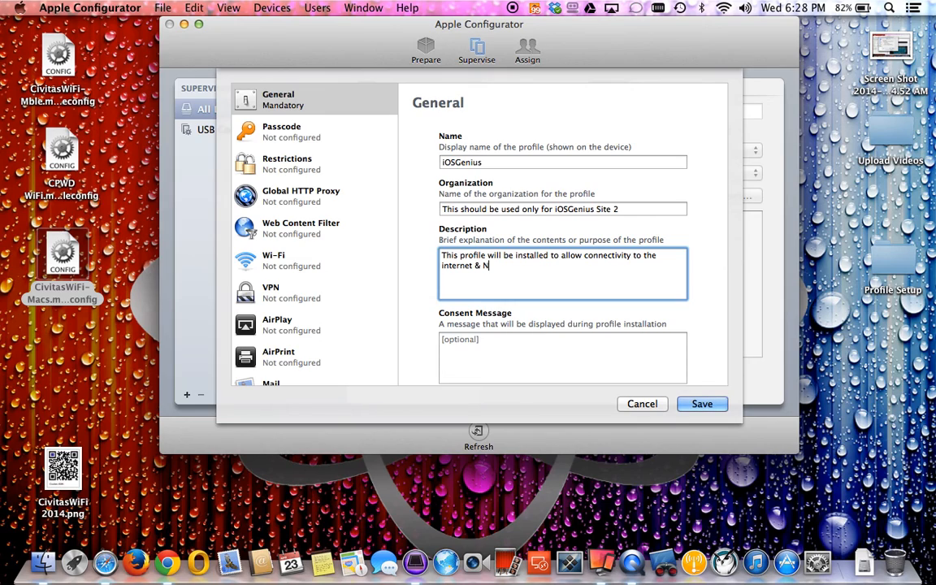
text(network res)
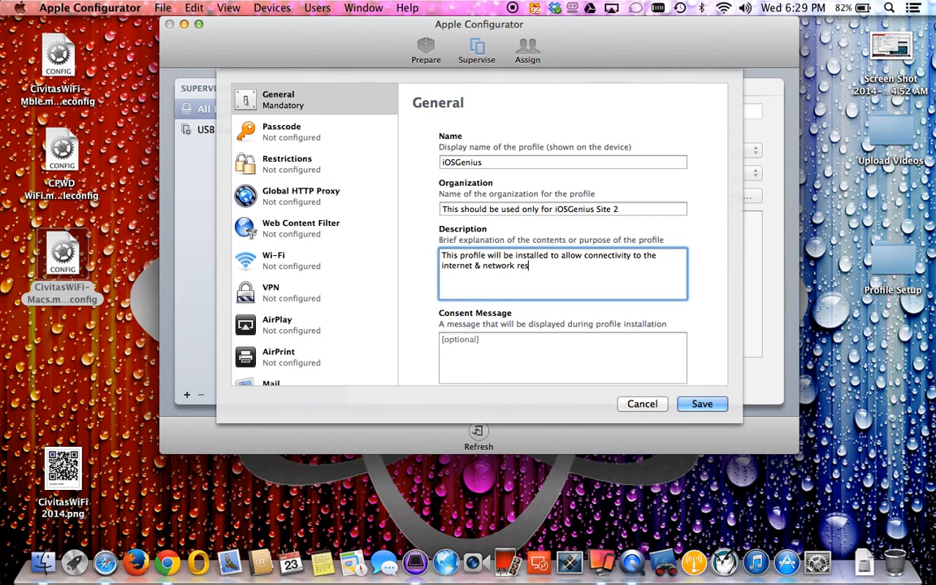
text(ro)
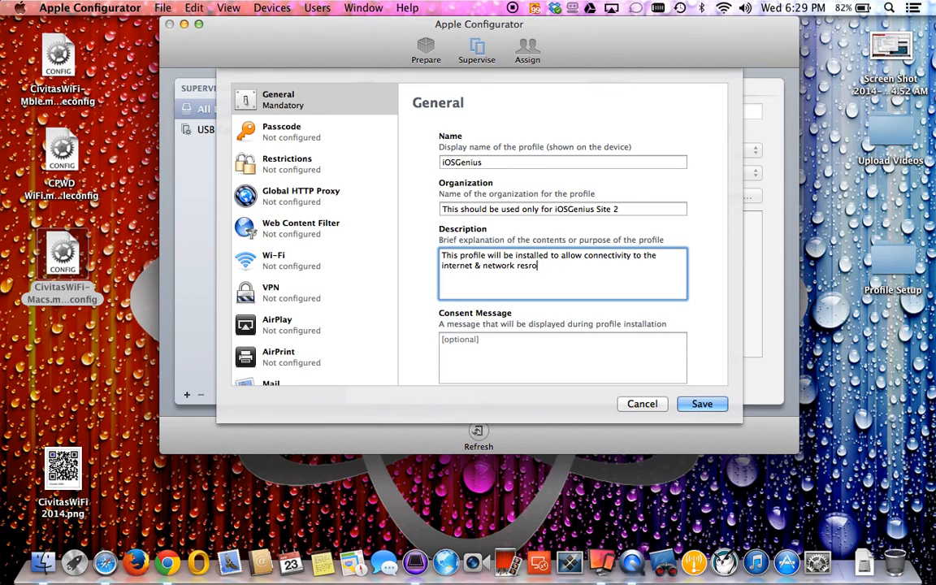
key(Backspace)
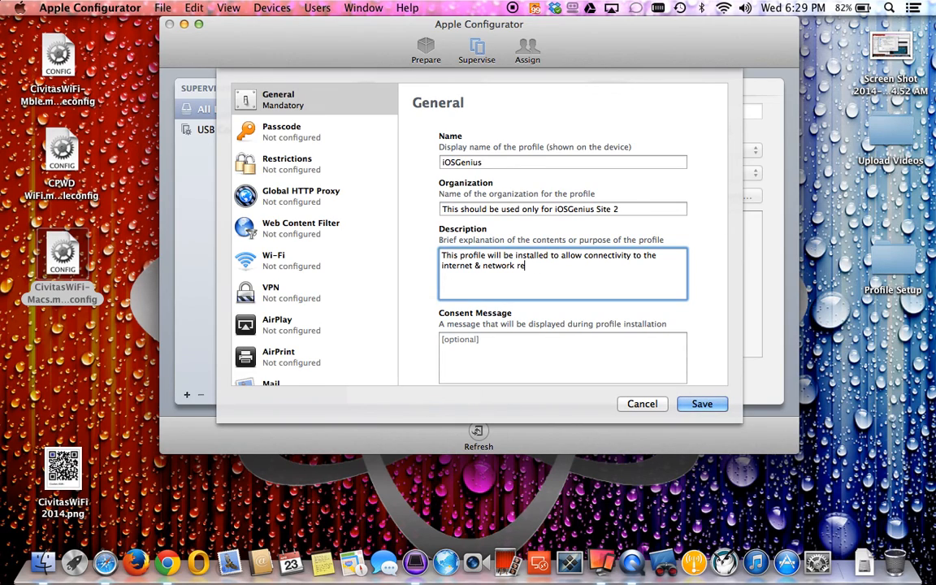
text(sources)
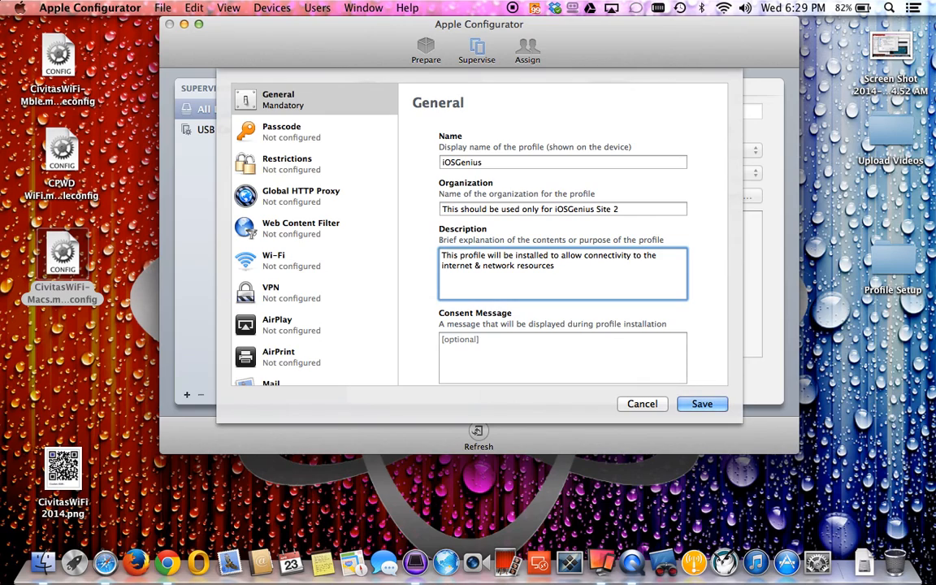
text(of)
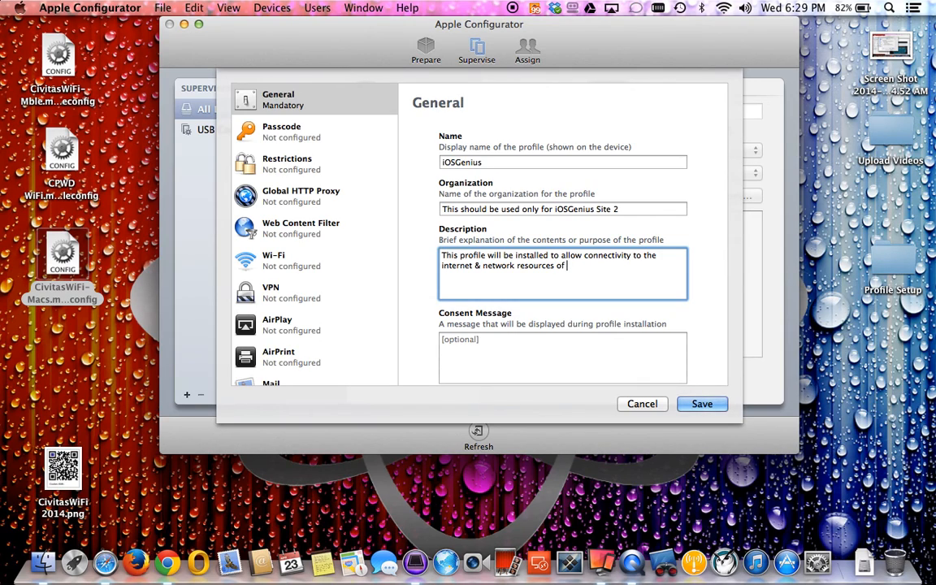
text(iOS Genius)
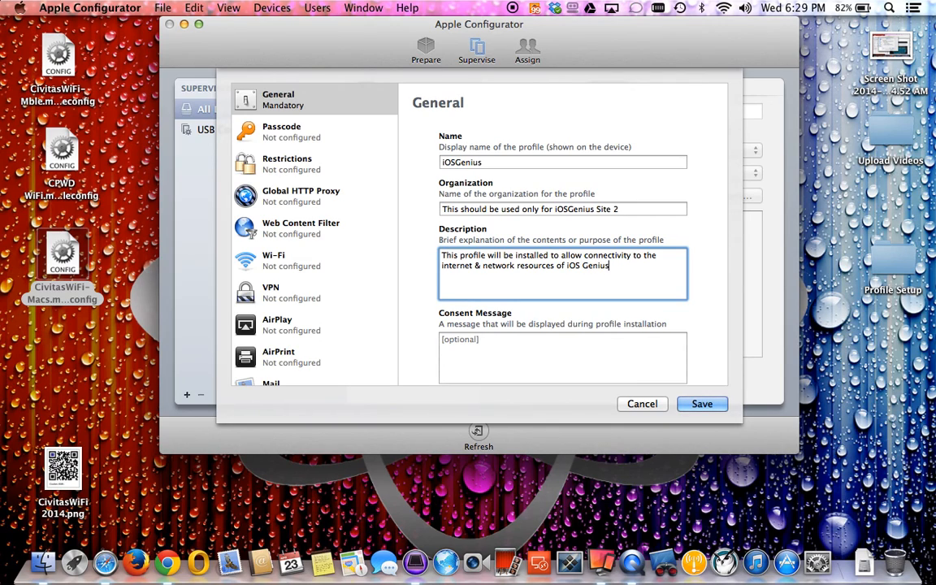
text(.com)
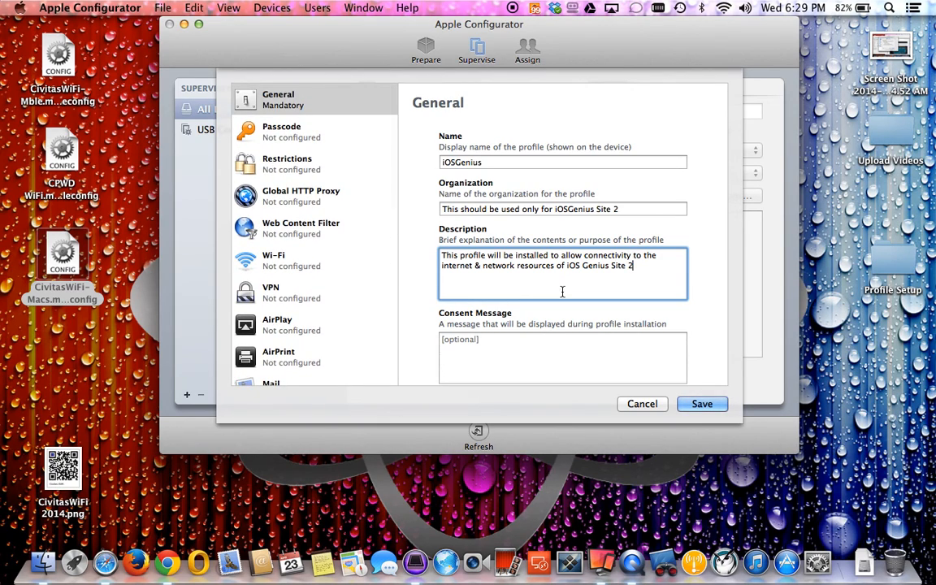
key(cmd+a)
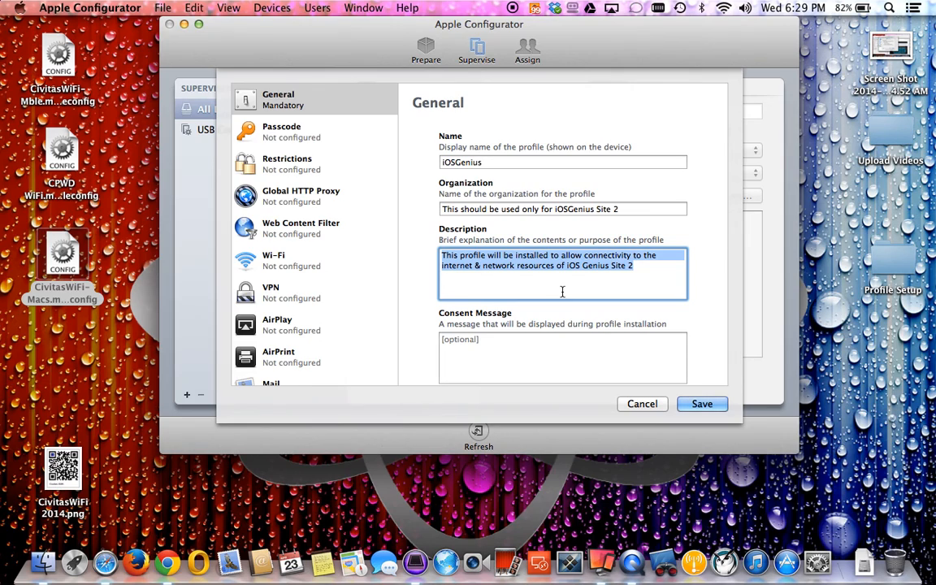
- Write a consent message that removing the profile cuts internet & network access for Site 2 of iOSGenius
scroll(down, 3)
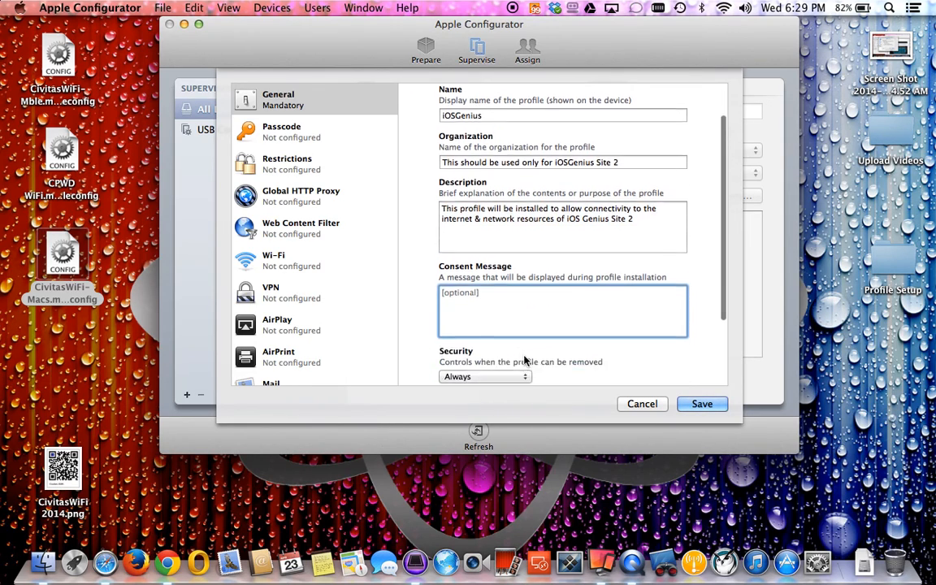
scroll(down, 3)
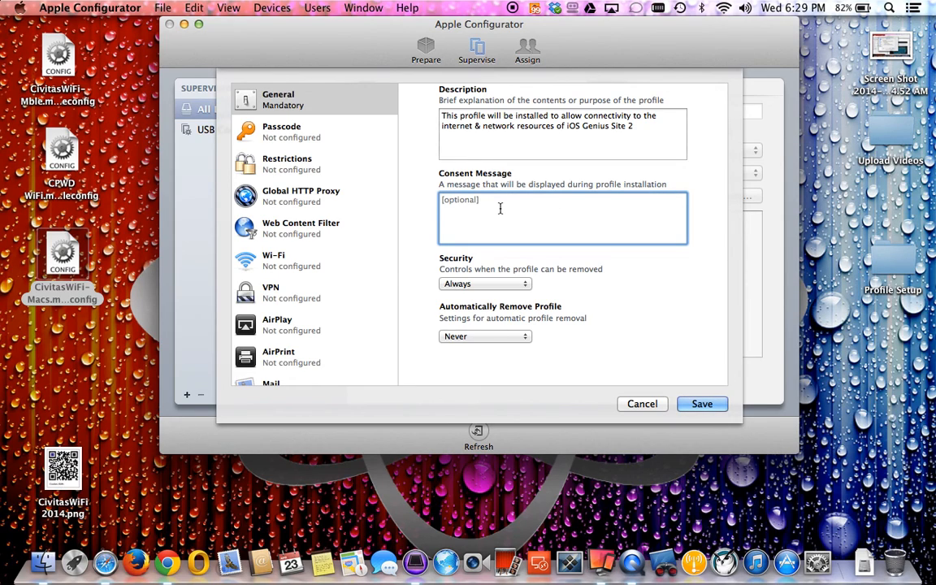
text(This profile will be installed to allow connectivity to the internet & network resources of iOS Genius Site 2)
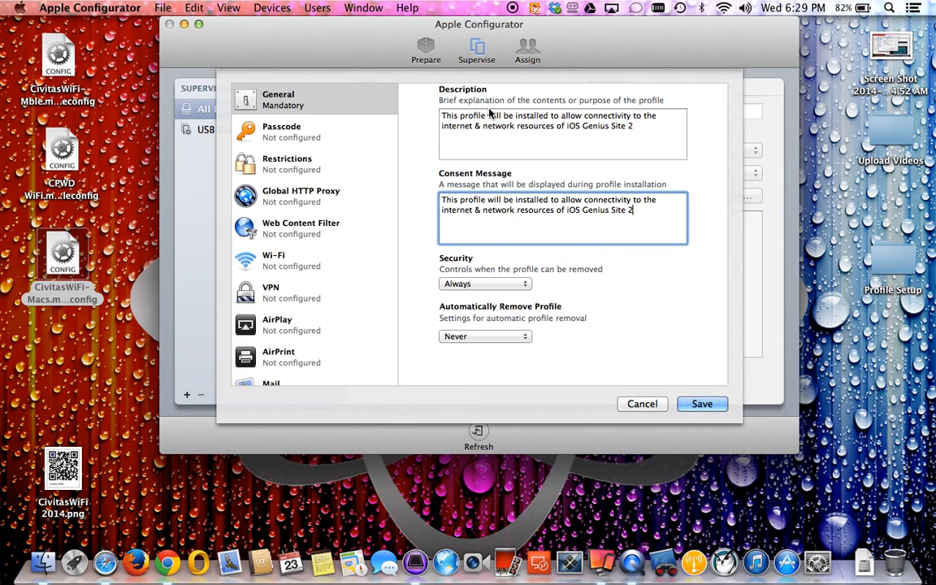
mouse_move(551, 199)
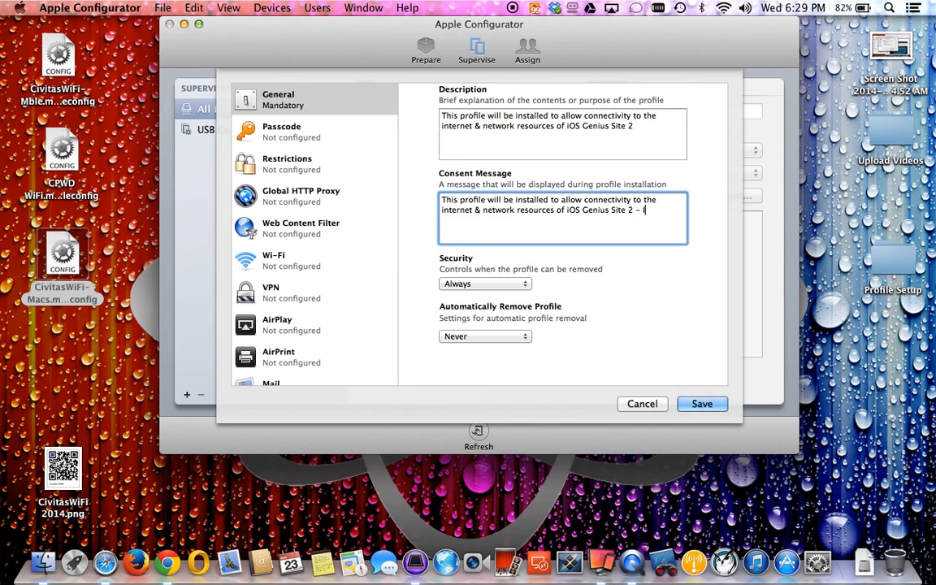
text(If this profile is)
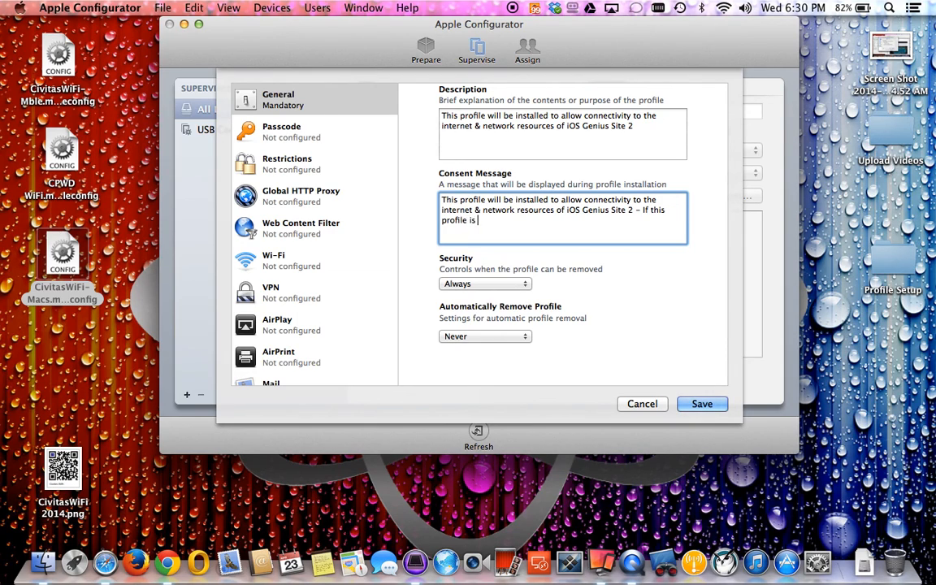
text(removed)
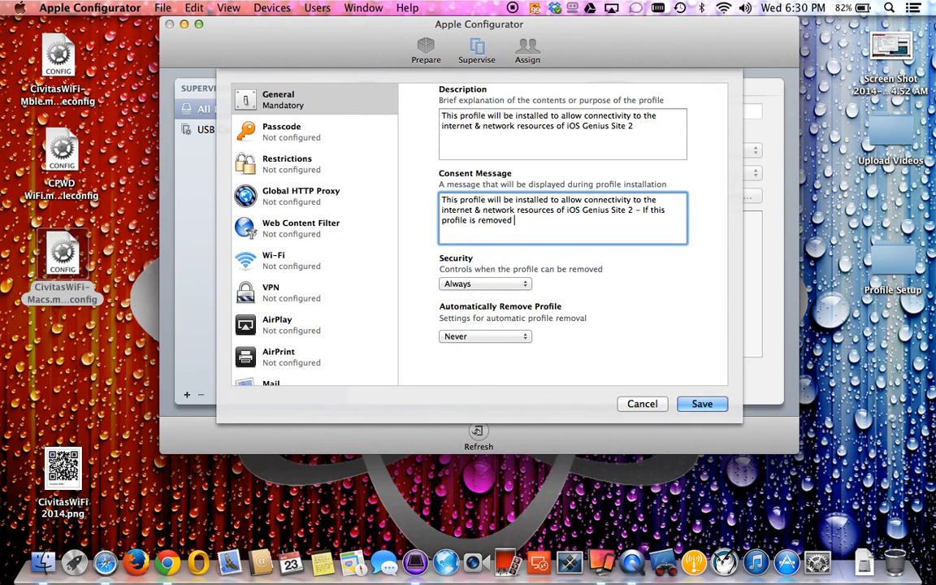
text(all)
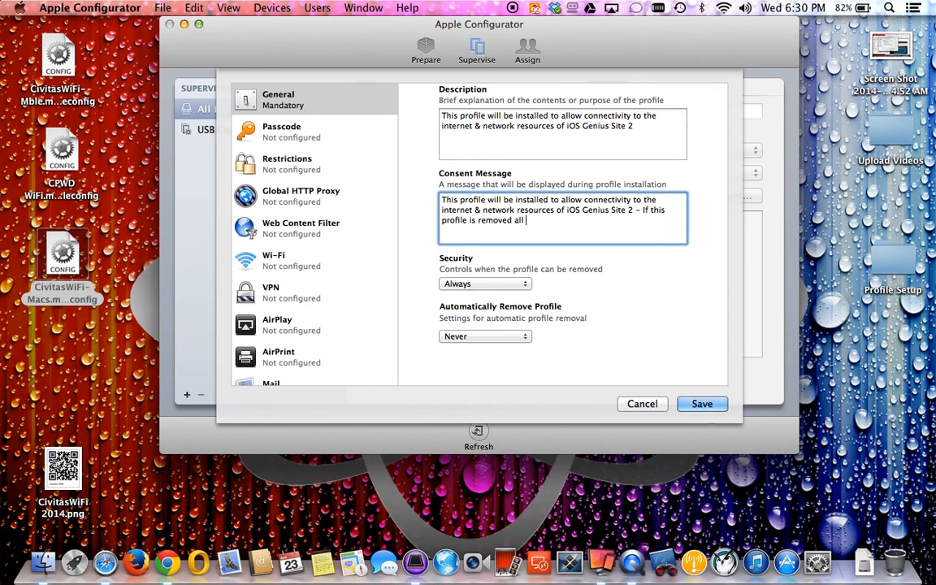
text(internet)
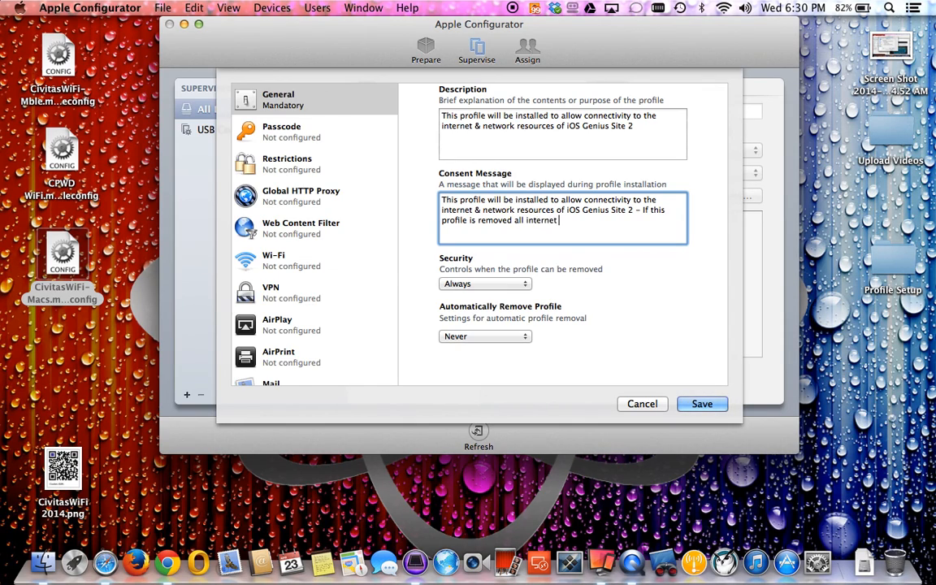
text(& network a)
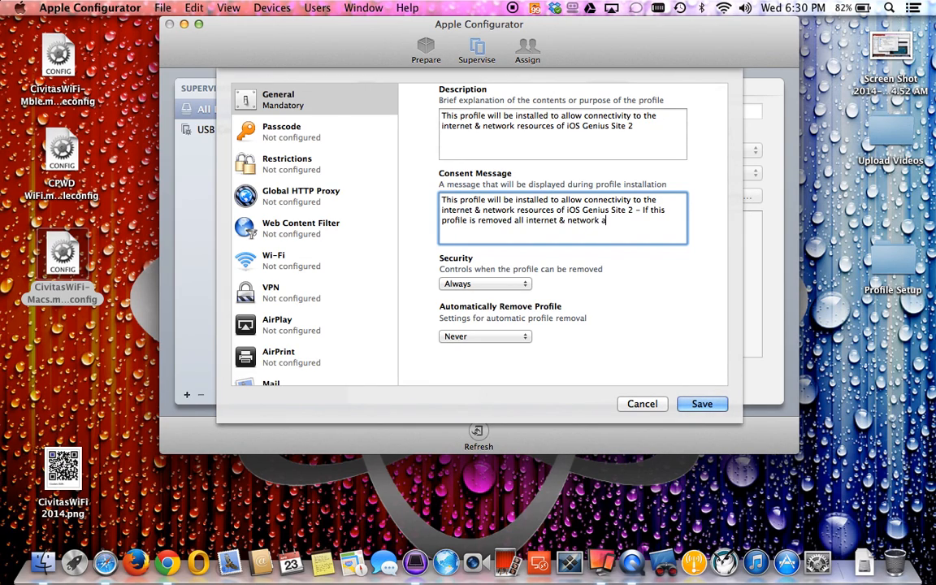
text(ccess)
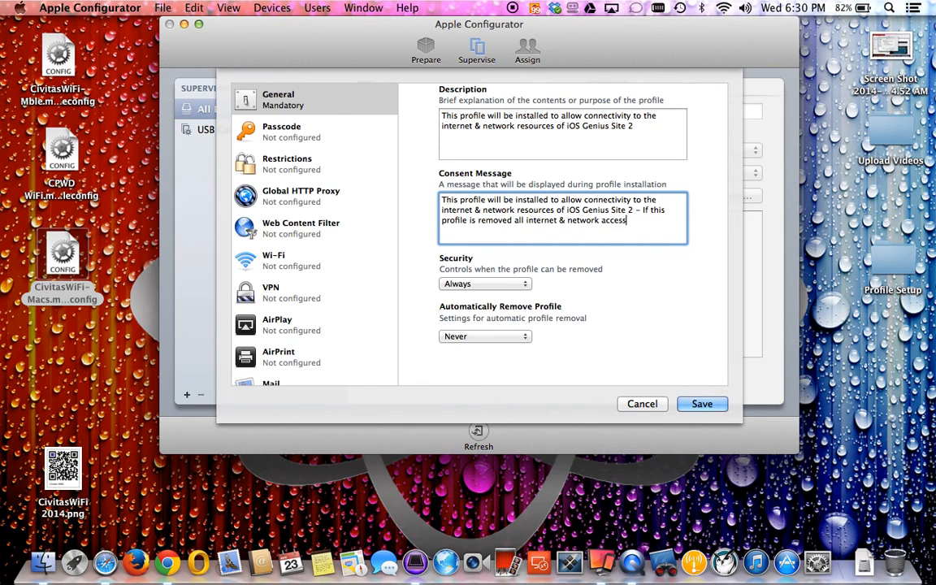
text(will)
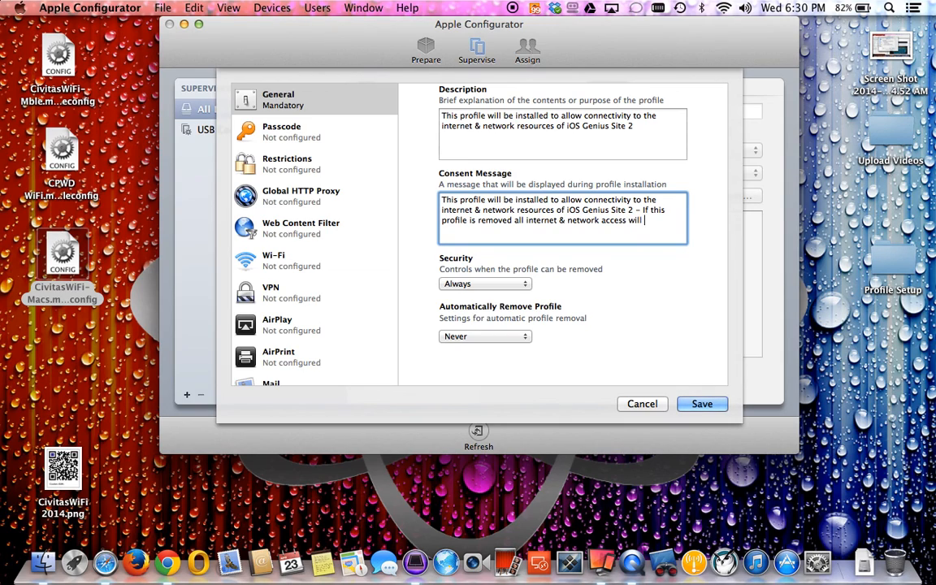
text(be re)
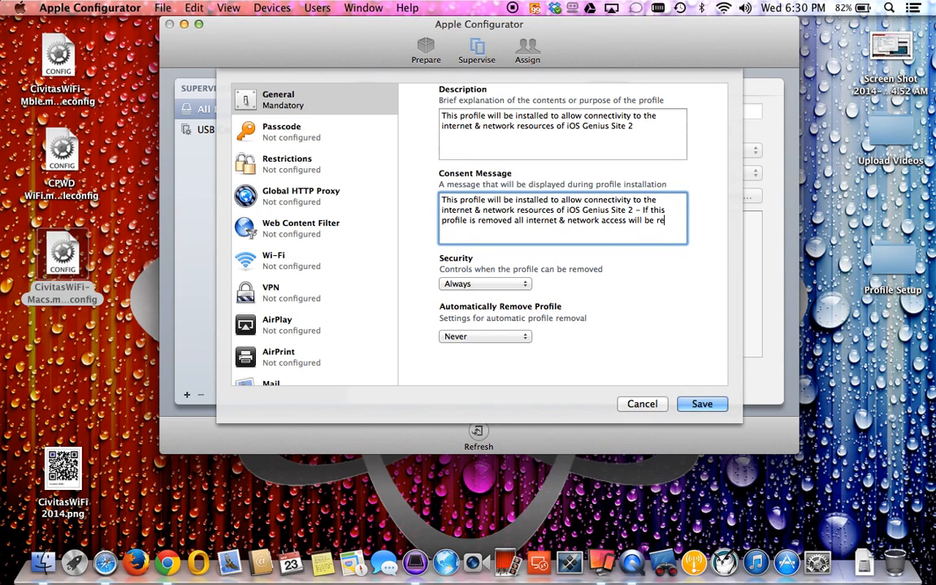
text(moved)
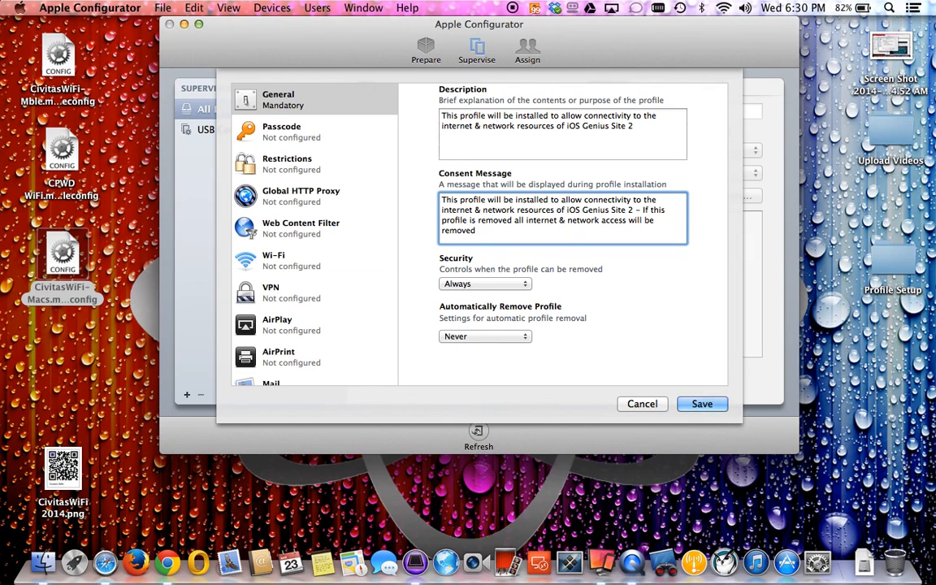
text(for Site)
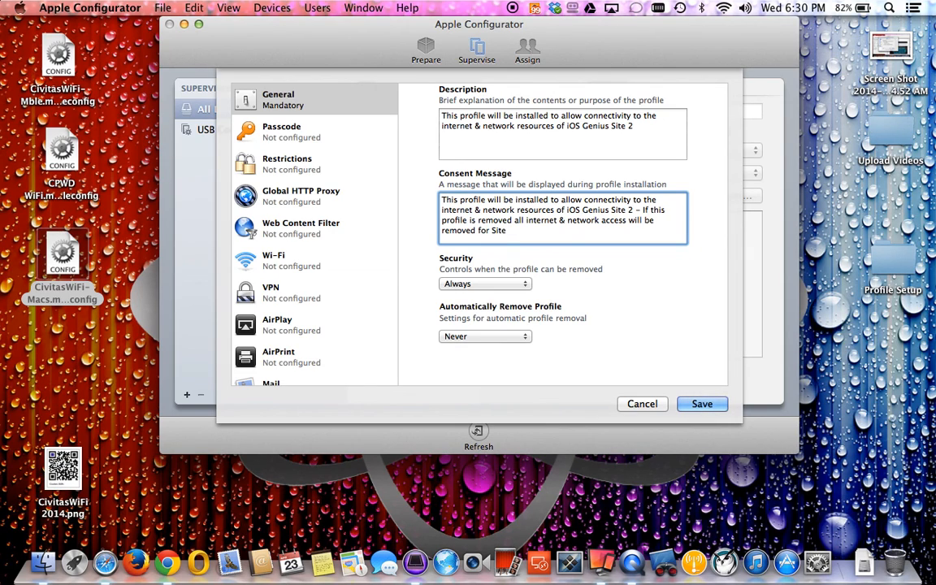
text(2 of i)
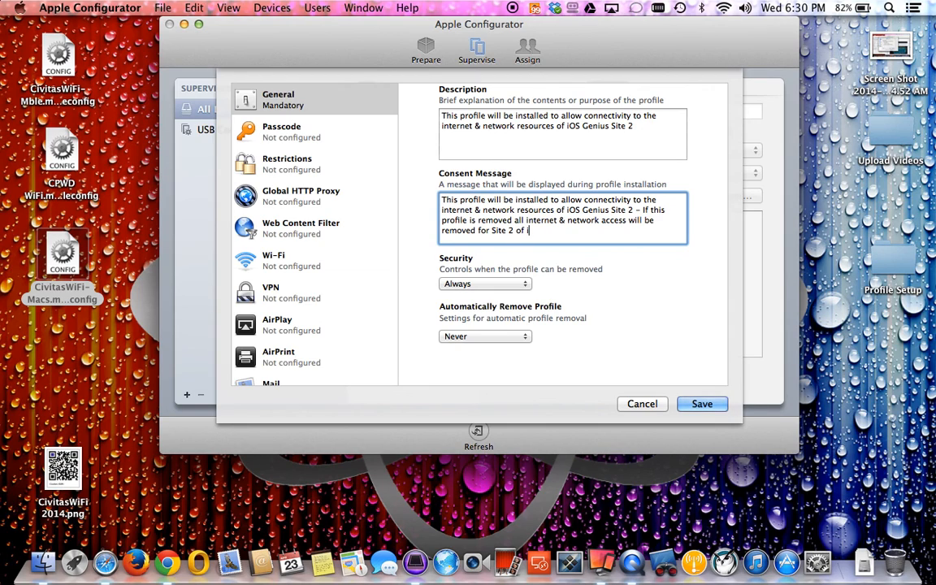
text(iOSGenius.com)
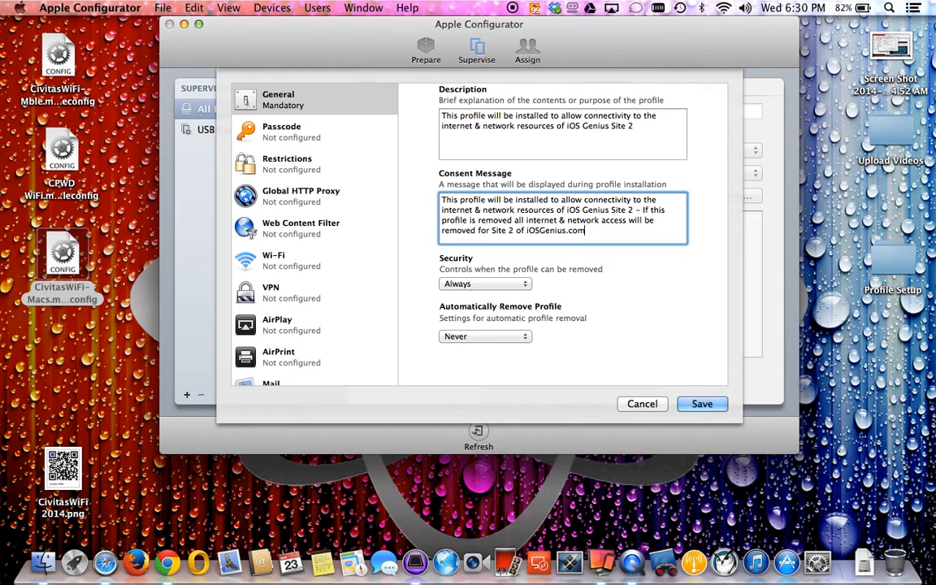
key(Backspace)
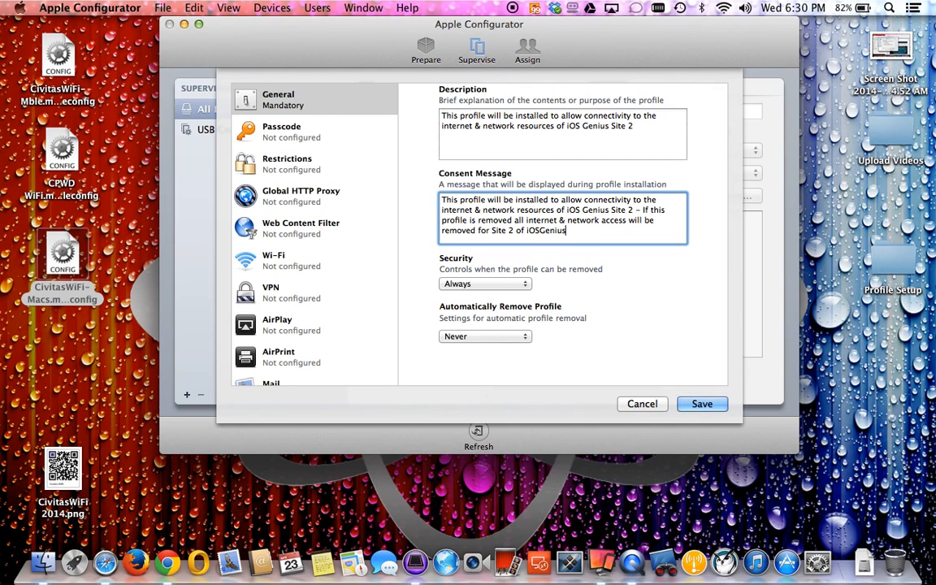
mouse_move(492, 293)
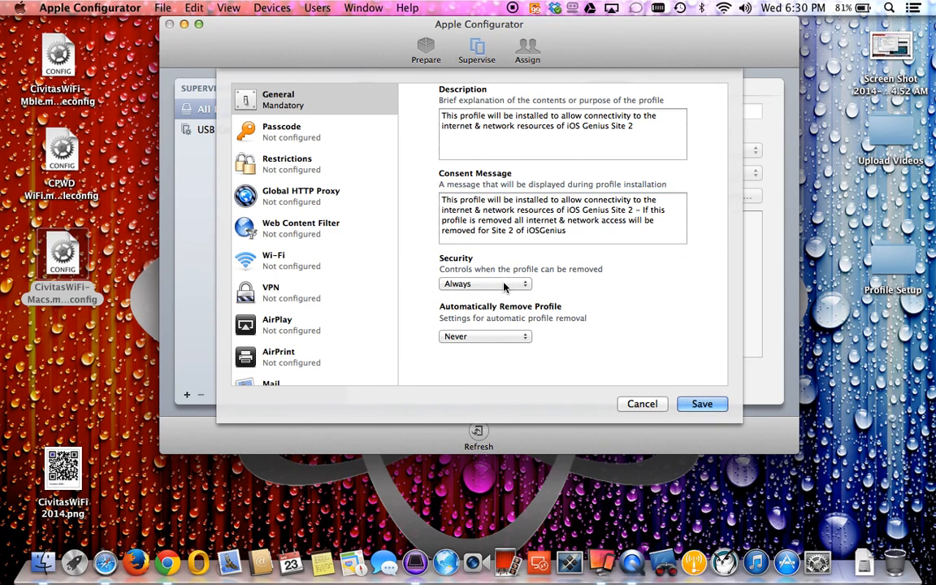
- Try removal security With Authorization and a password, then set it to Never
click(484, 283)
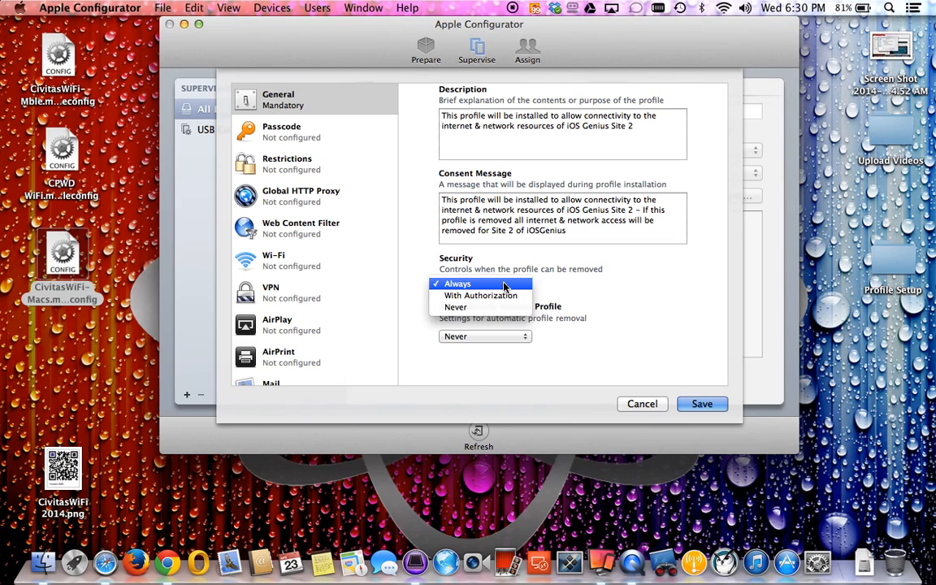
click(481, 296)
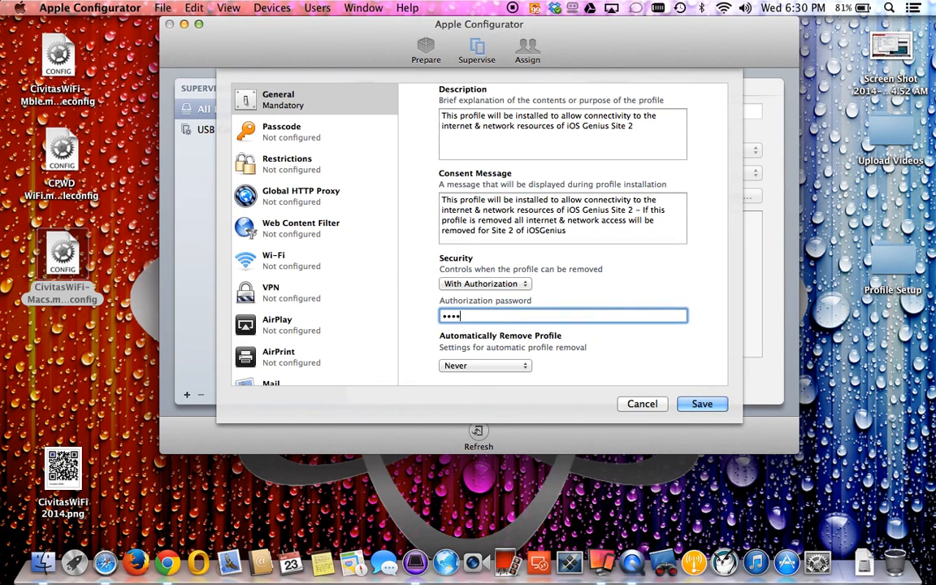
text(••••)
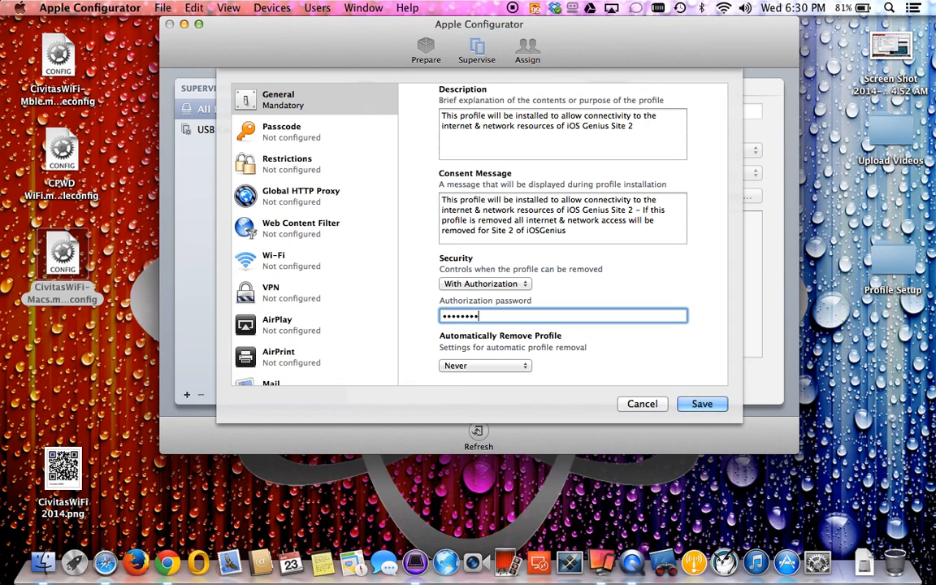
click(484, 283)
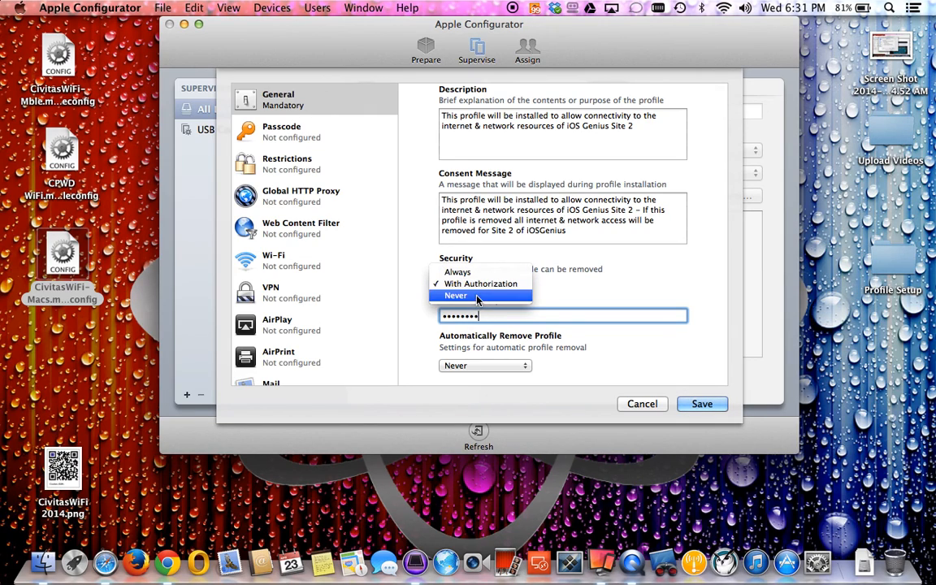
click(455, 296)
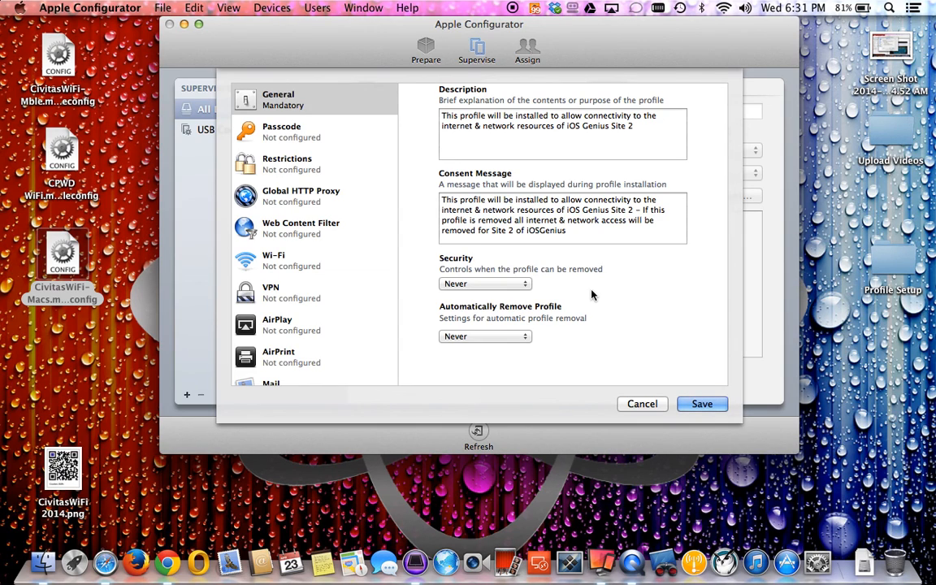
click(819, 557)
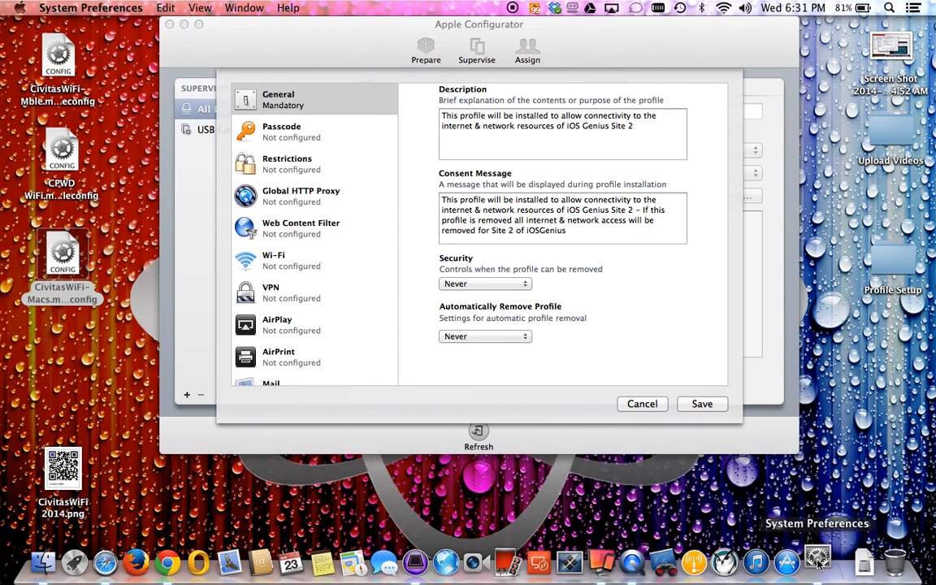
- In System Preferences Profiles, start removing CivitasWiFi-Macs and cancel so it stays installed
click(812, 559)
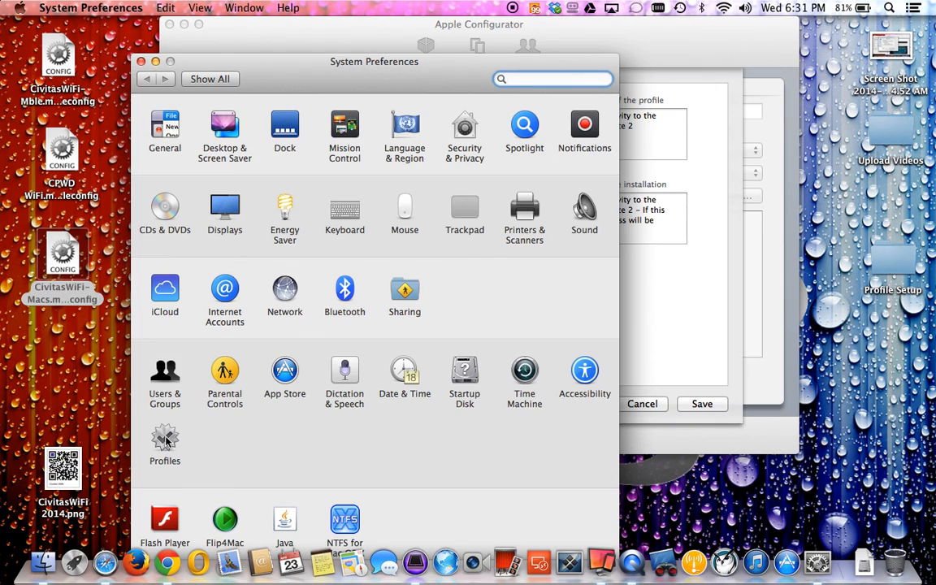
click(166, 442)
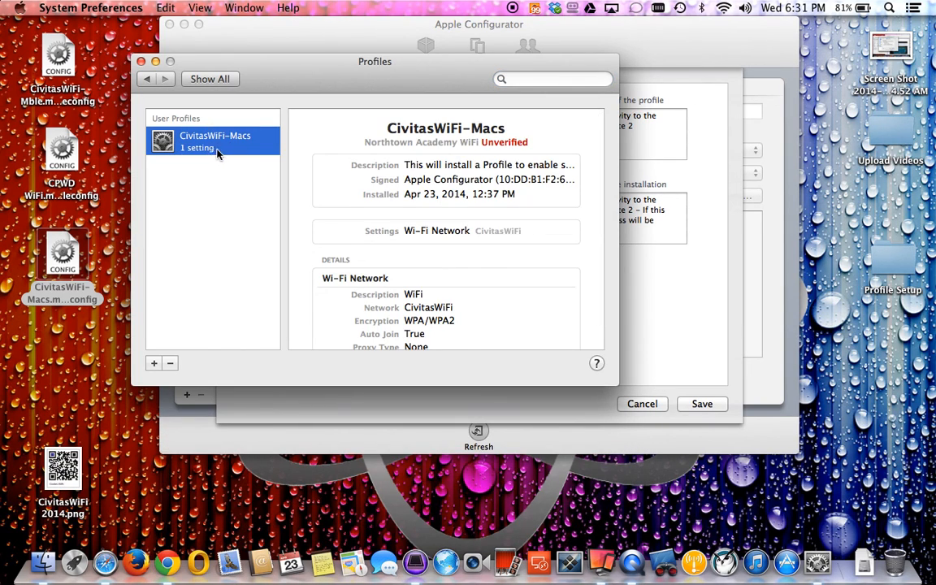
mouse_move(223, 333)
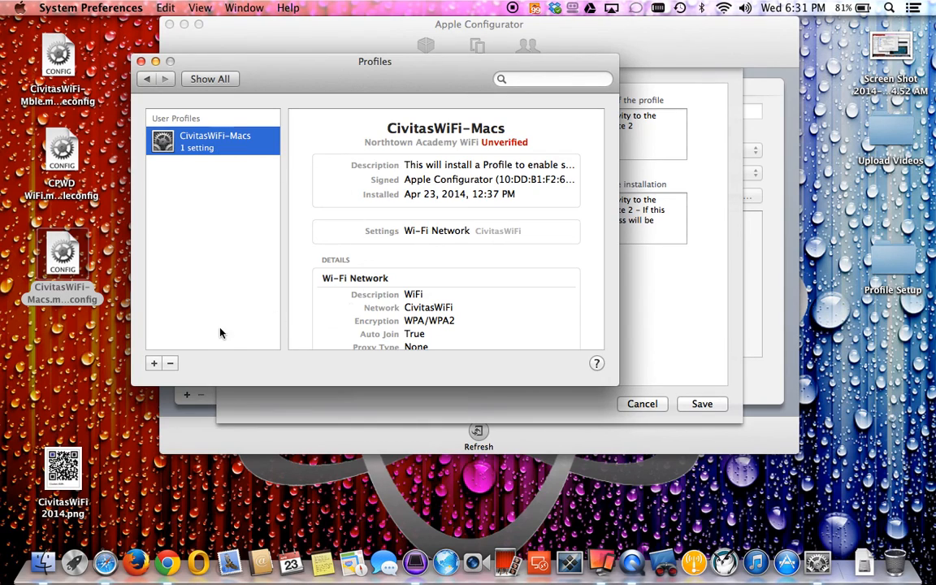
mouse_move(197, 381)
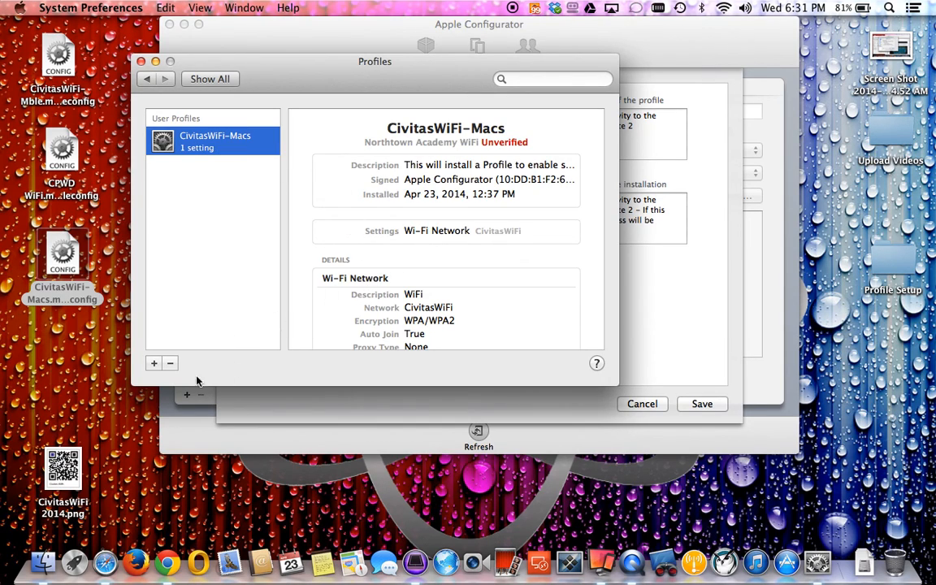
click(171, 364)
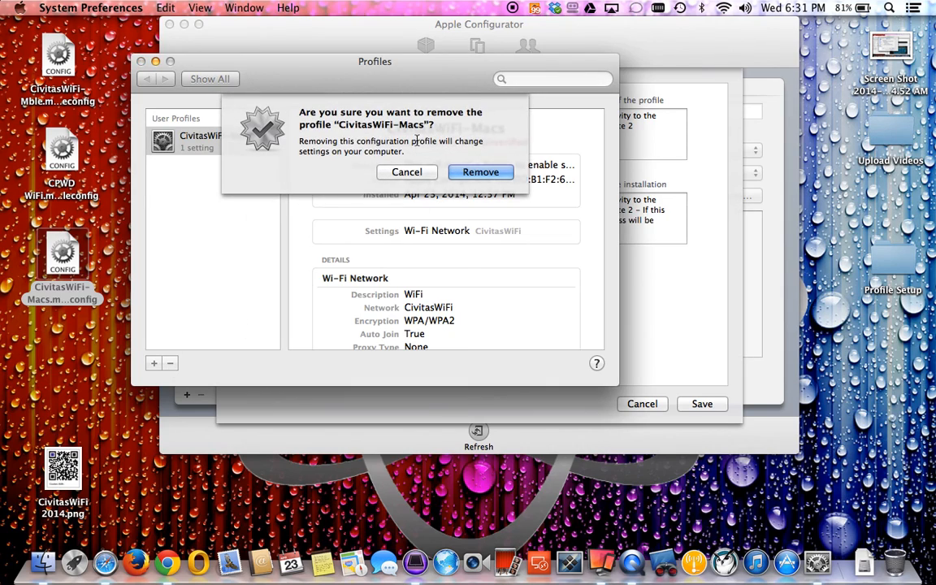
mouse_move(345, 163)
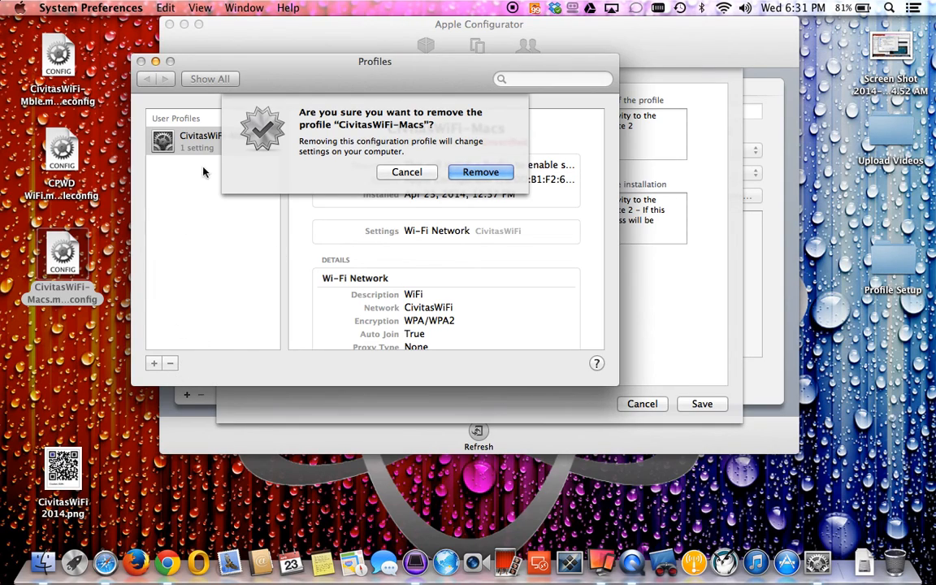
mouse_move(393, 182)
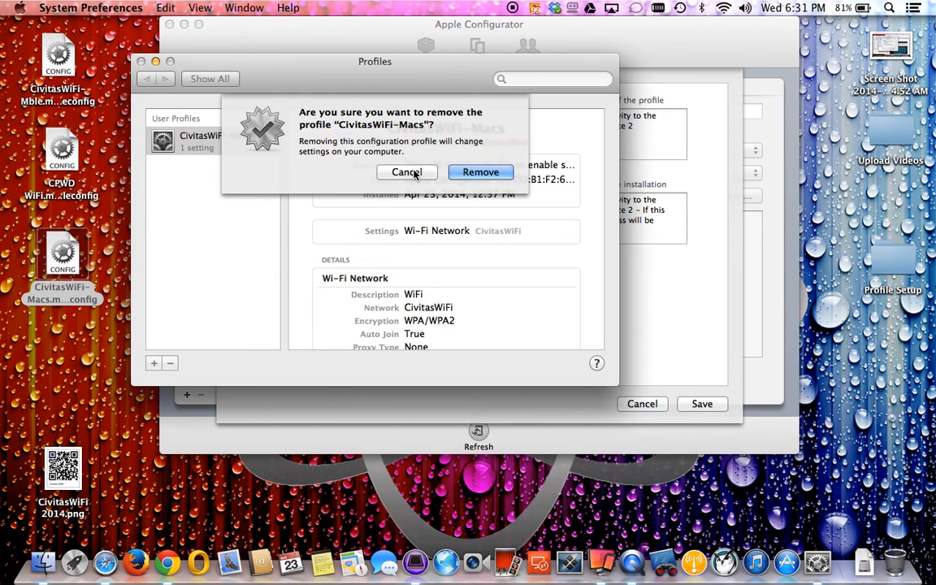
mouse_move(673, 55)
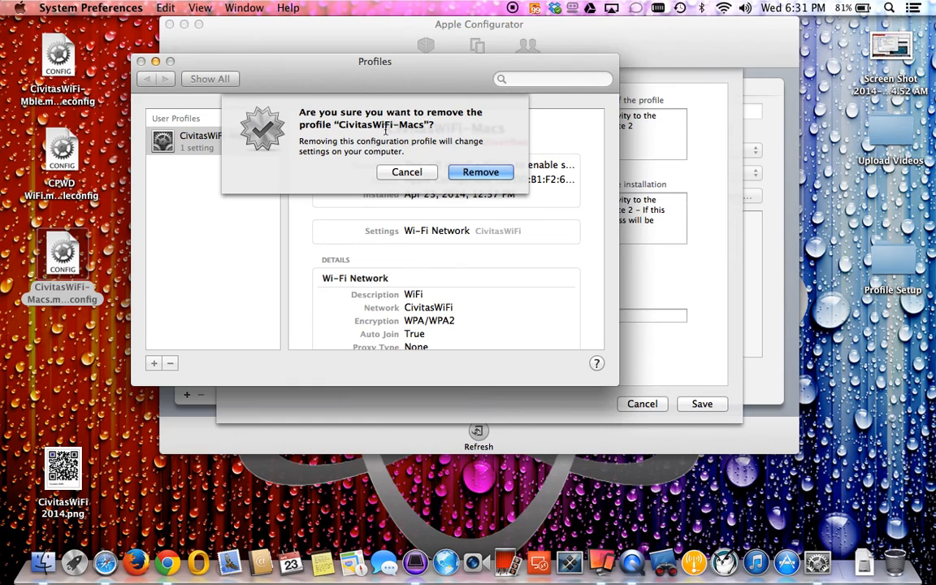
mouse_move(460, 136)
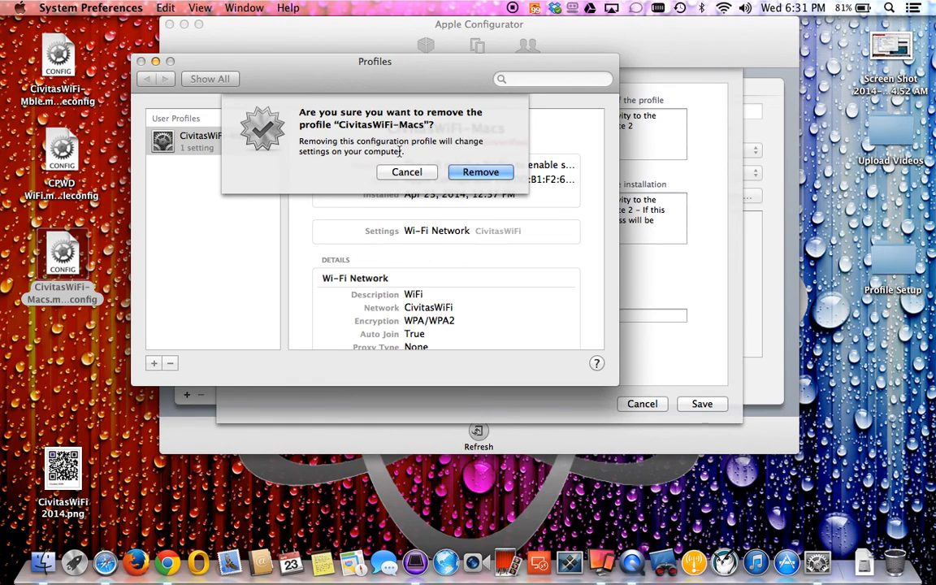
mouse_move(422, 156)
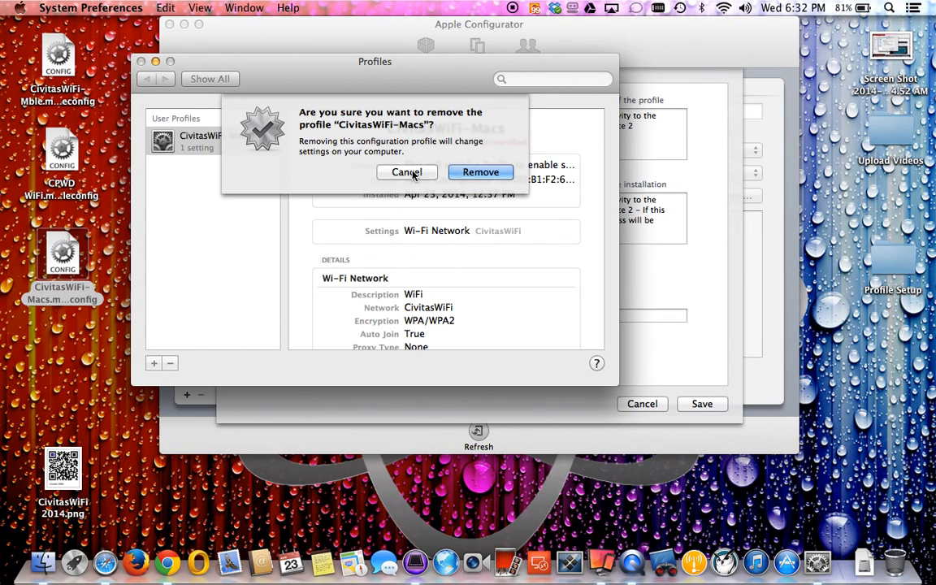
click(406, 172)
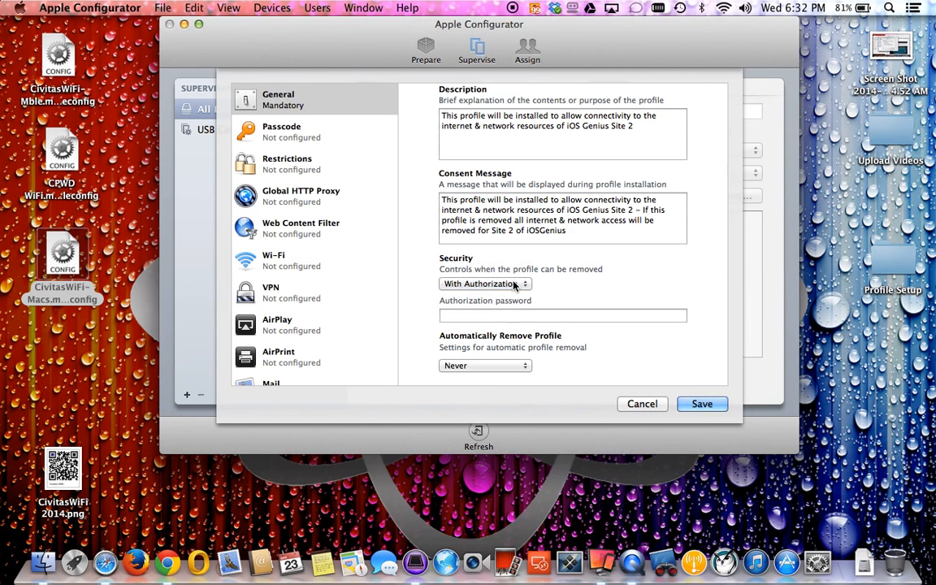
- Enter the authorization password and view the Automatically Remove Profile choices
click(562, 316)
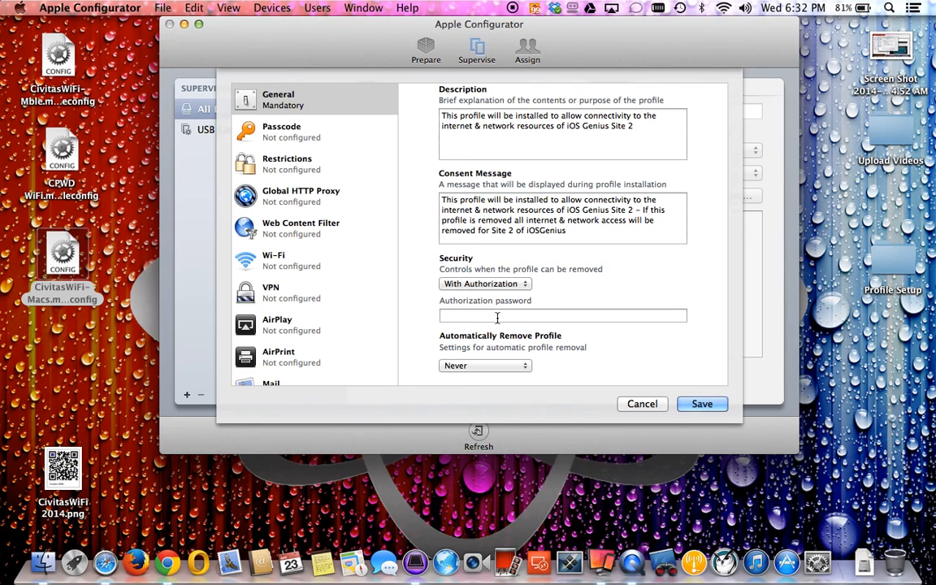
text(••••)
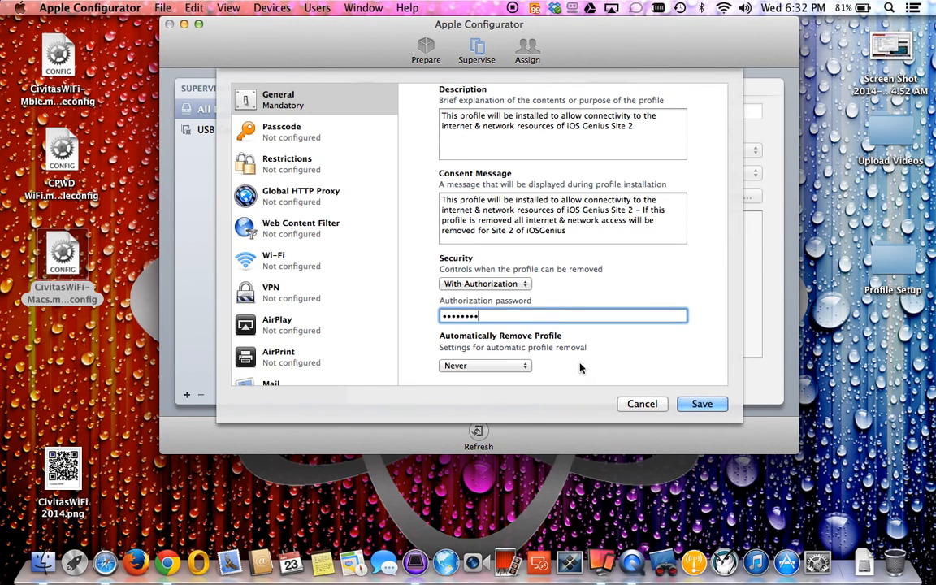
mouse_move(560, 345)
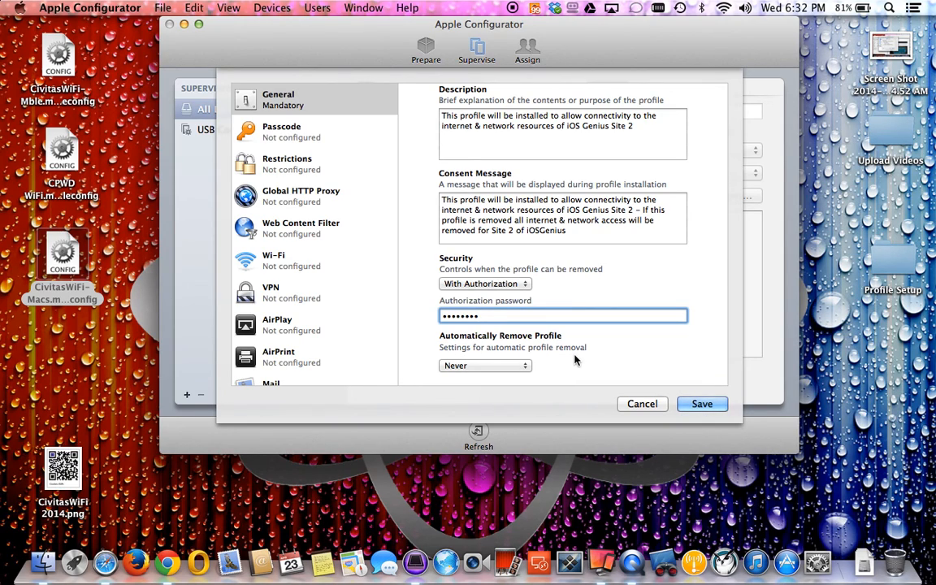
click(484, 366)
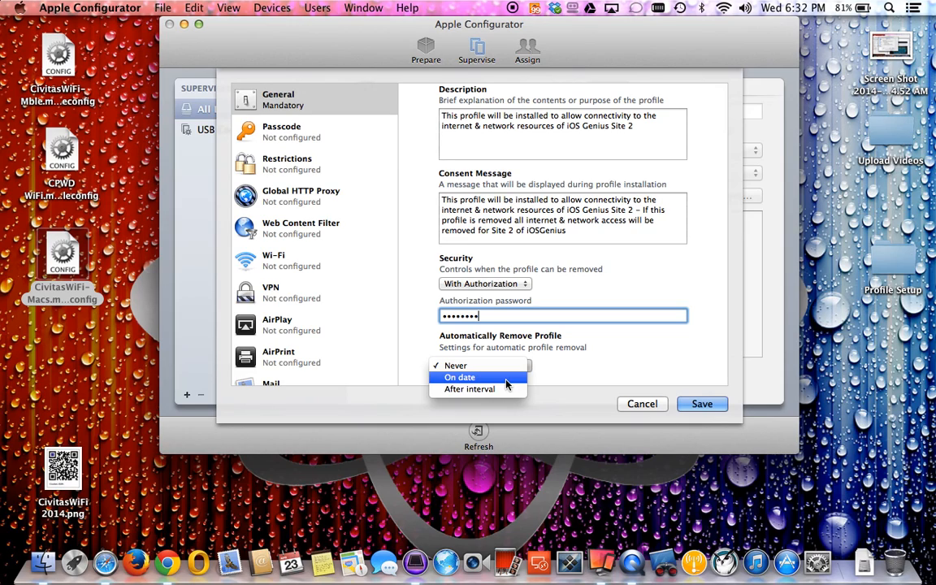
click(460, 377)
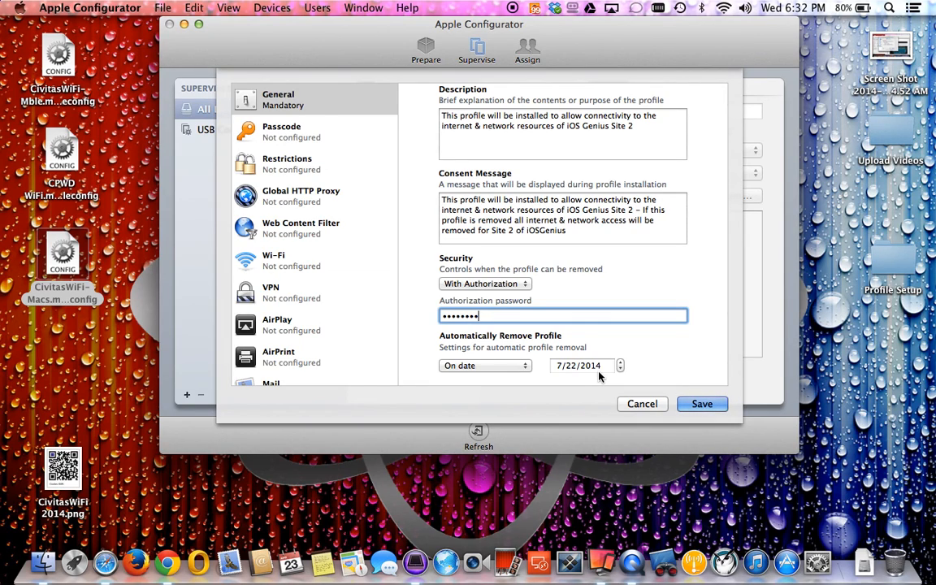
click(484, 366)
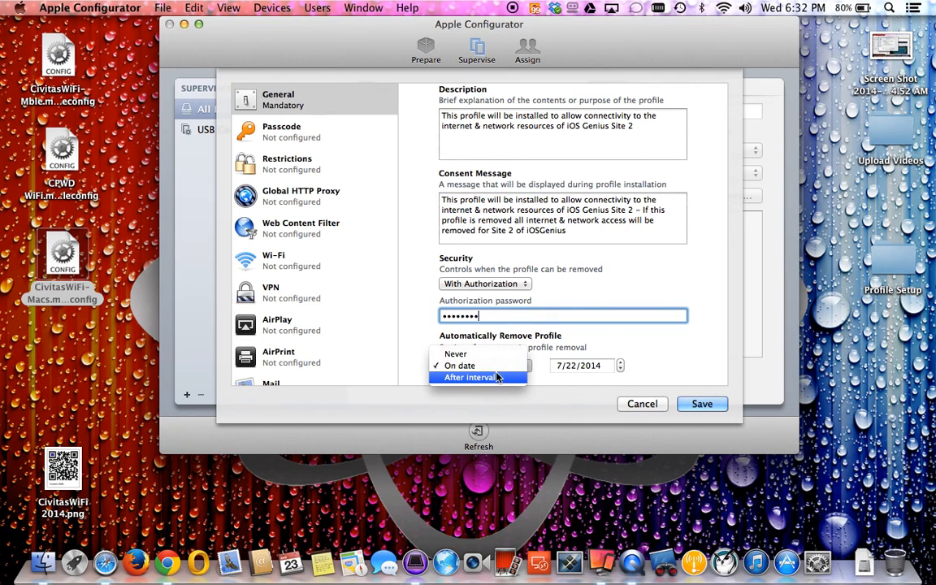
click(471, 377)
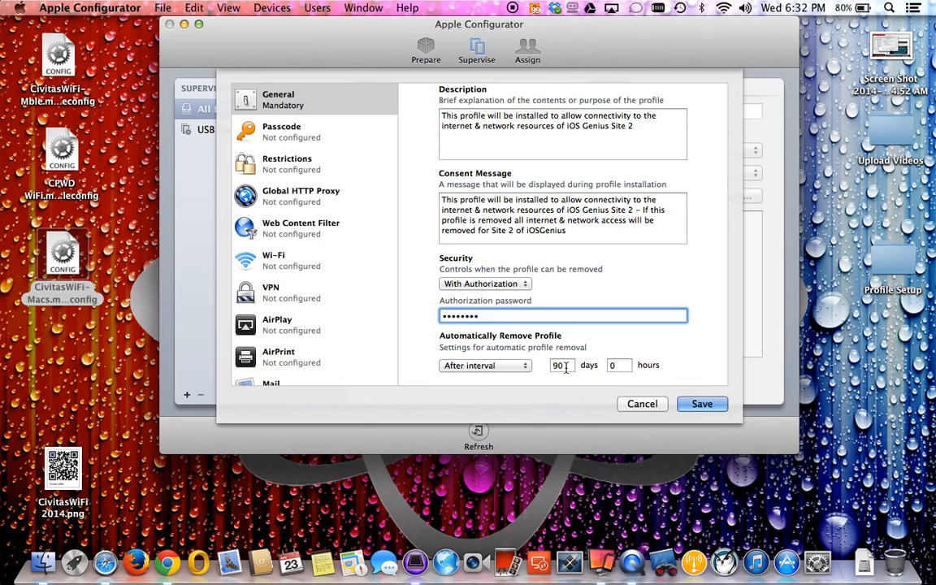
mouse_move(519, 367)
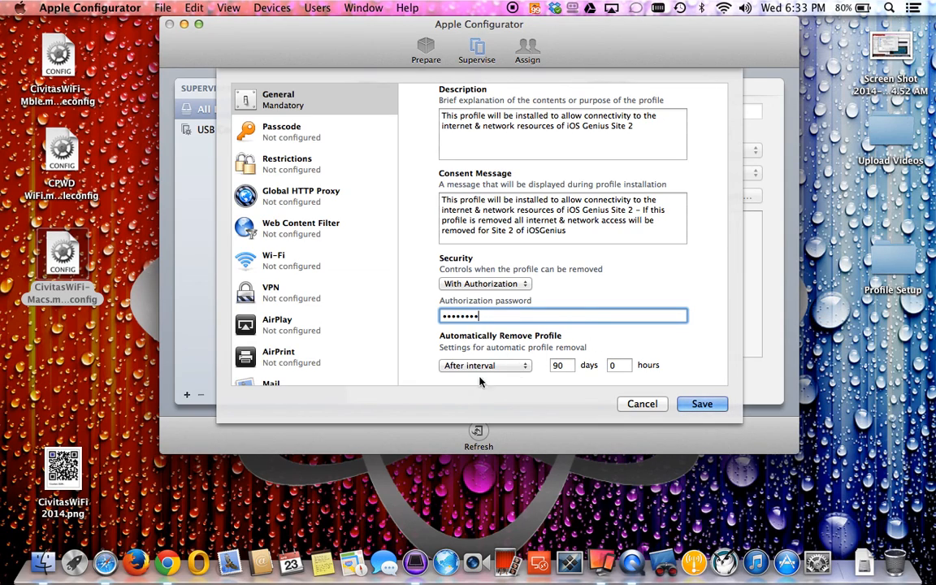
click(485, 364)
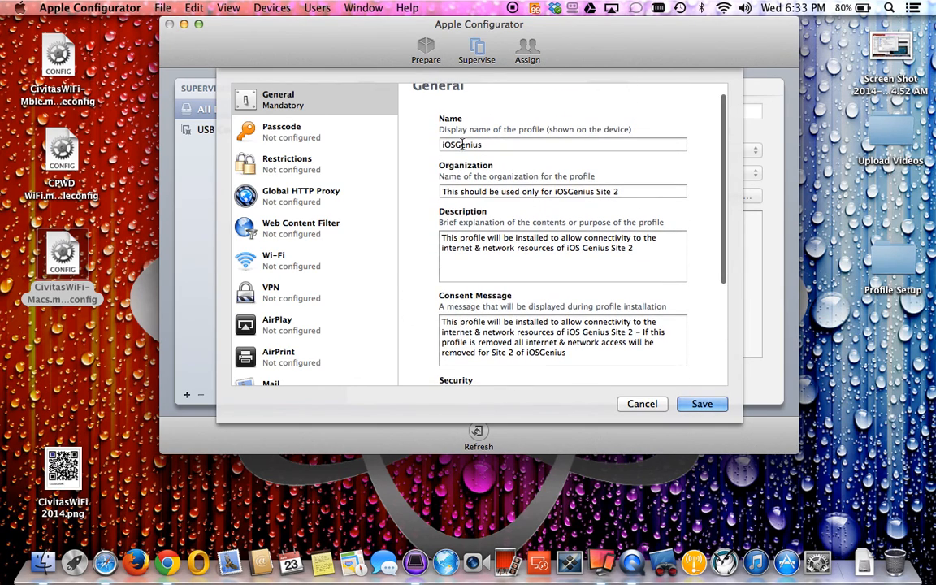
- Configure a Wi-Fi payload with Service Set Identifier 'iOSGenius Site 2'
scroll(down, 3)
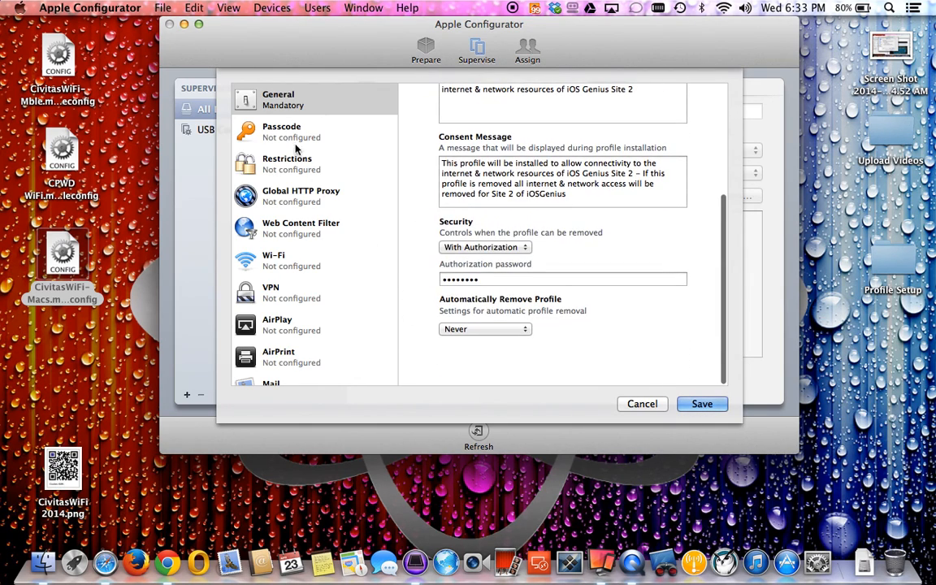
click(273, 260)
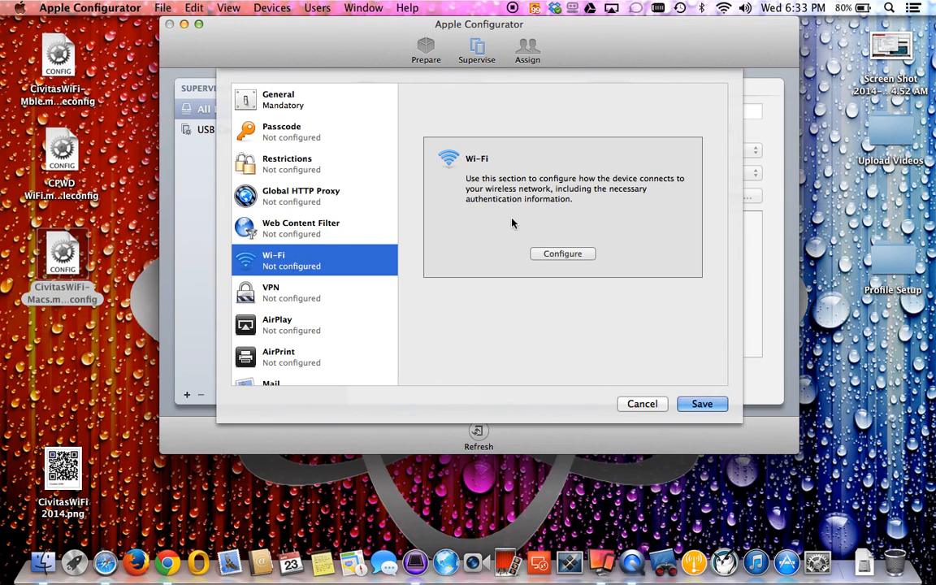
mouse_move(562, 254)
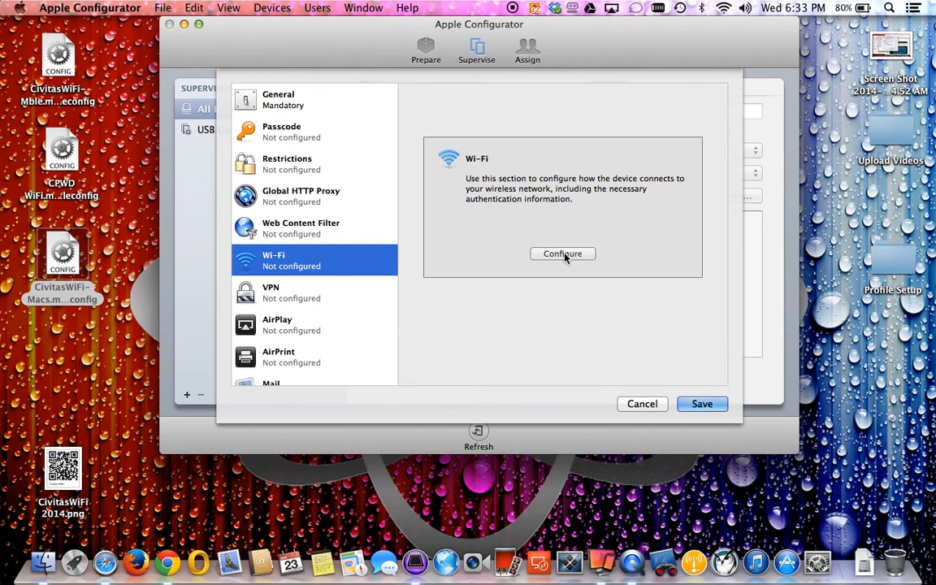
click(562, 254)
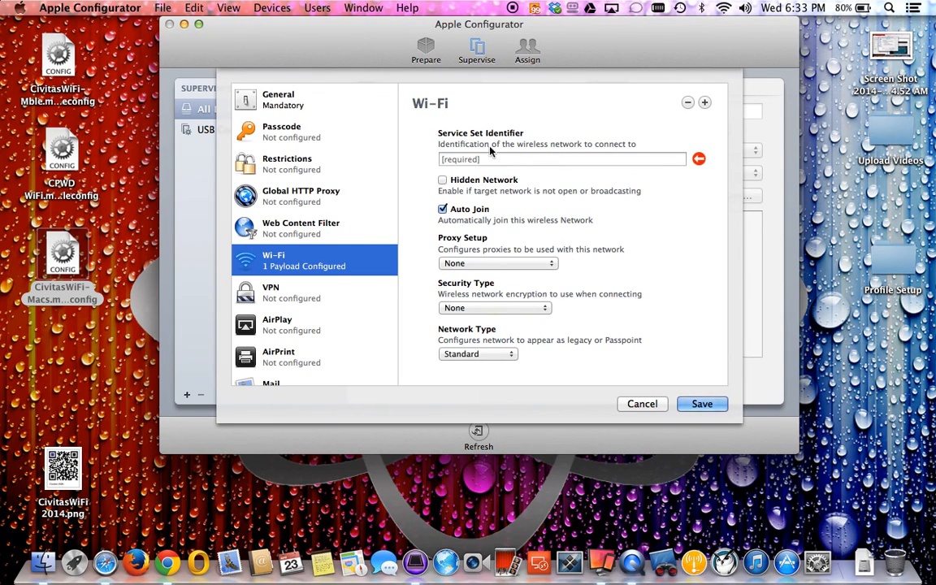
click(563, 159)
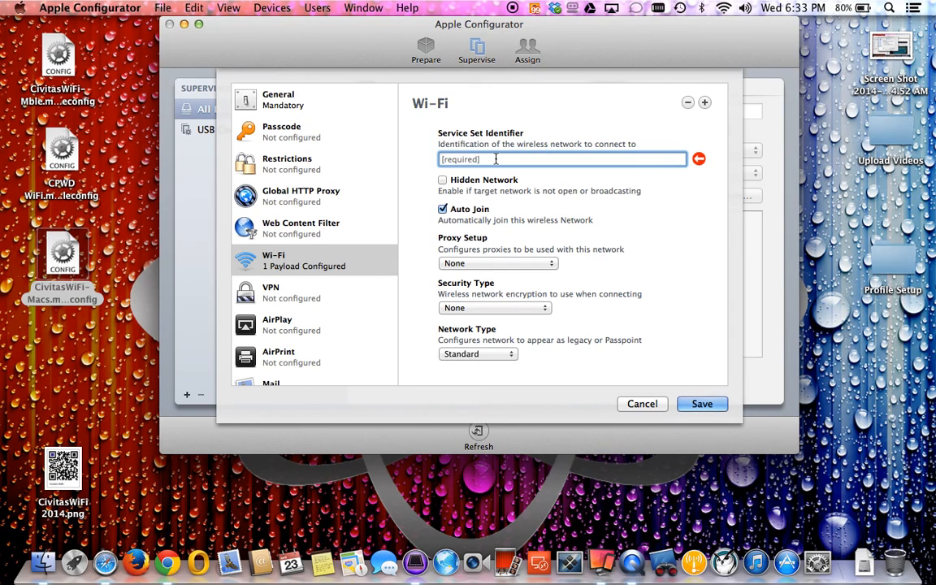
click(562, 160)
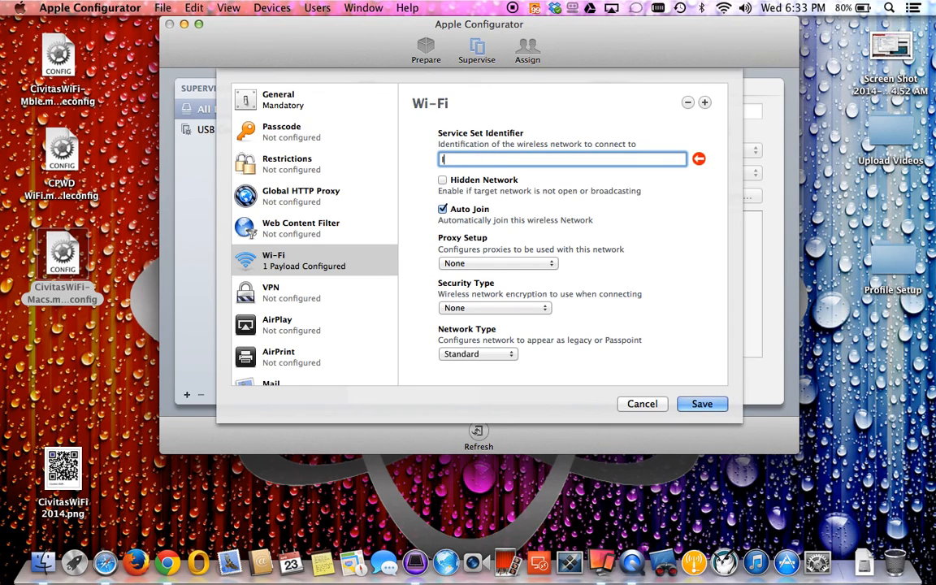
text(iOS)
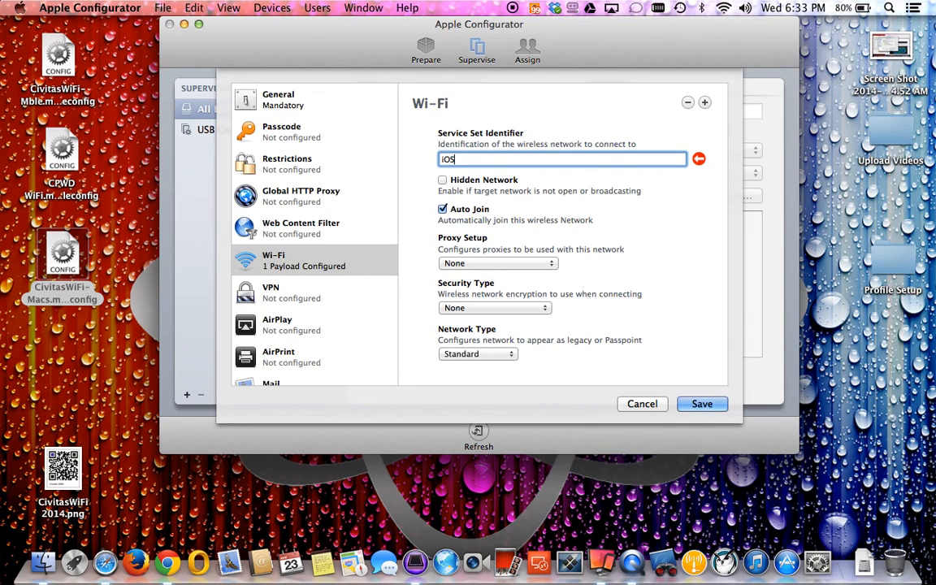
text(Genius)
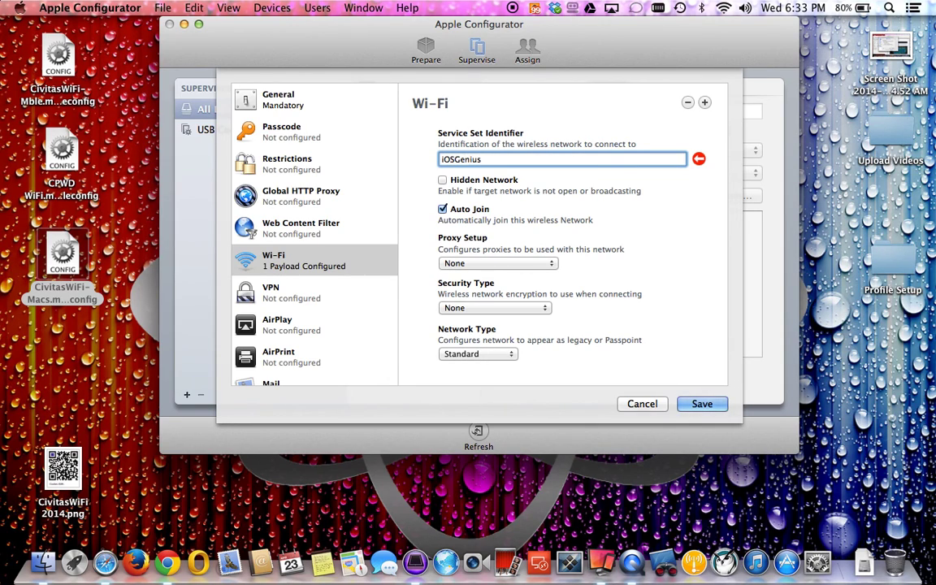
text(Site 2)
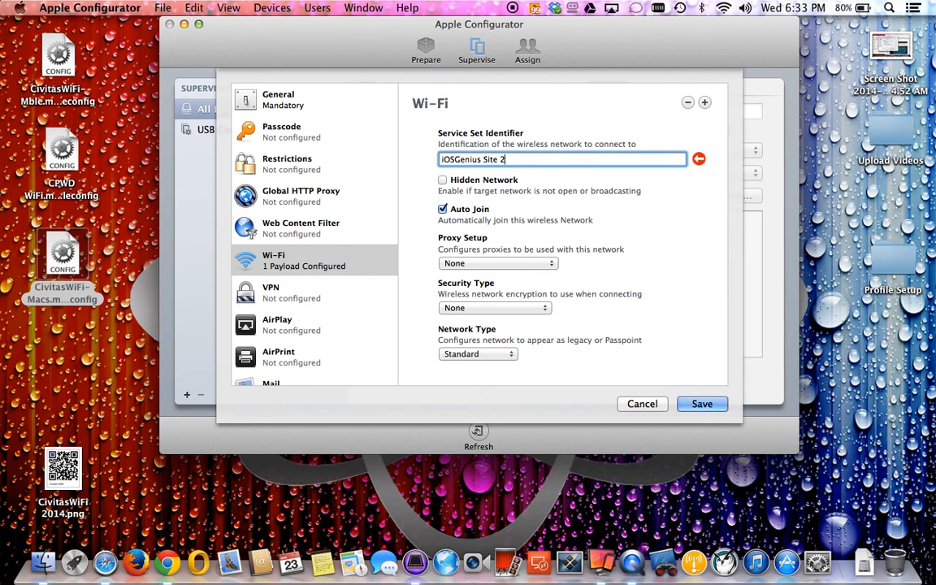
mouse_move(478, 192)
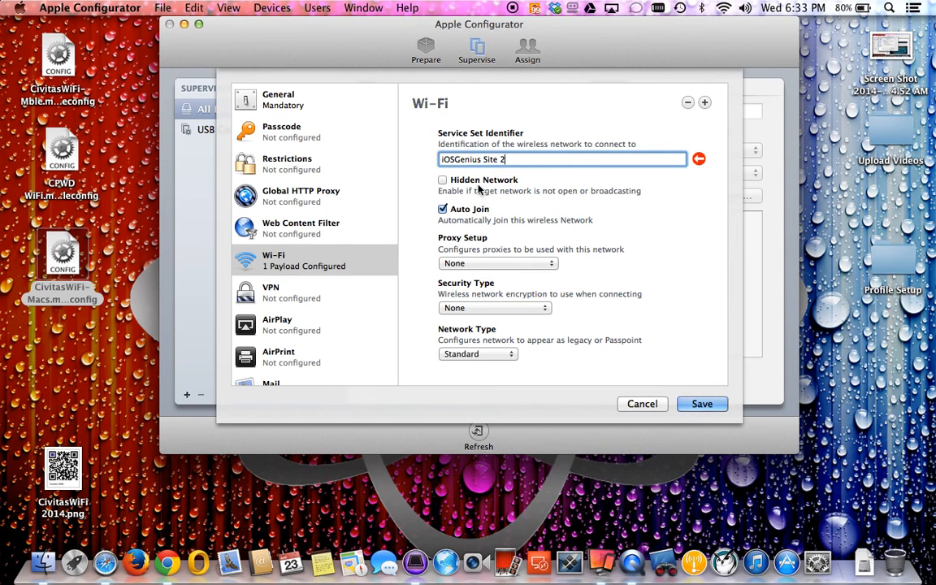
mouse_move(509, 184)
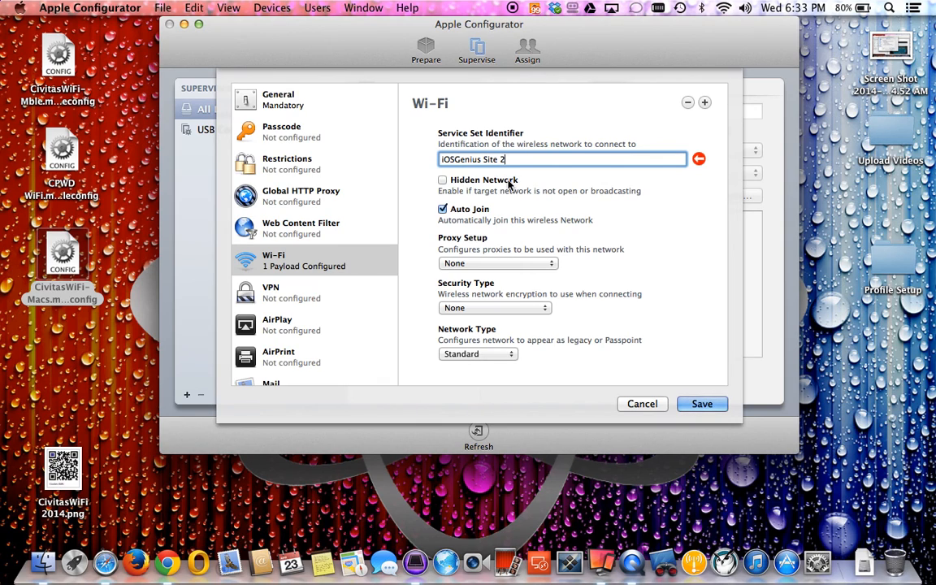
click(721, 10)
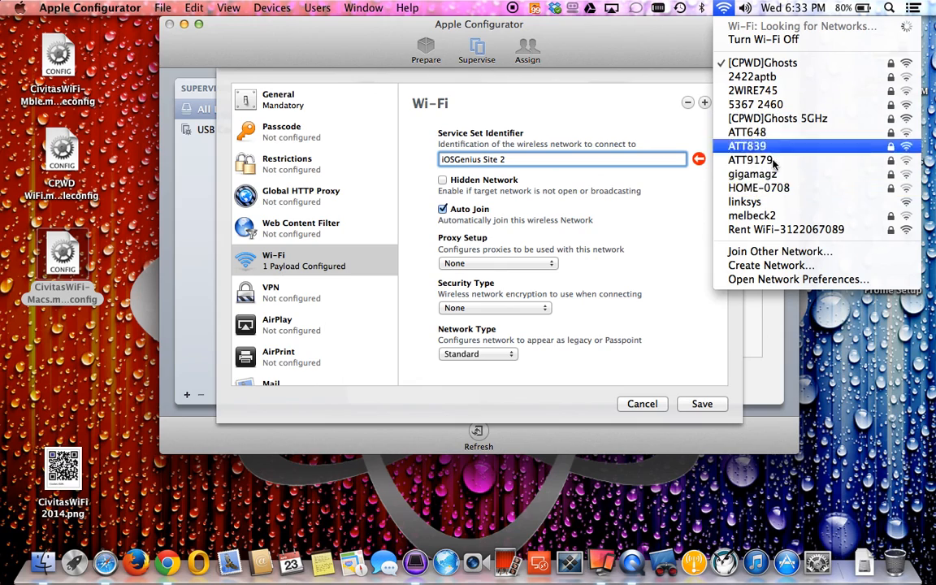
mouse_move(777, 172)
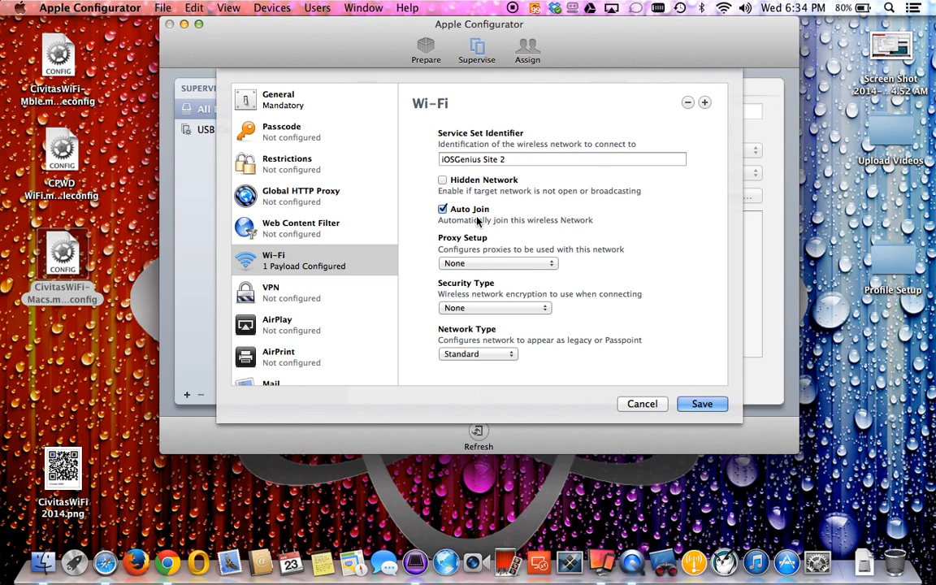
mouse_move(474, 219)
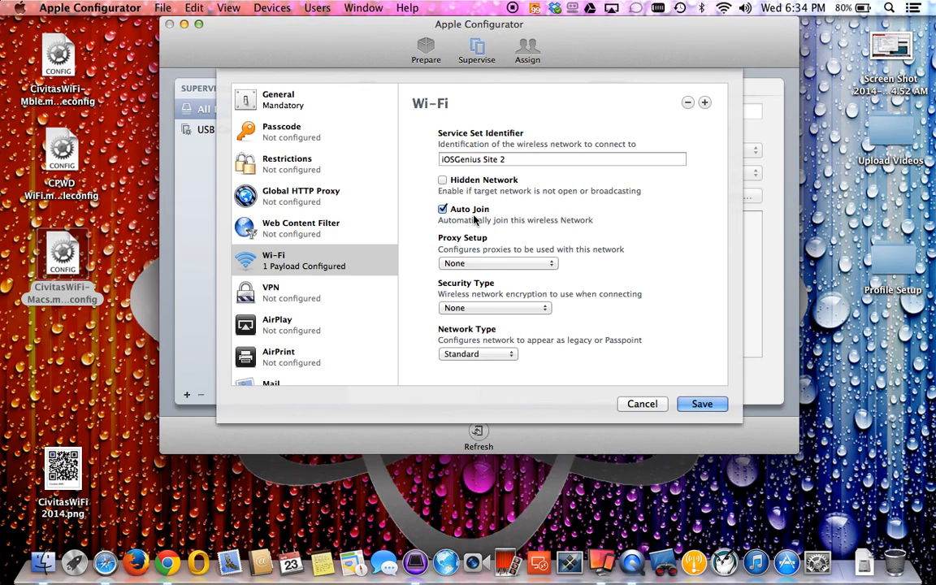
mouse_move(422, 251)
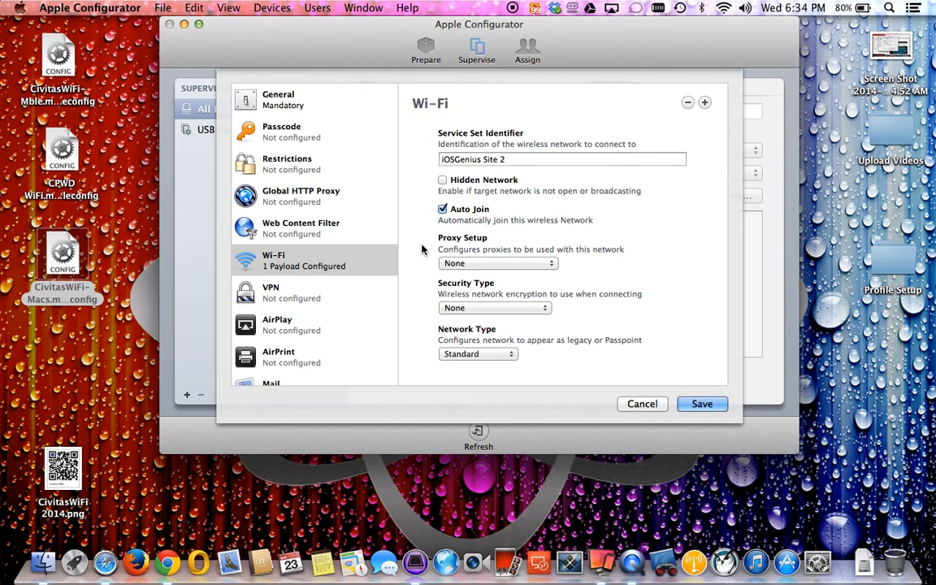
- Choose WPA / WPA2 Personal as the Wi-Fi security type, leaving proxy at None
click(497, 263)
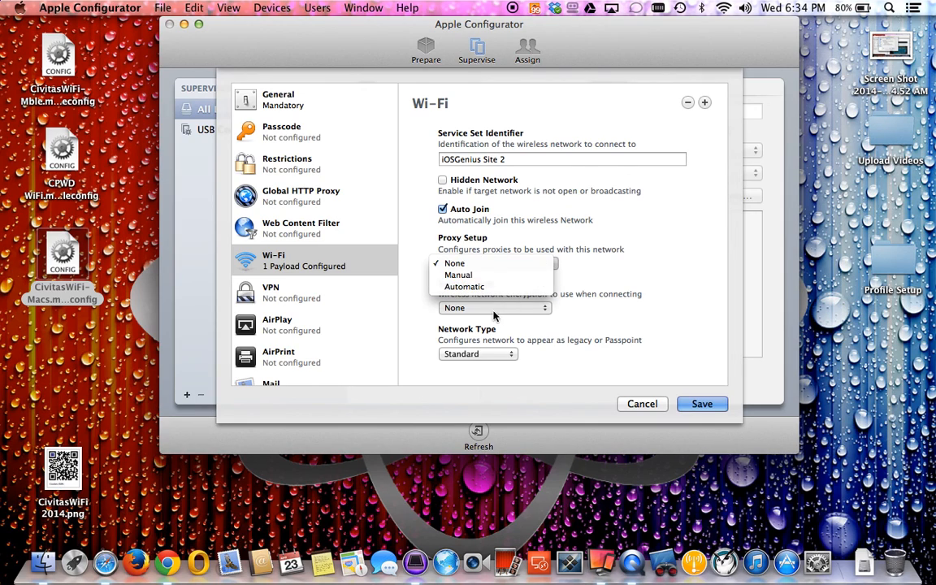
mouse_move(459, 274)
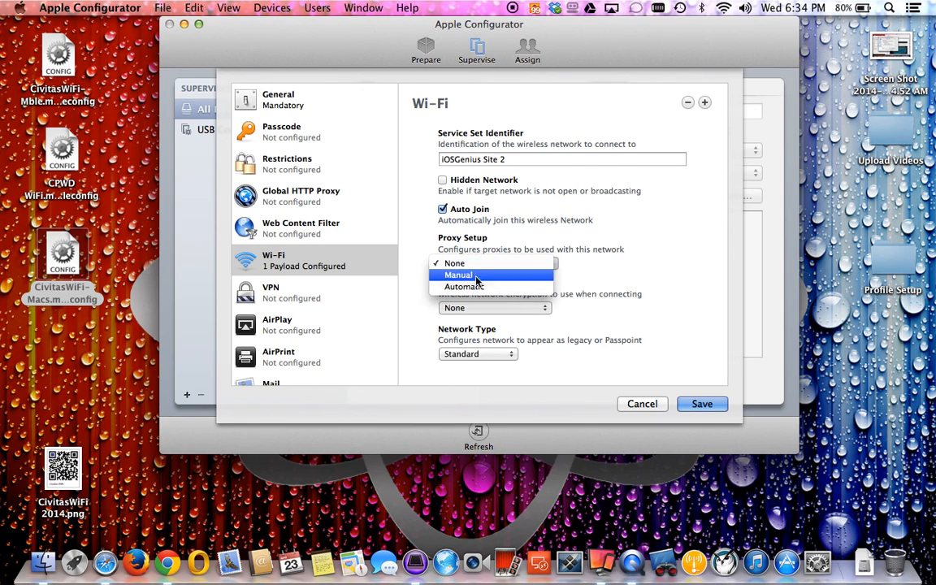
mouse_move(478, 275)
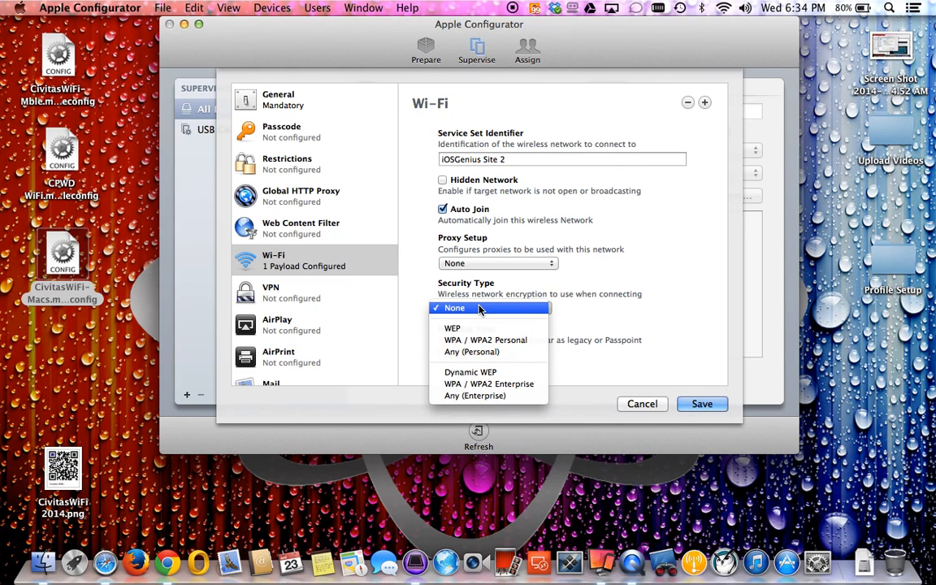
mouse_move(484, 340)
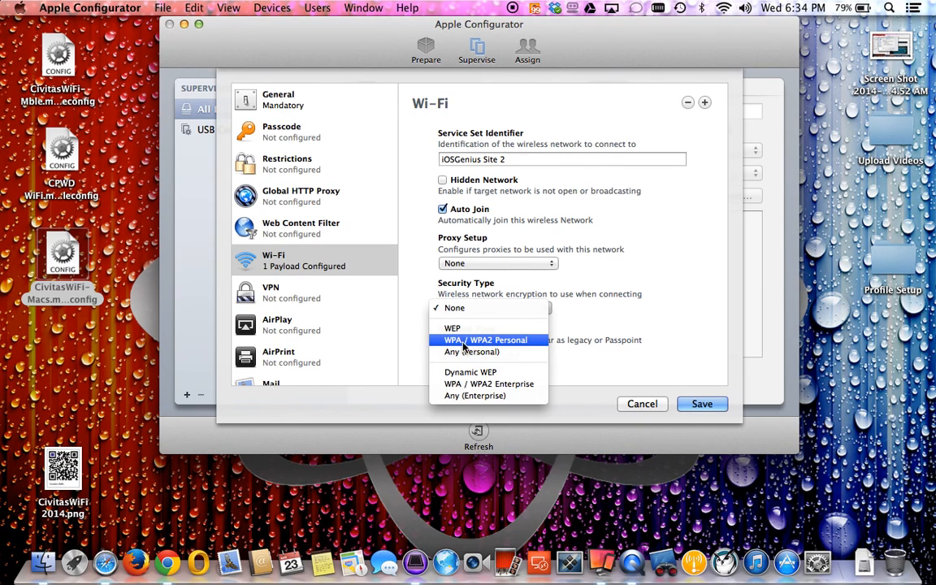
mouse_move(495, 340)
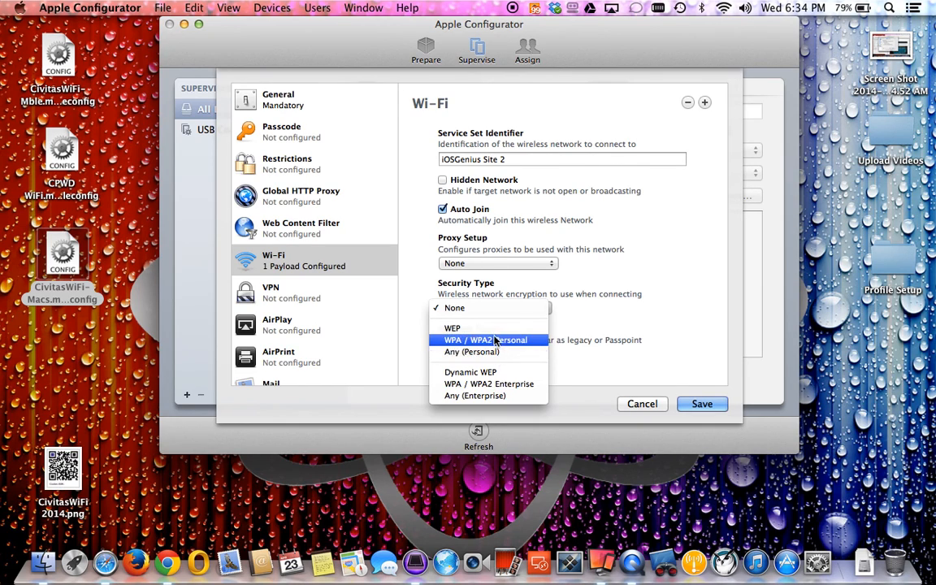
mouse_move(491, 328)
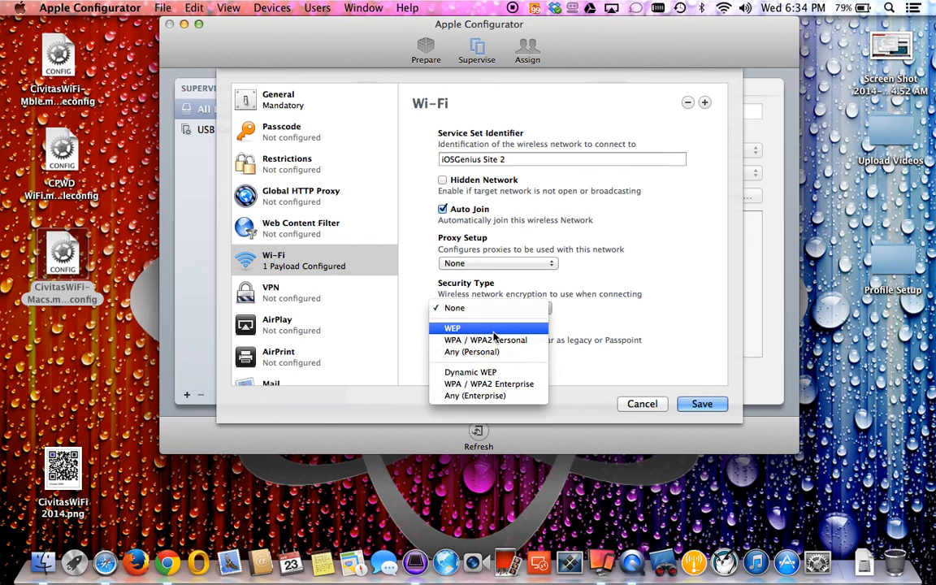
mouse_move(471, 351)
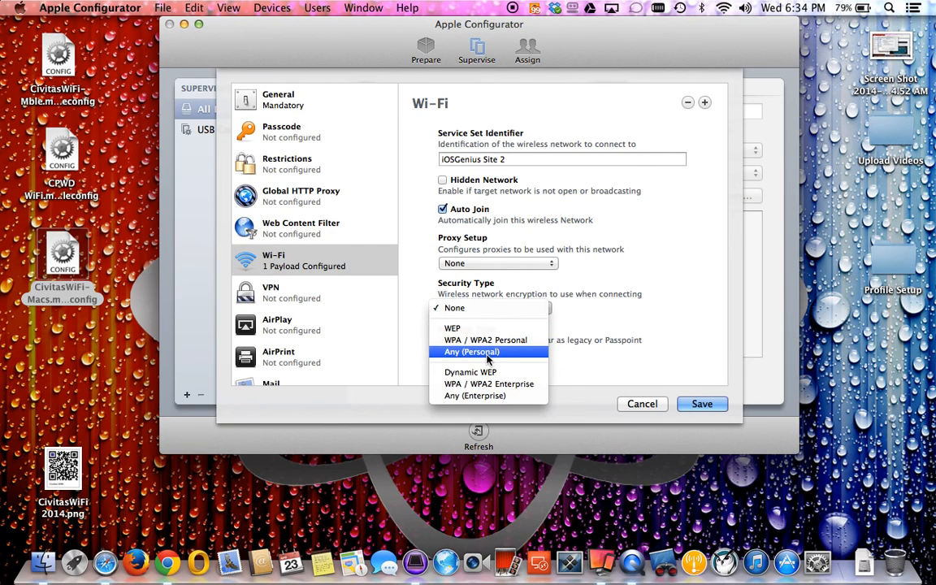
mouse_move(487, 383)
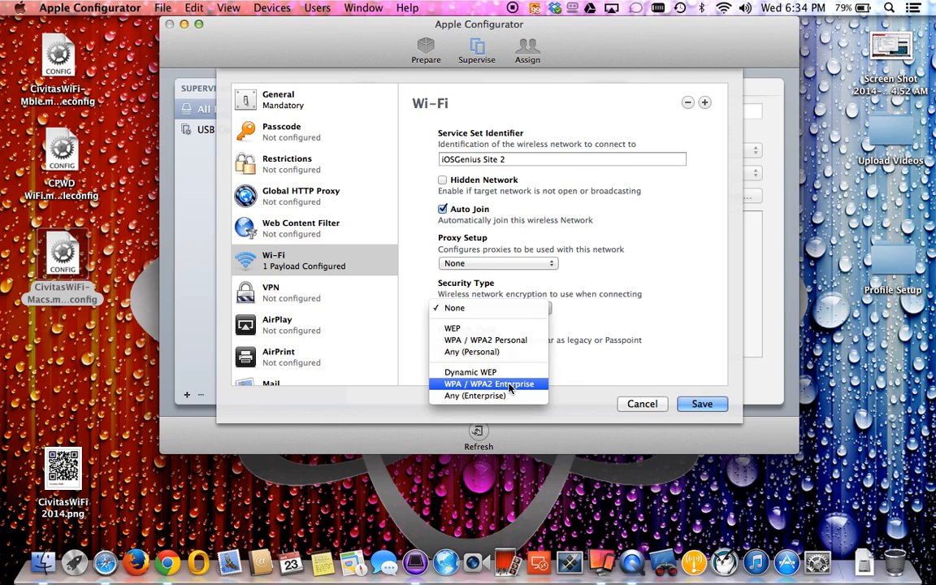
mouse_move(485, 340)
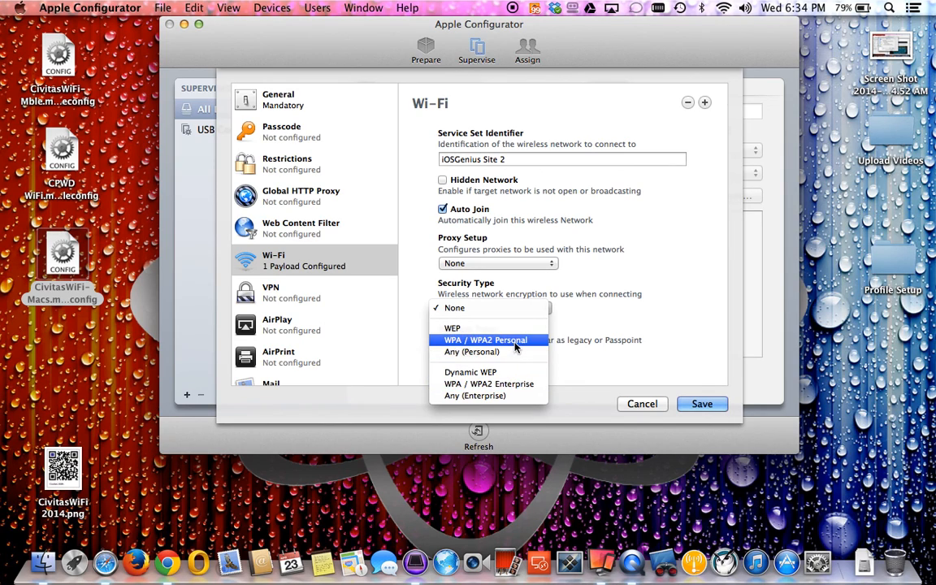
click(484, 340)
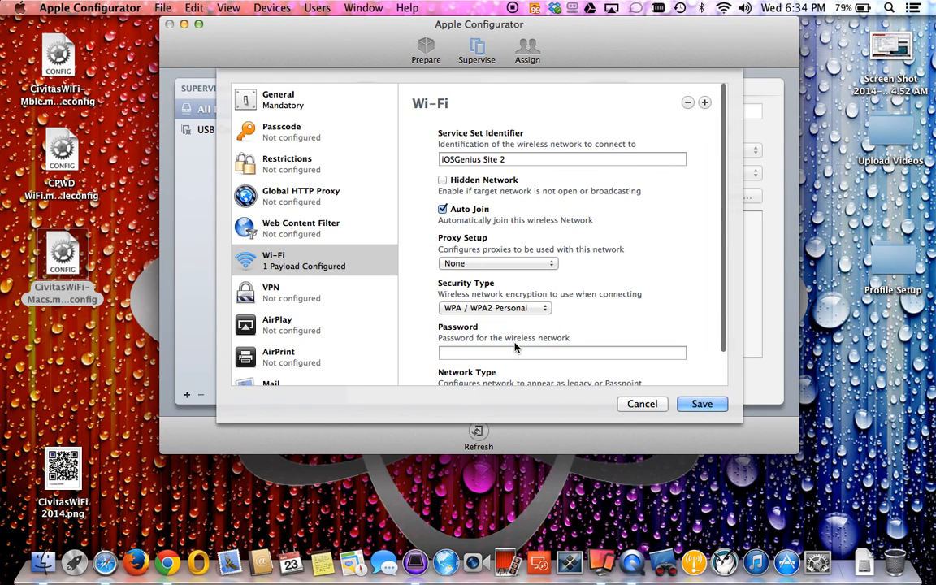
- Enter the wireless network password for the WPA / WPA2 Personal network
click(562, 353)
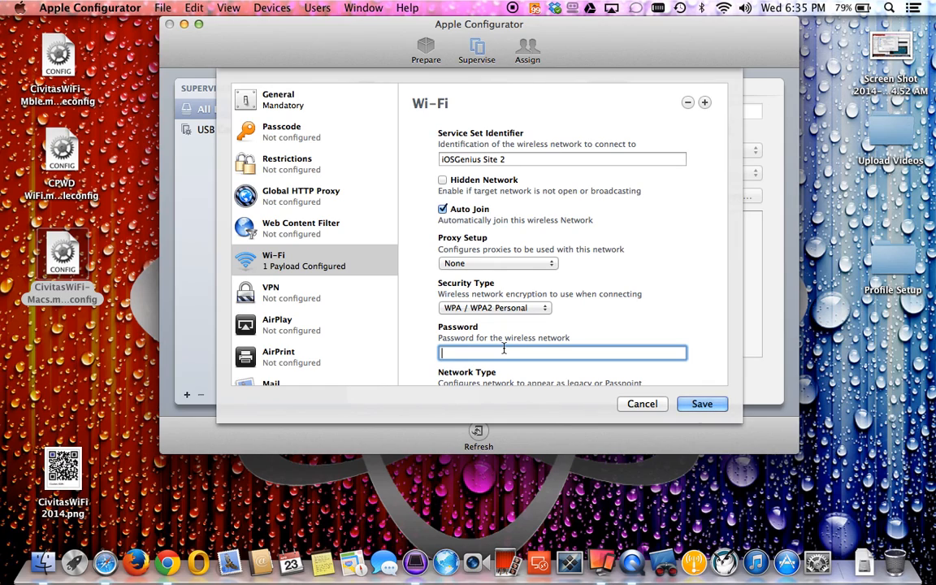
text(••••••)
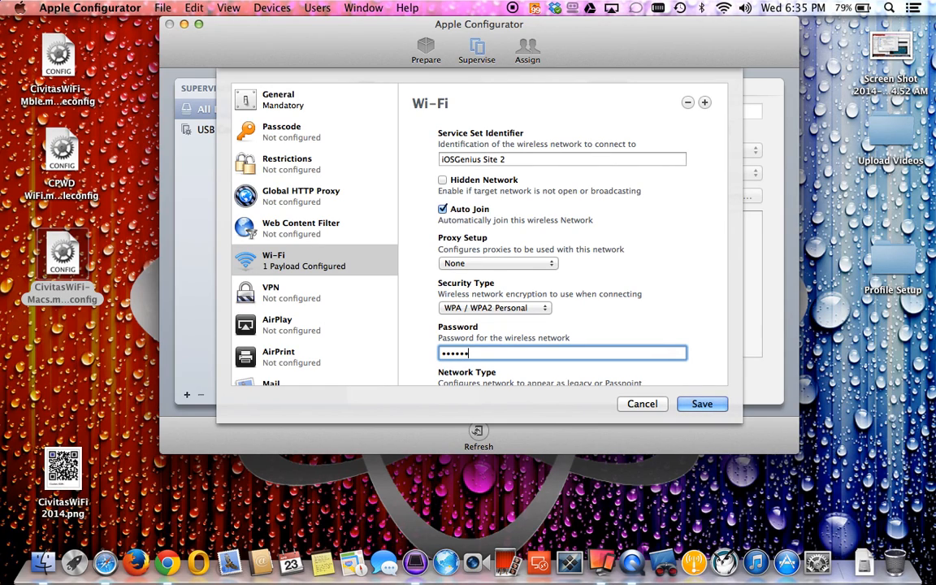
key(Backspace)
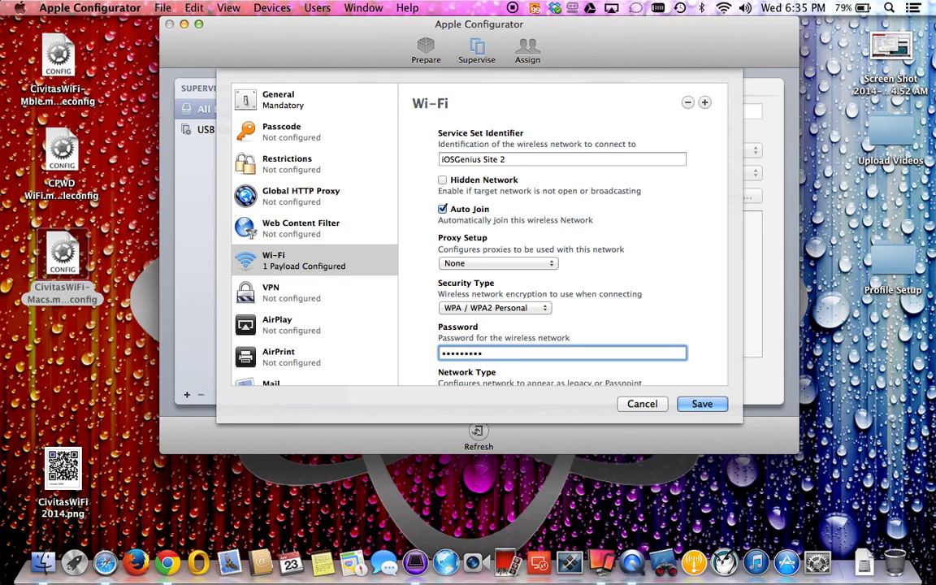
scroll(down, 3)
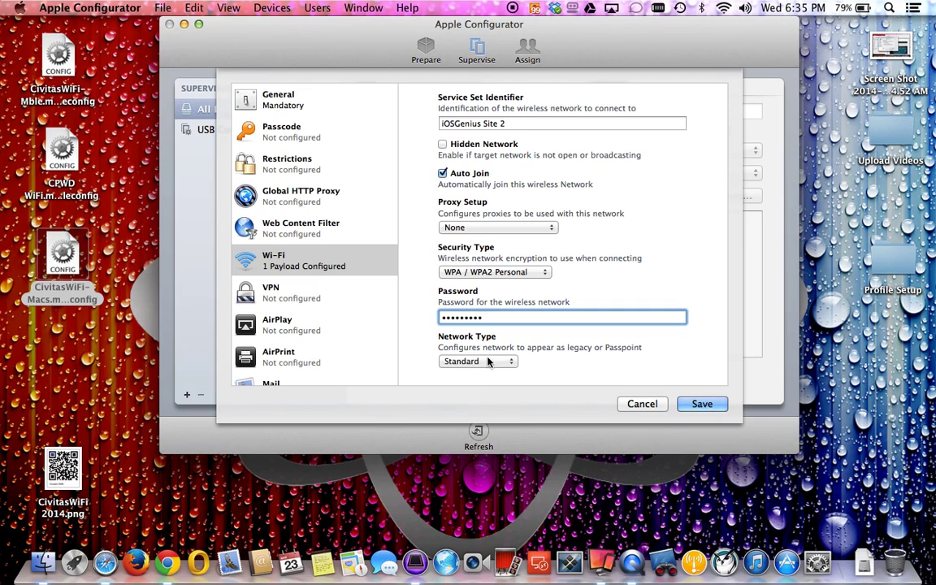
click(476, 361)
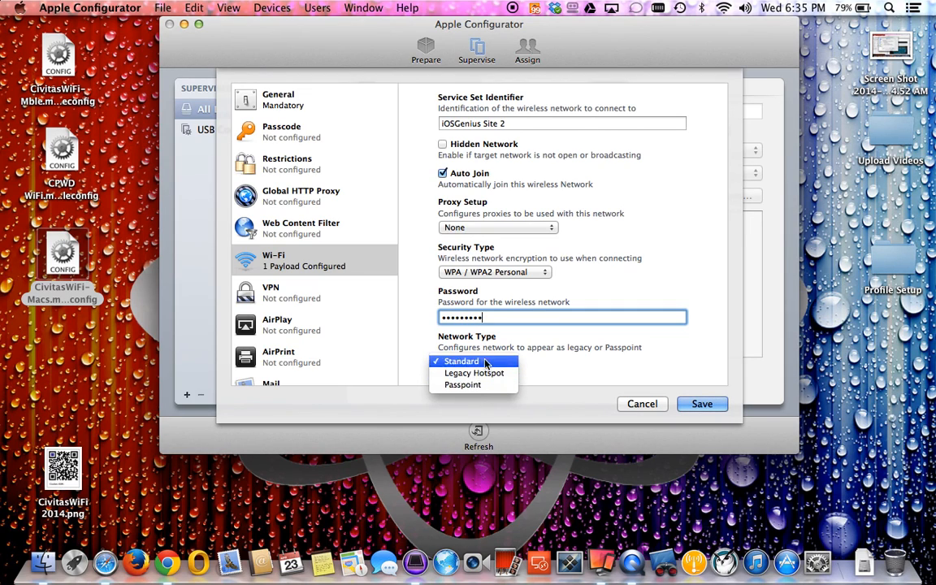
mouse_move(473, 372)
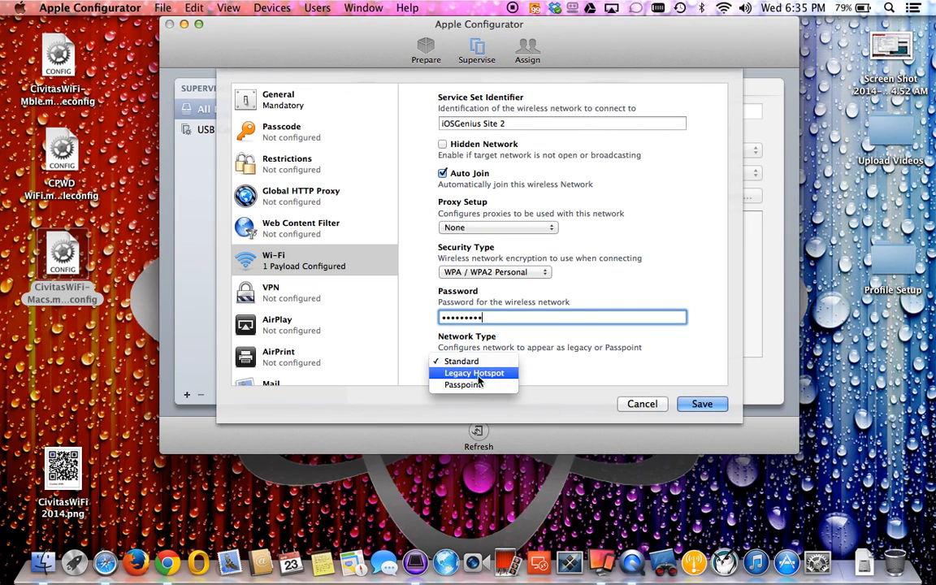
mouse_move(475, 385)
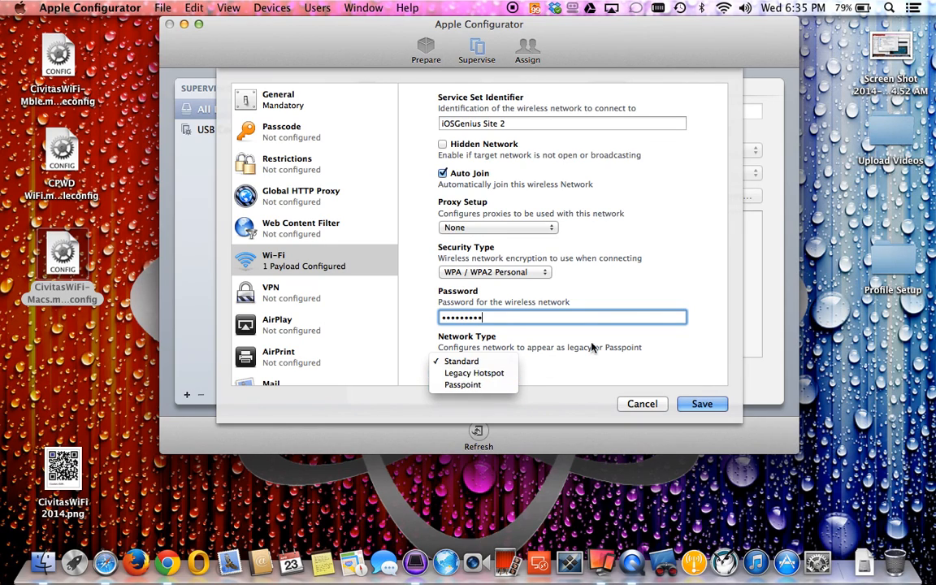
click(461, 361)
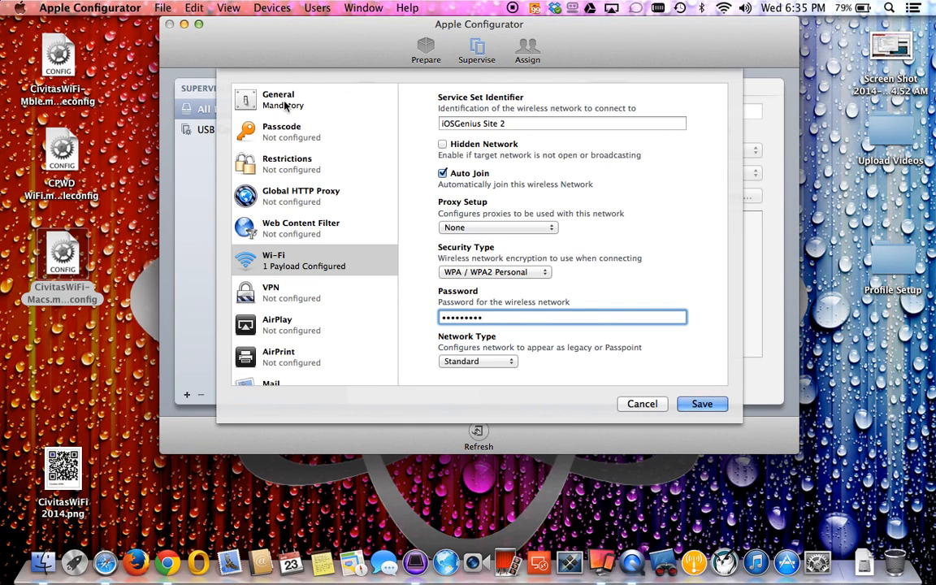
- Append 2 to the profile name in General, making it iOSGenius Site 2, and return to Wi-Fi
click(278, 99)
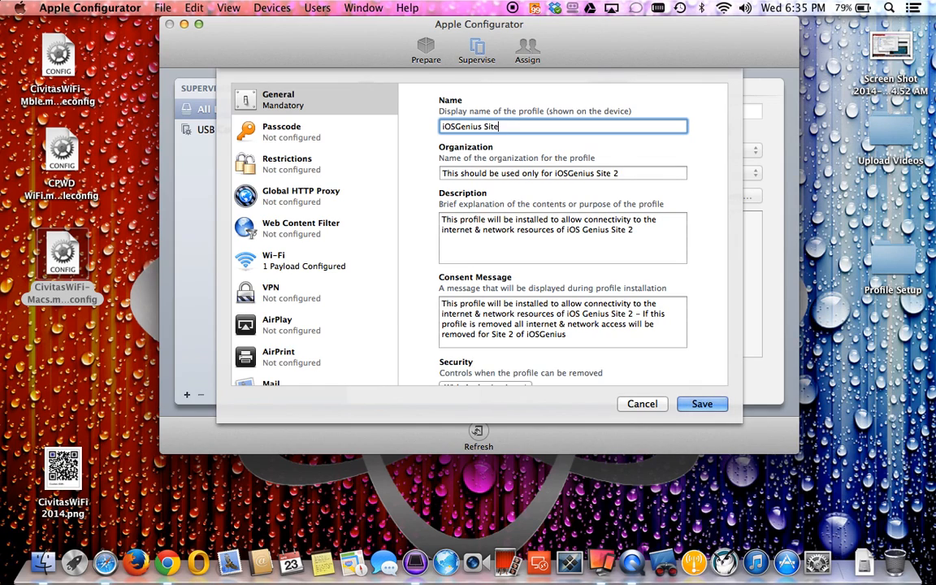
text(2)
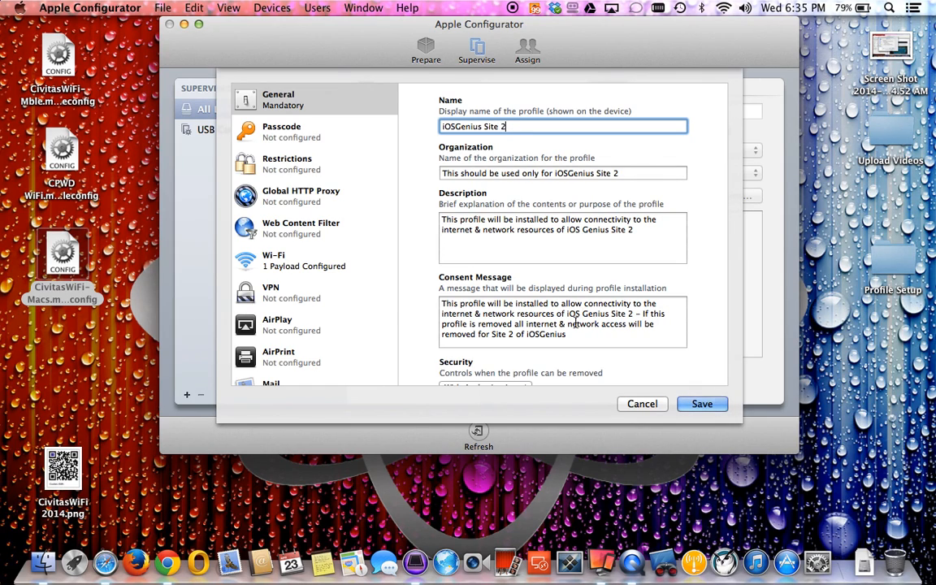
mouse_move(295, 260)
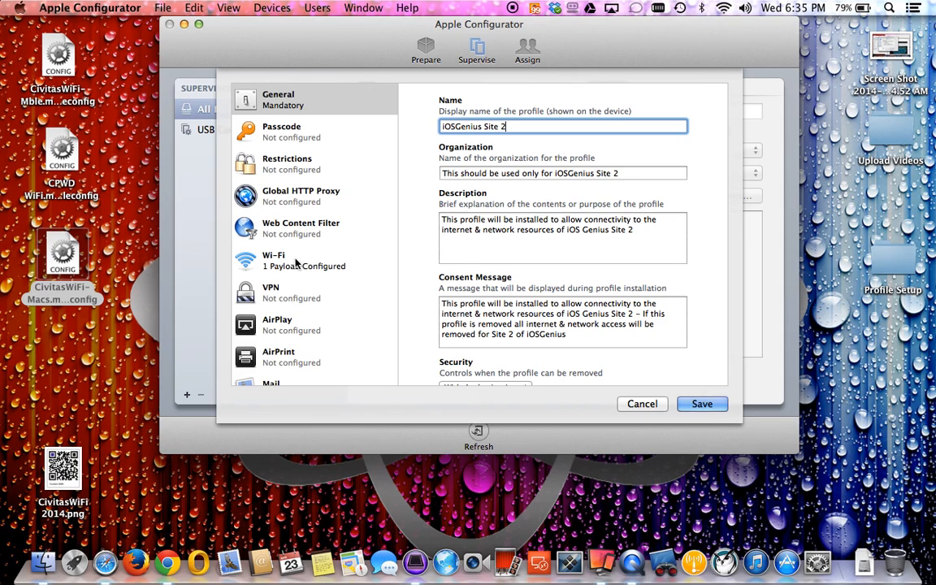
click(293, 260)
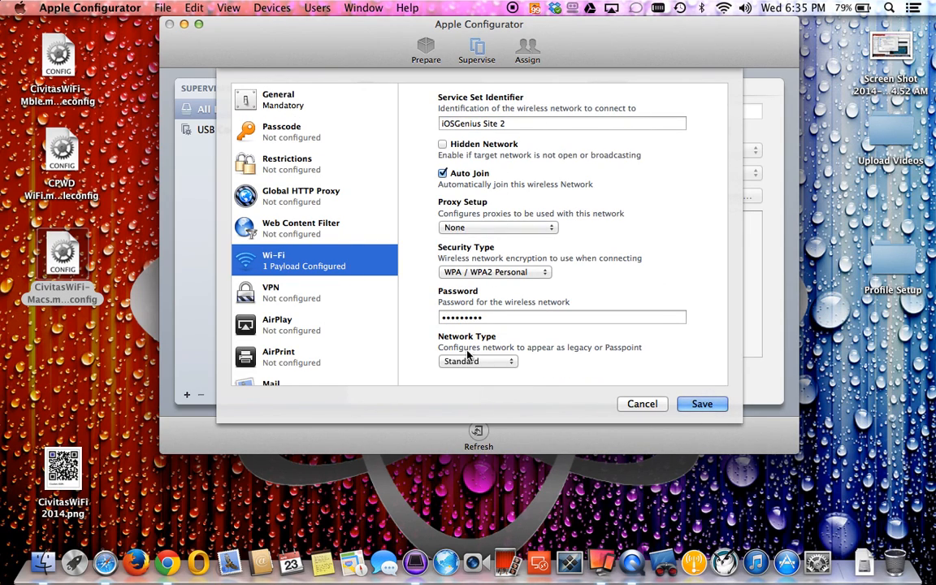
scroll(down, 3)
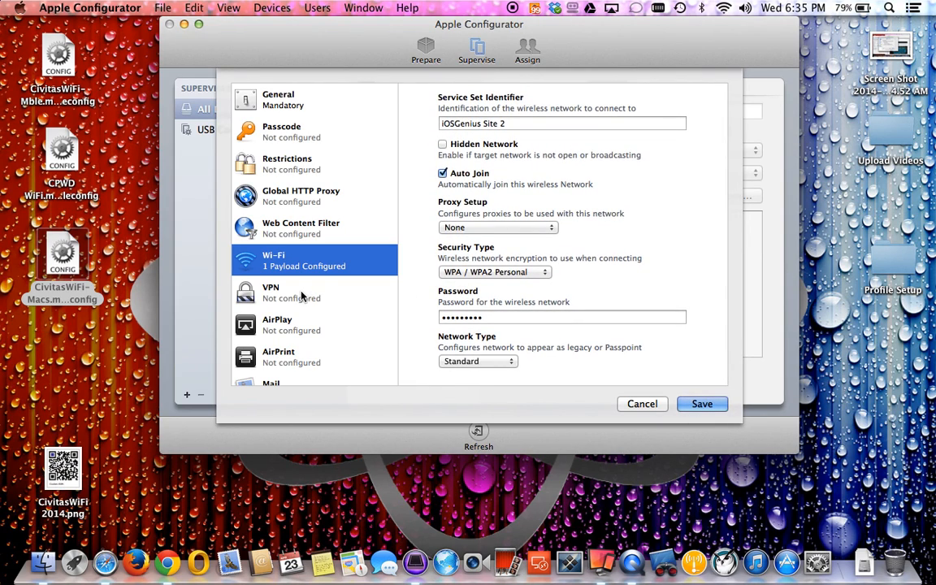
scroll(down, 3)
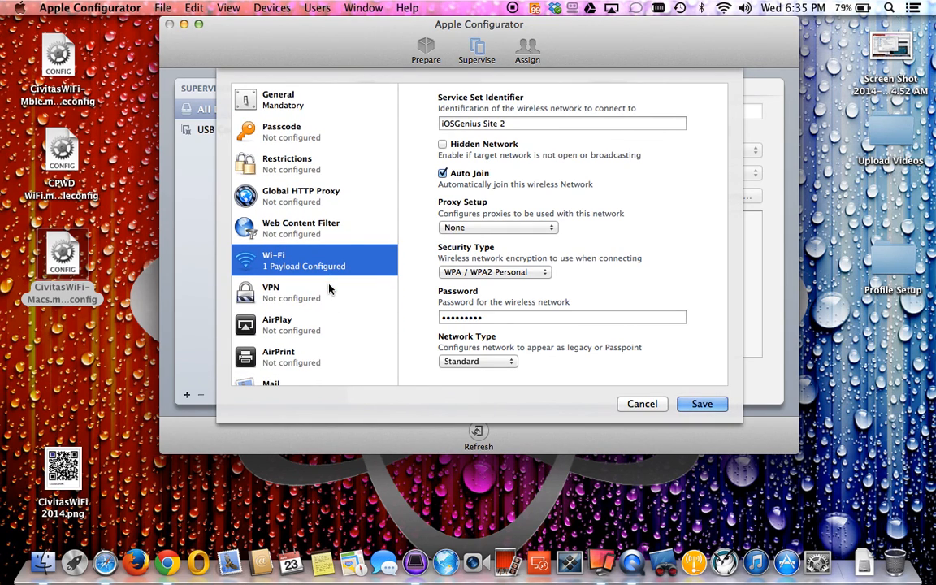
mouse_move(385, 247)
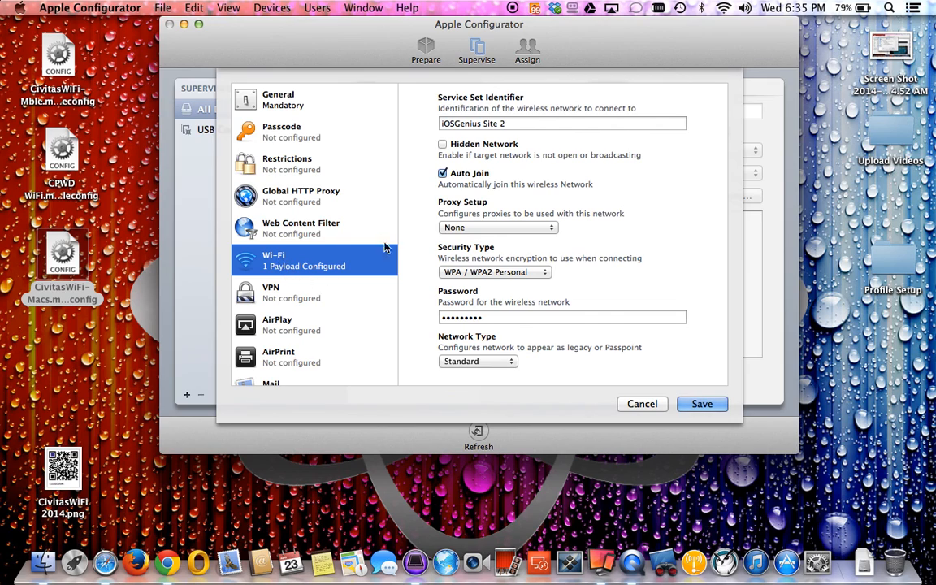
mouse_move(276, 210)
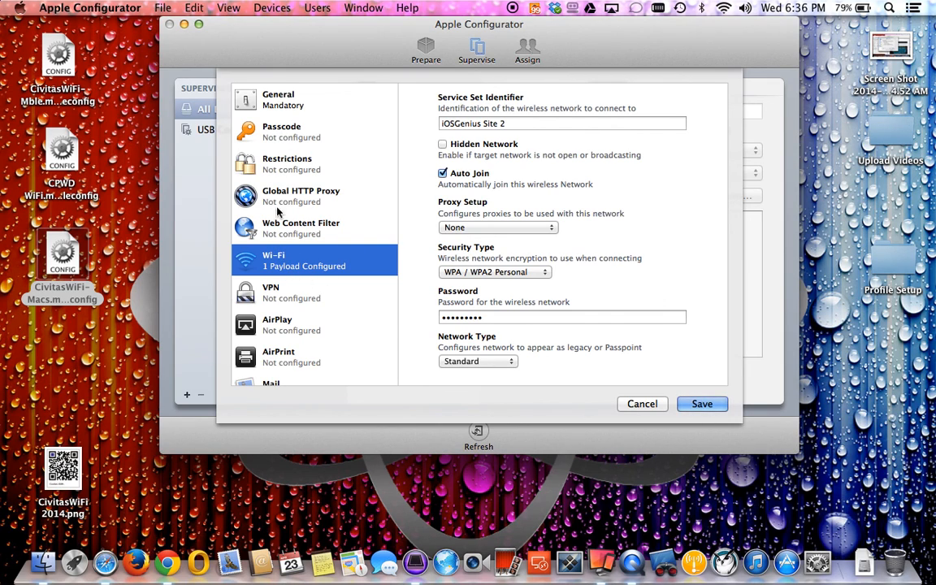
scroll(down, 3)
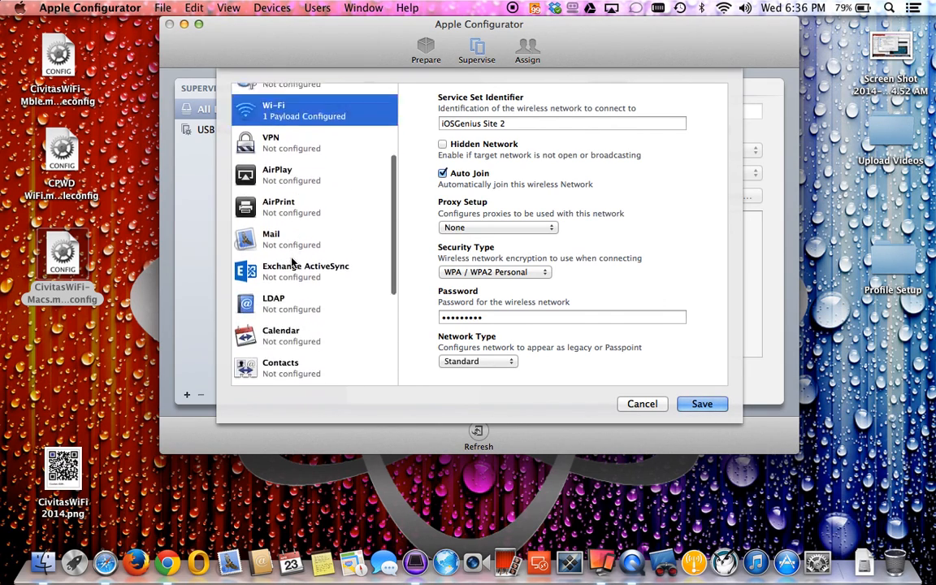
- Start a VPN payload, then cancel the editor to discard the unsaved profile
click(293, 143)
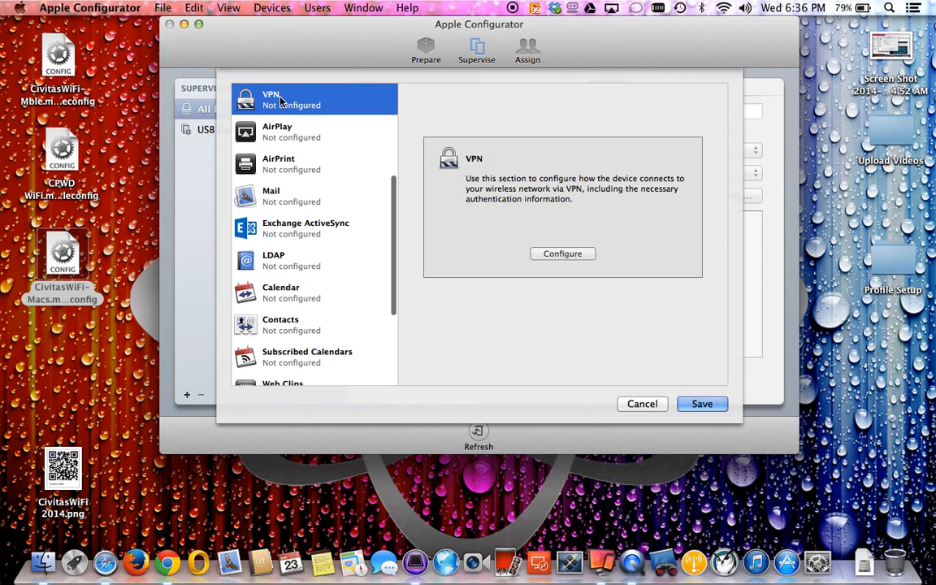
mouse_move(556, 263)
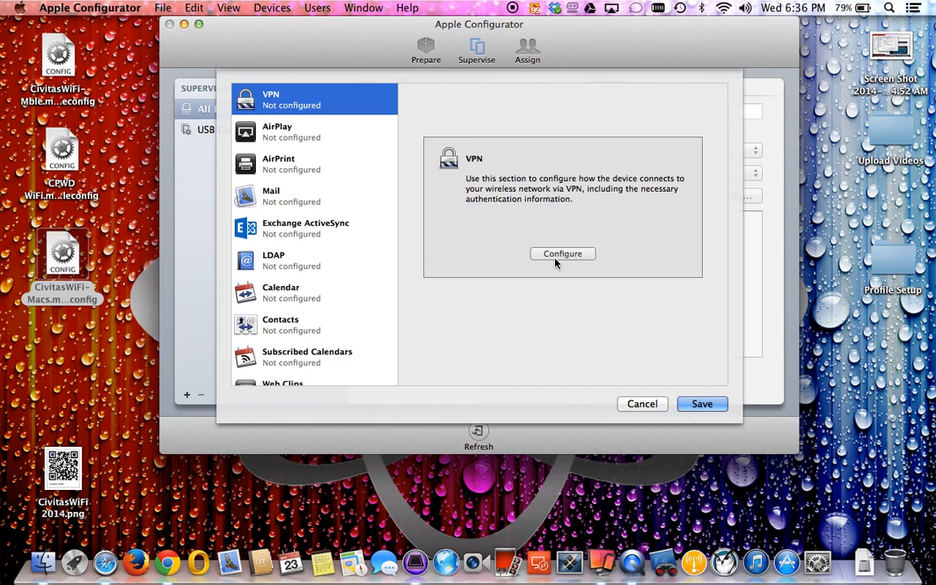
mouse_move(550, 250)
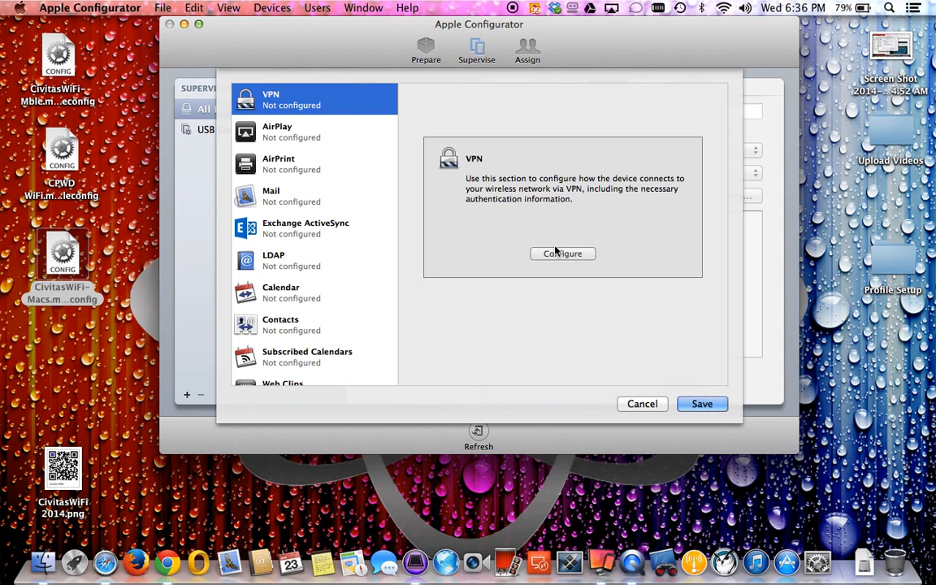
click(563, 253)
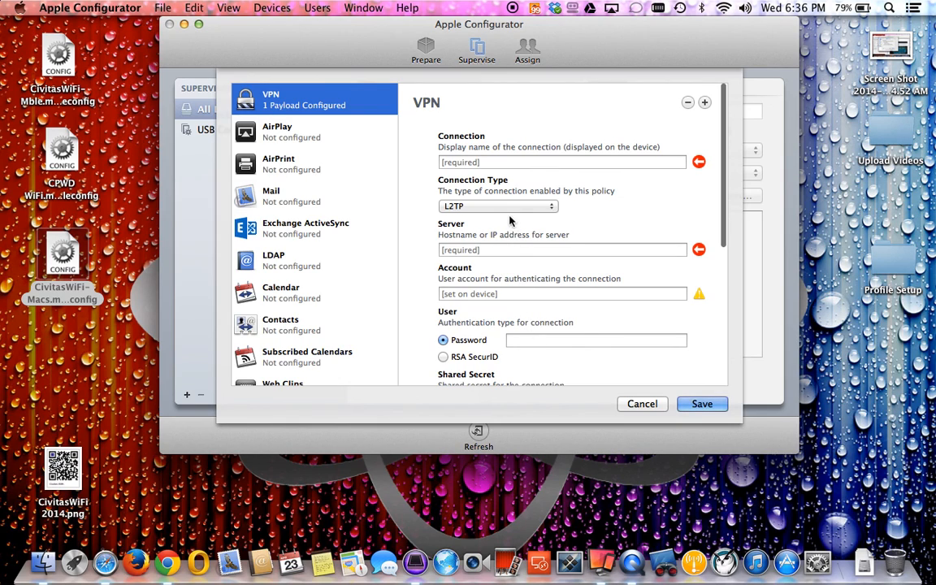
click(498, 205)
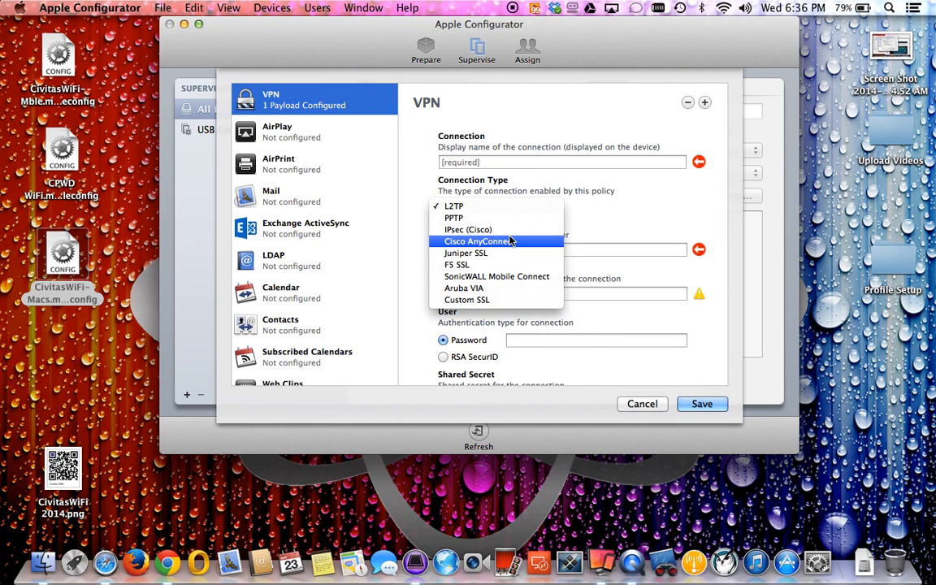
mouse_move(513, 276)
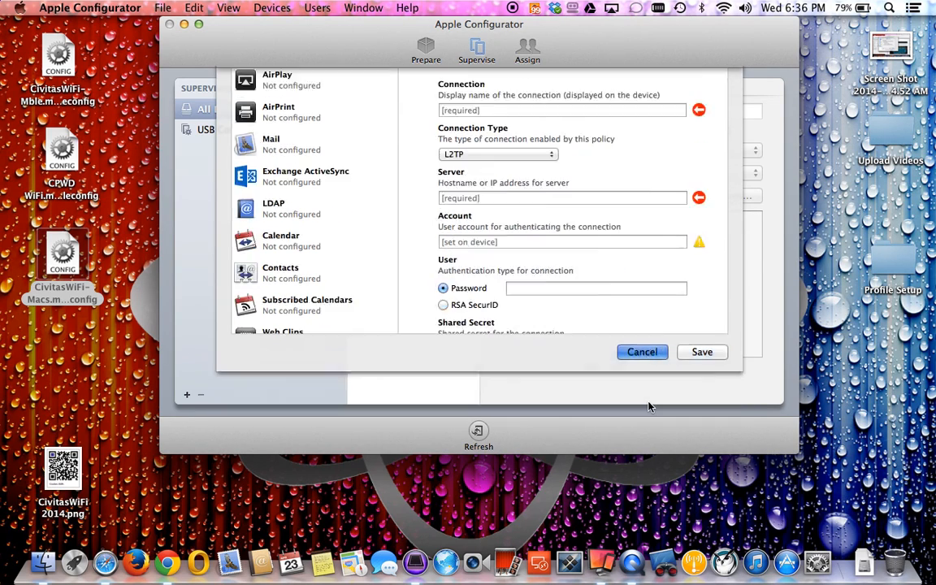
click(642, 351)
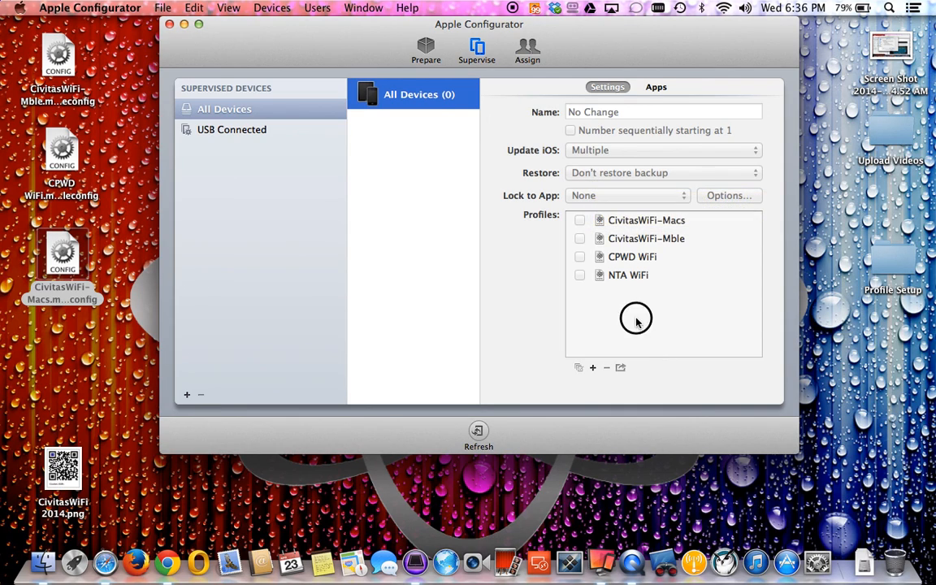
- Create a new profile named iOSgenius with a description and consent message
click(591, 367)
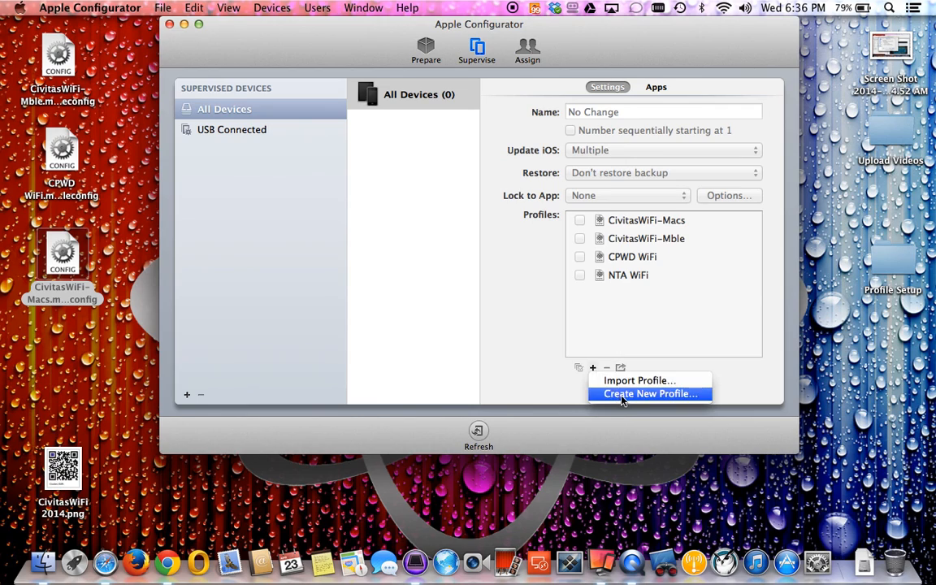
click(650, 393)
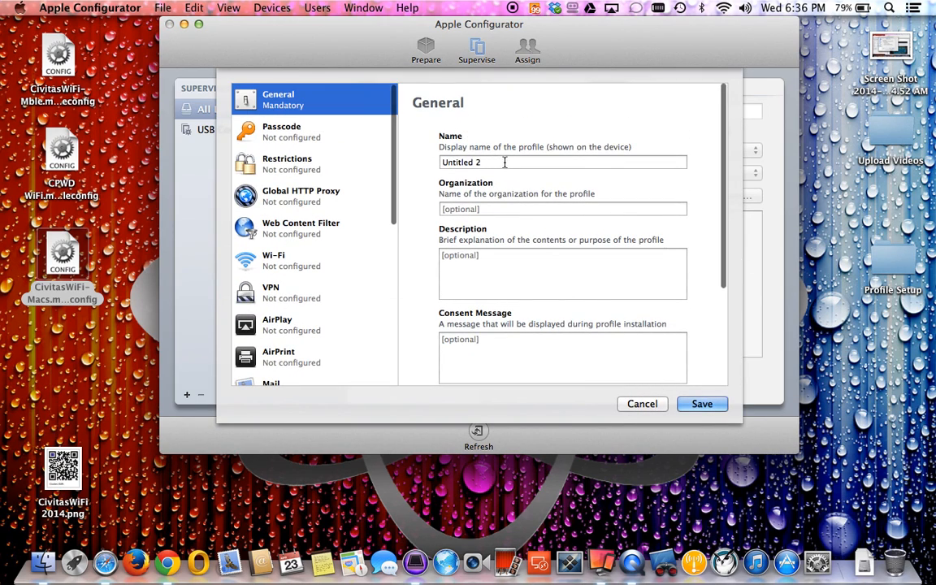
text(io)
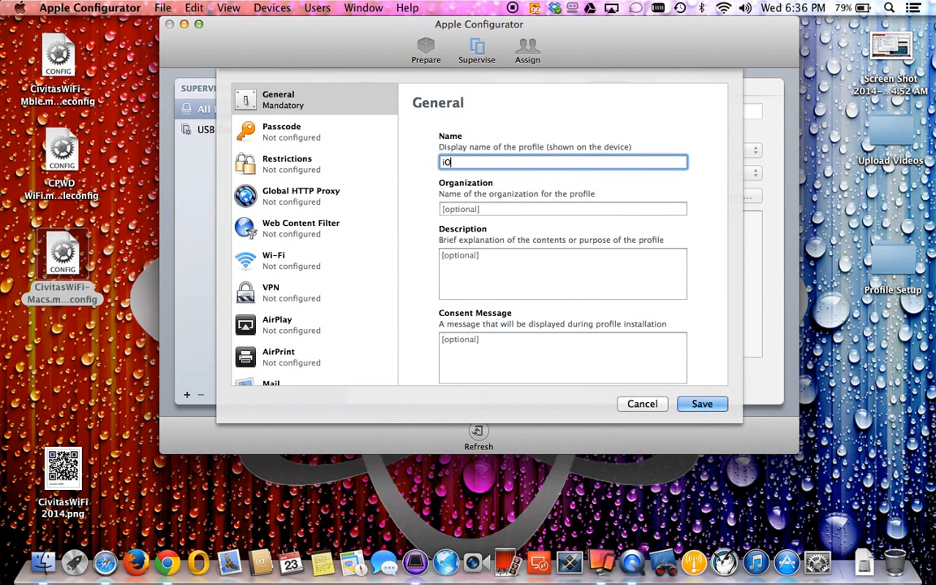
text(S)
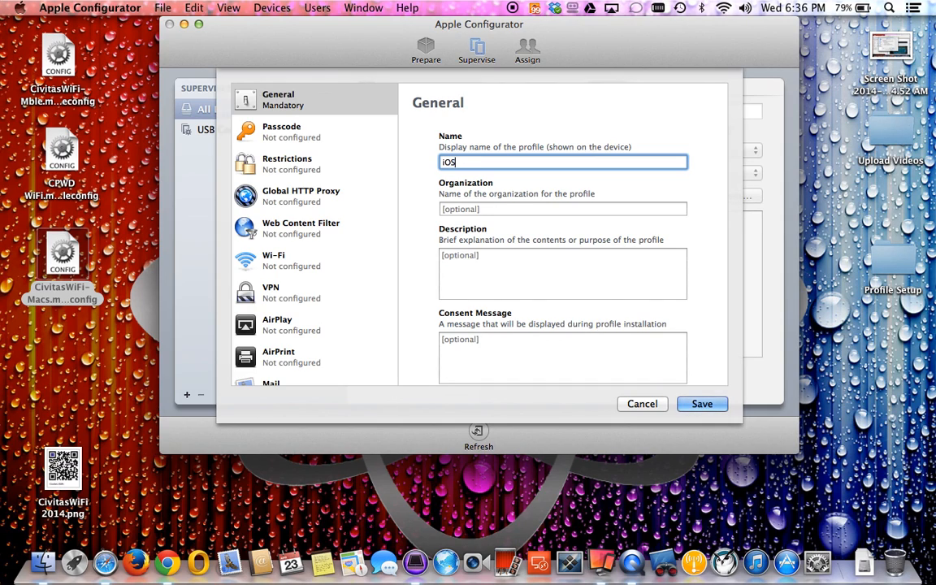
text(genius)
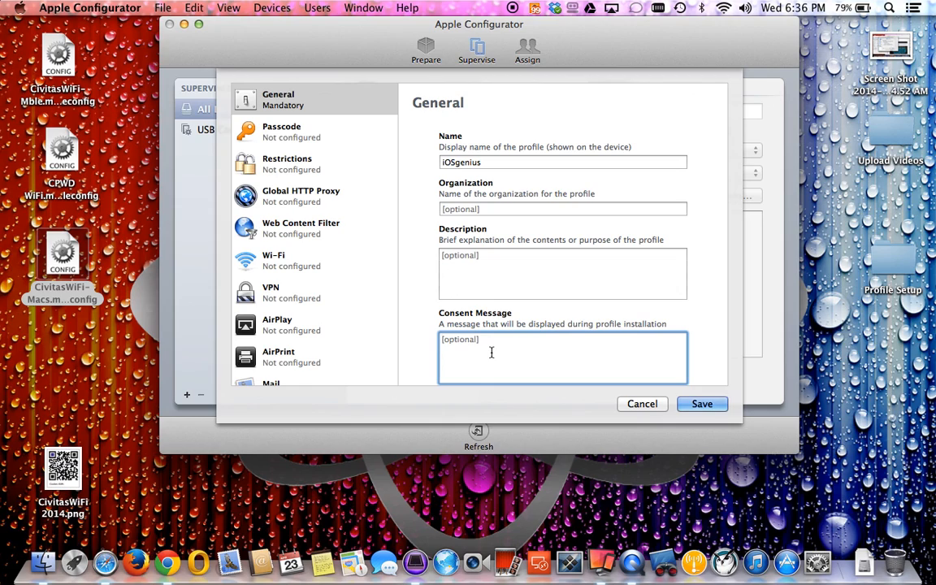
text(this is during install)
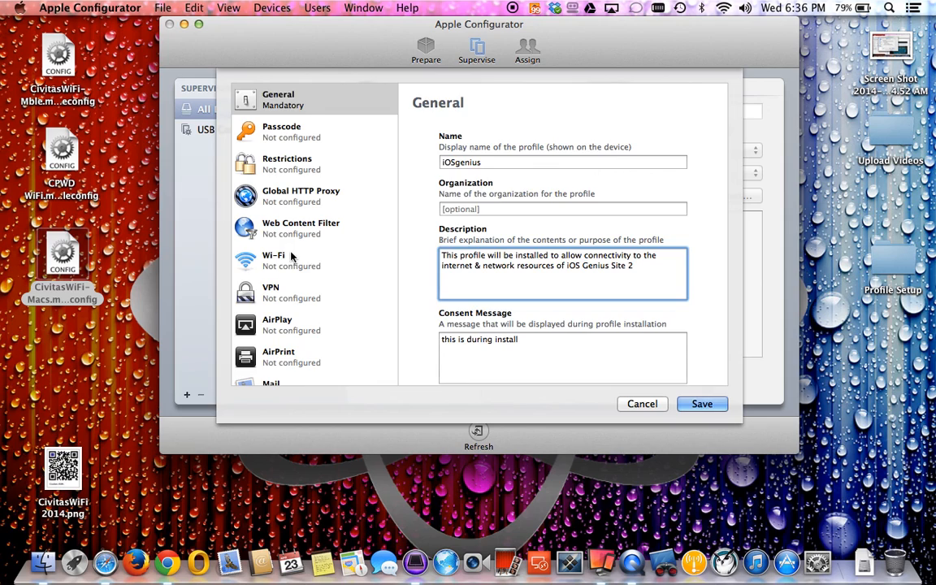
- Add a Wi-Fi payload to the new profile
click(273, 260)
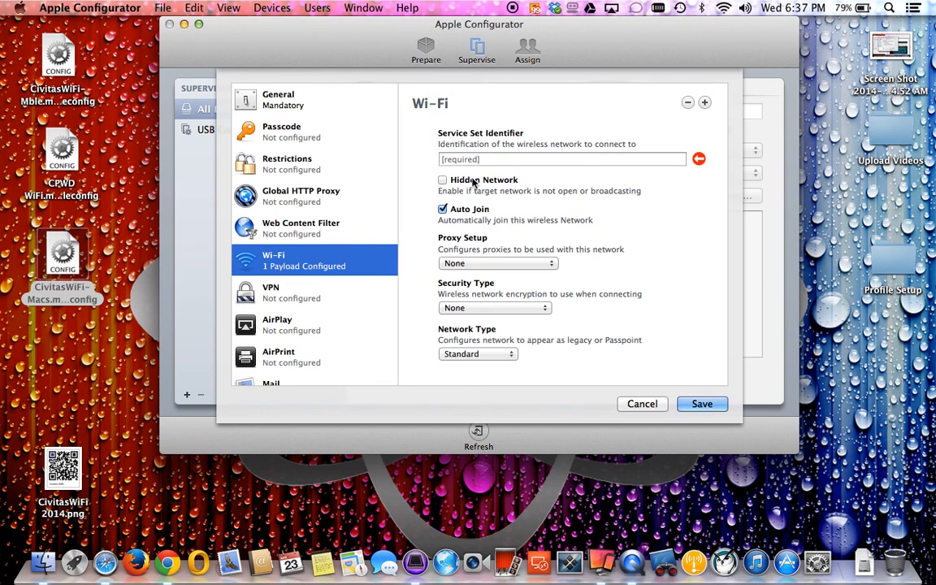
- Set the Wi-Fi SSID to iOSGenius with WPA / WPA2 Personal security
text(iOSGenius)
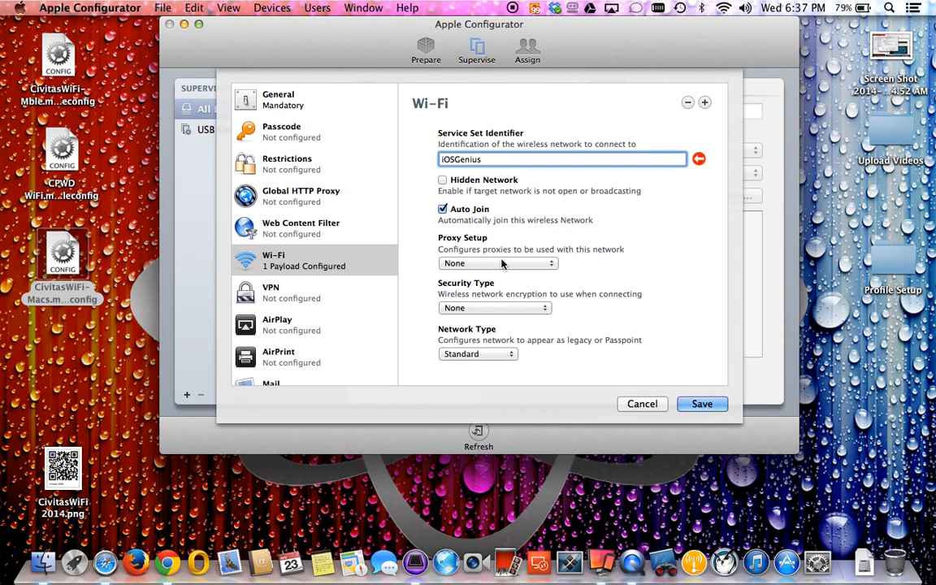
click(497, 263)
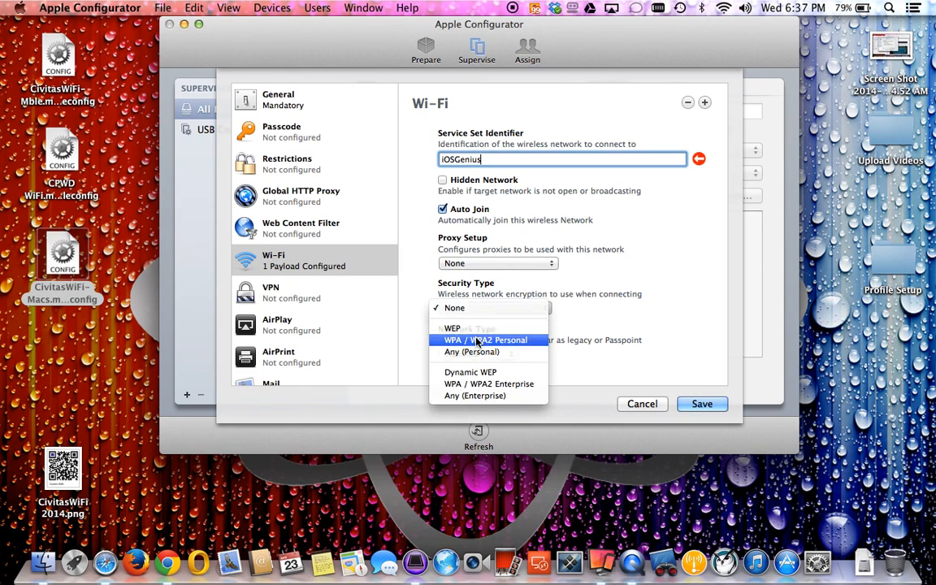
click(484, 339)
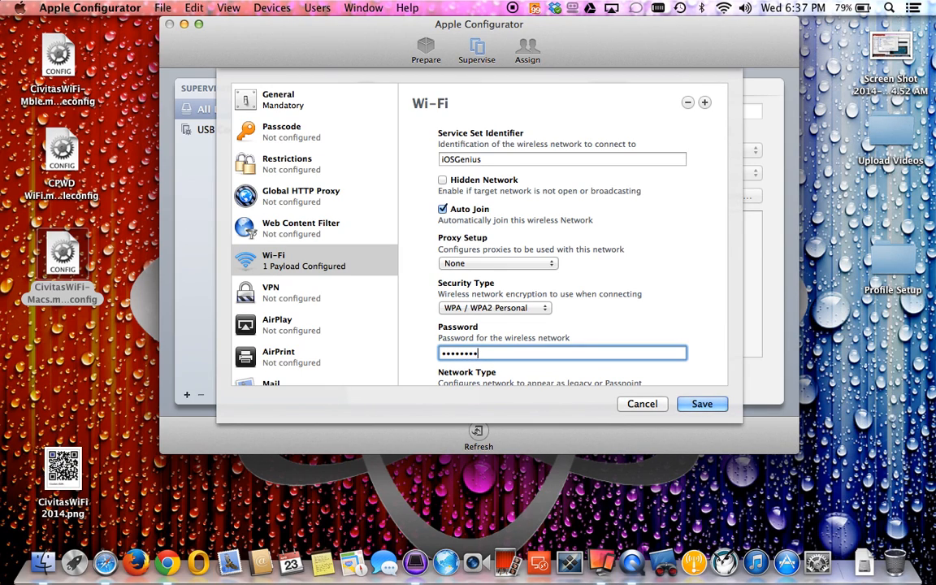
mouse_move(465, 370)
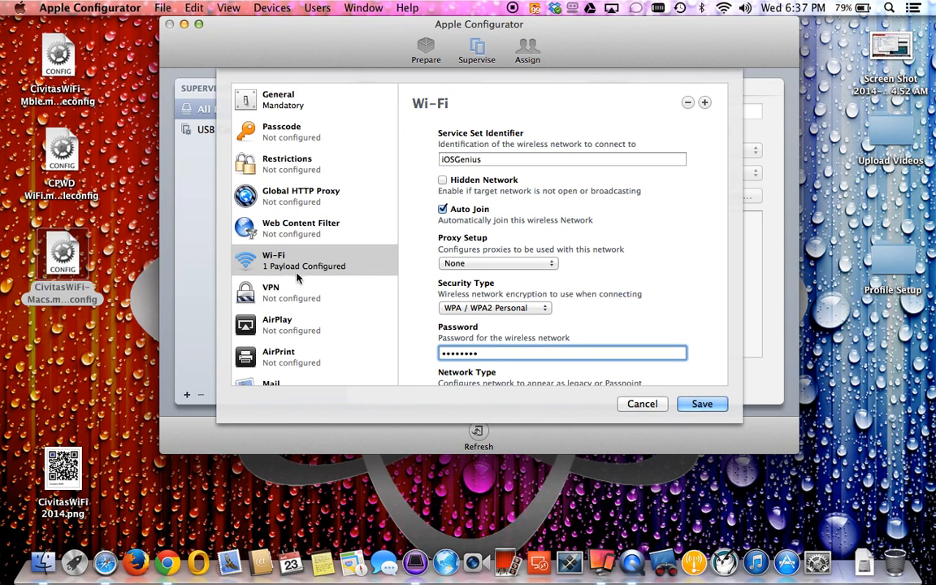
mouse_move(286, 296)
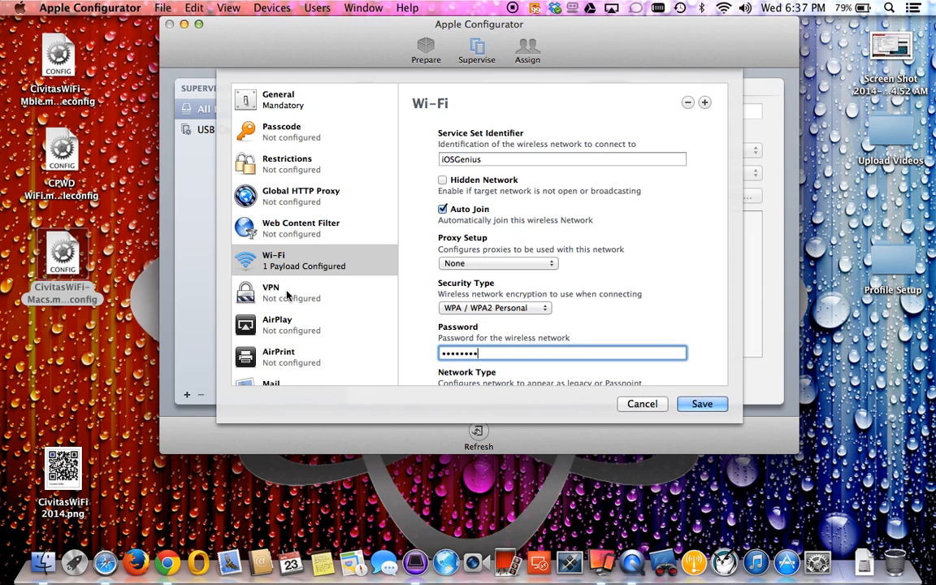
scroll(down, 3)
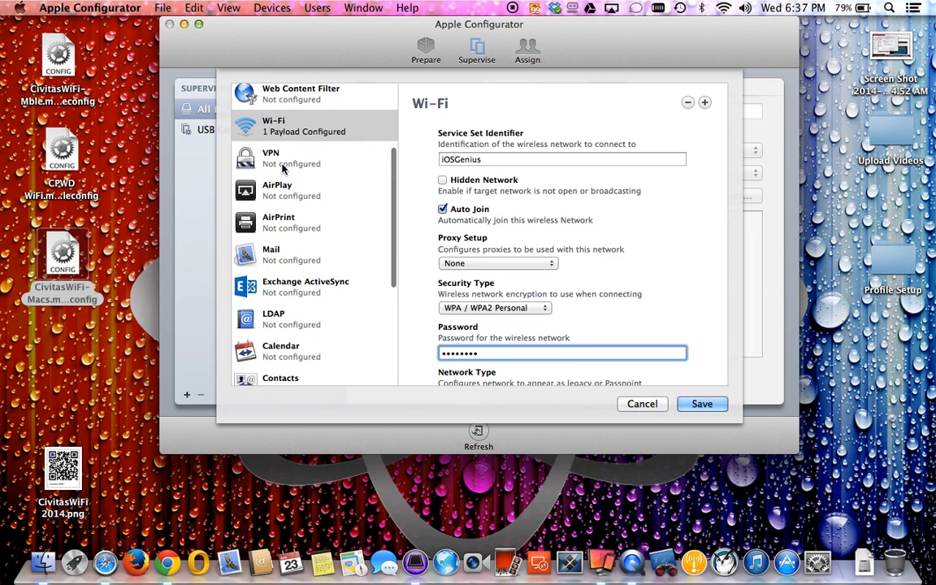
- Browse the payload list past AirPlay and Exchange ActiveSync to Web Clips
click(293, 190)
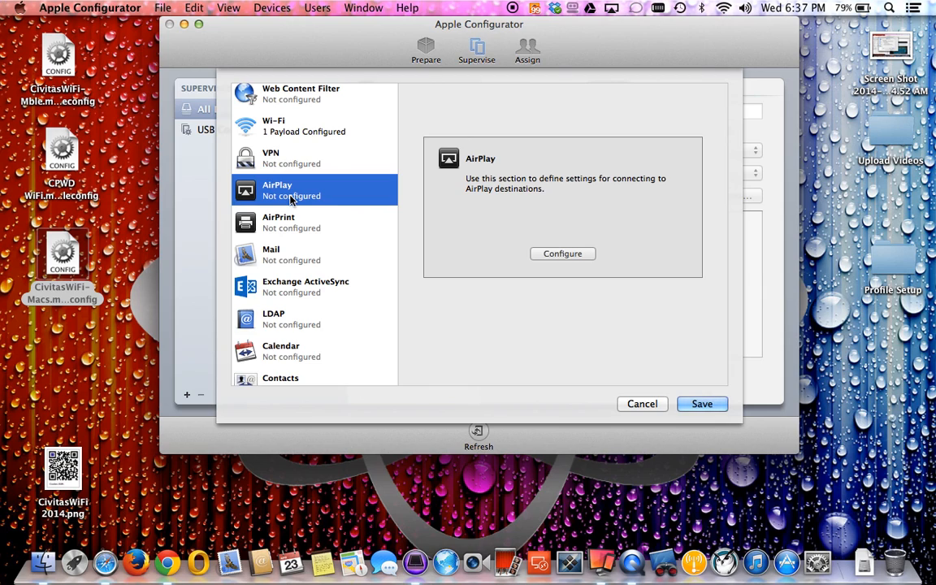
mouse_move(283, 317)
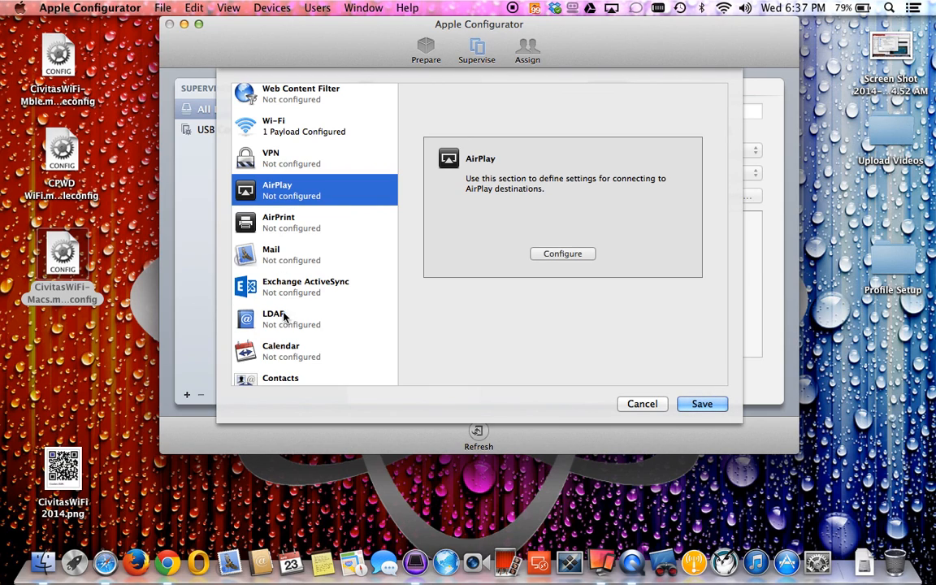
click(305, 286)
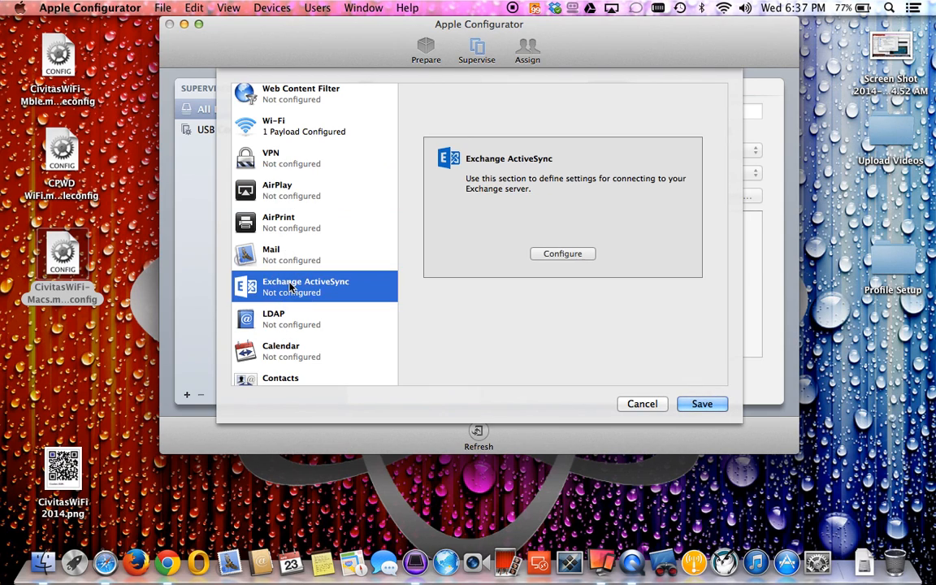
scroll(down, 3)
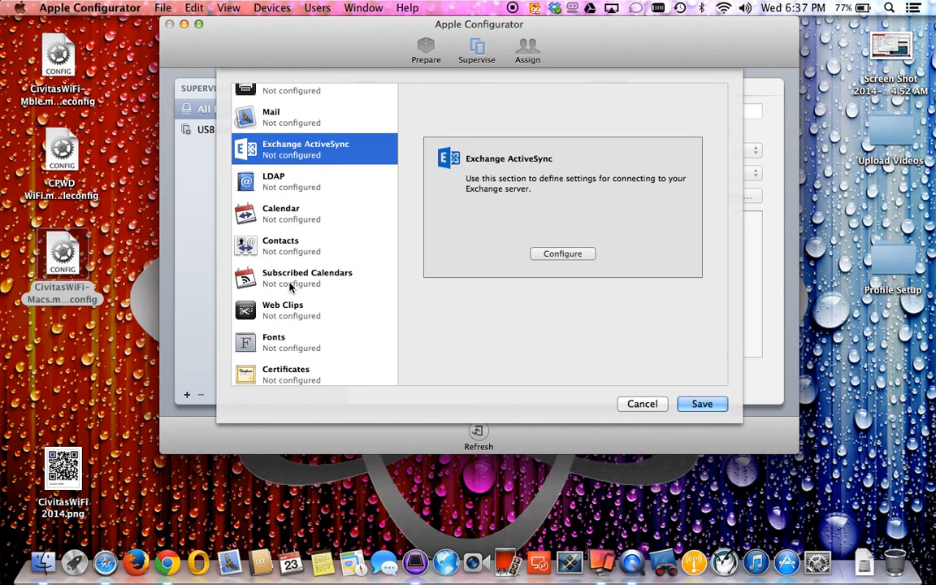
scroll(down, 3)
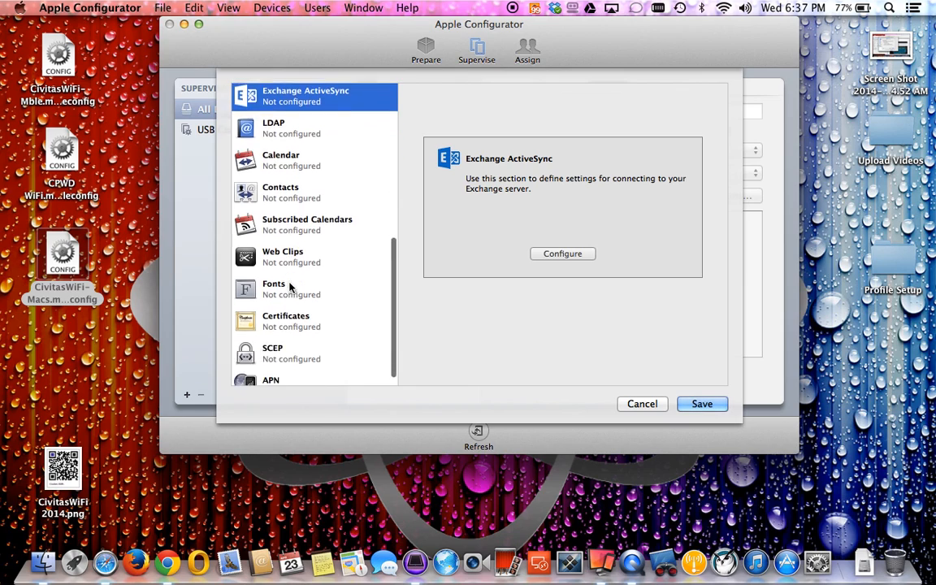
scroll(down, 3)
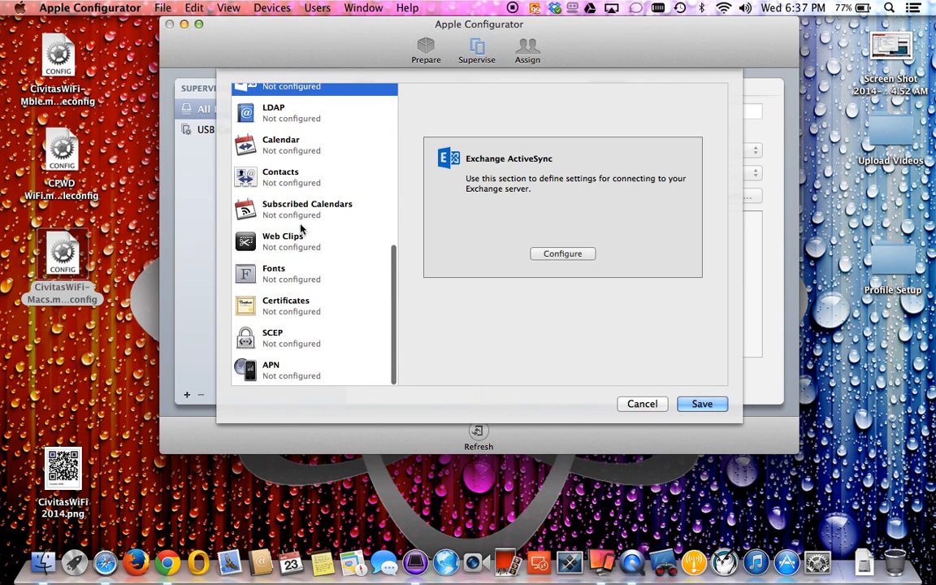
mouse_move(283, 348)
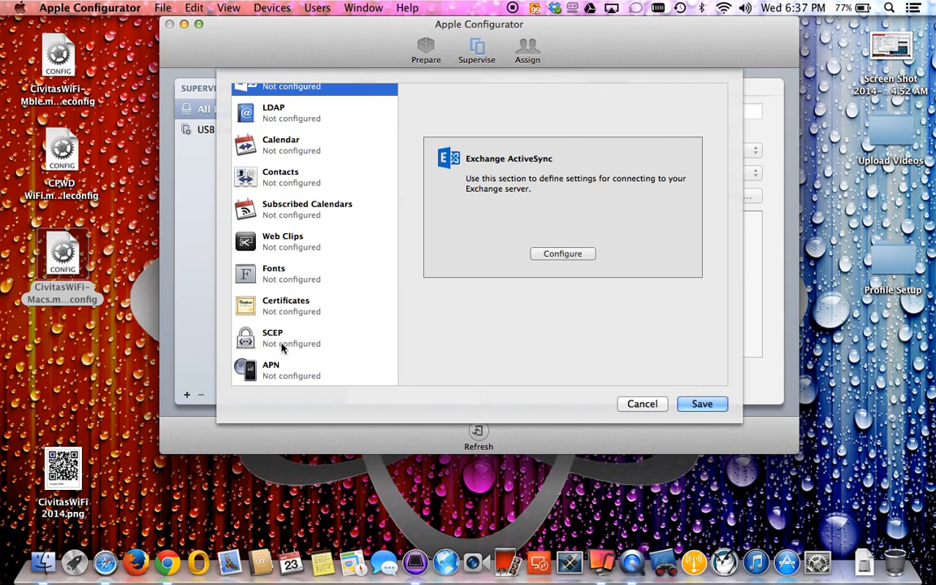
mouse_move(292, 259)
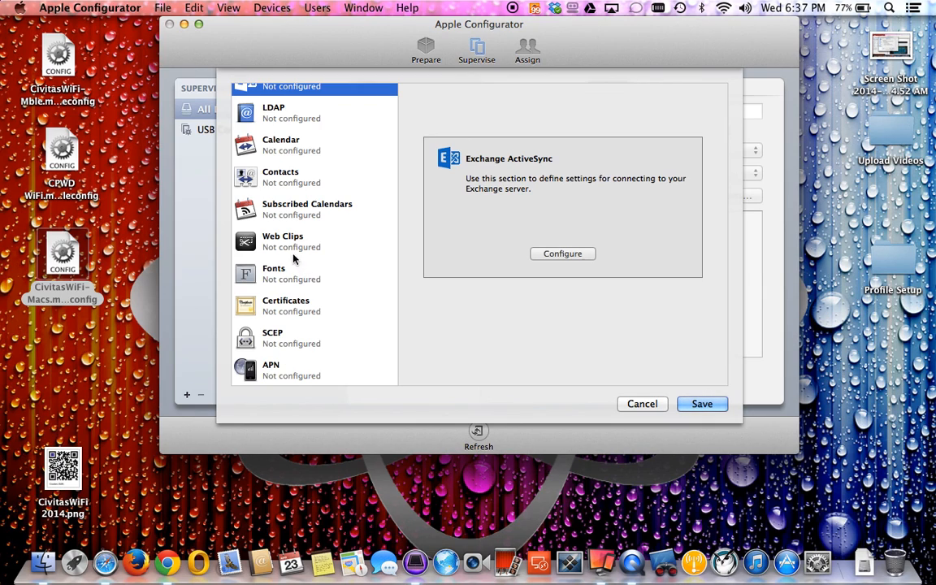
click(282, 240)
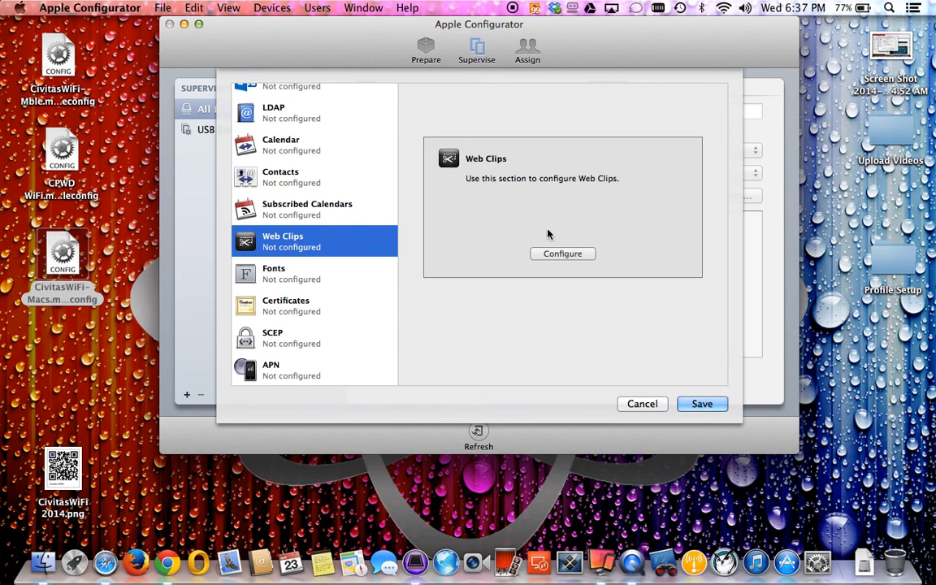
click(562, 253)
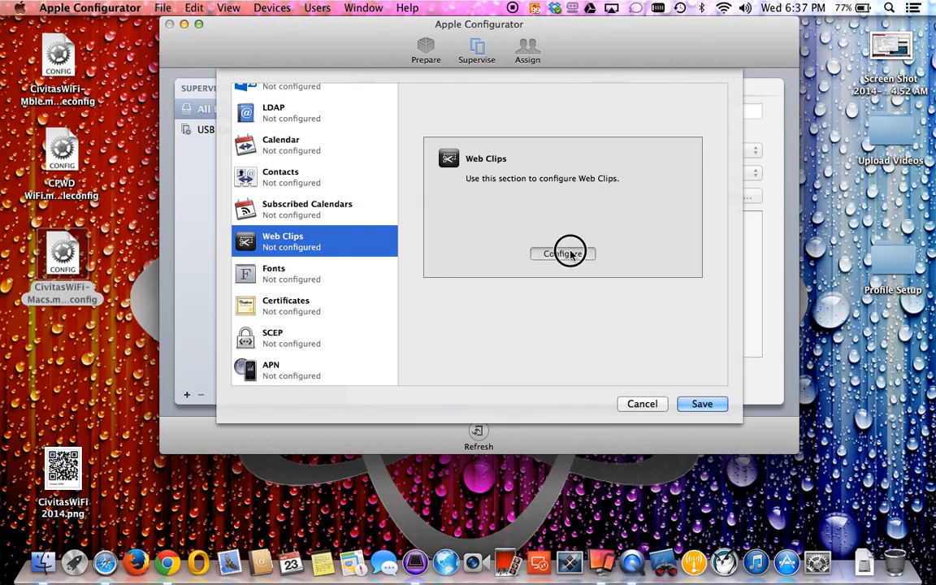
click(563, 253)
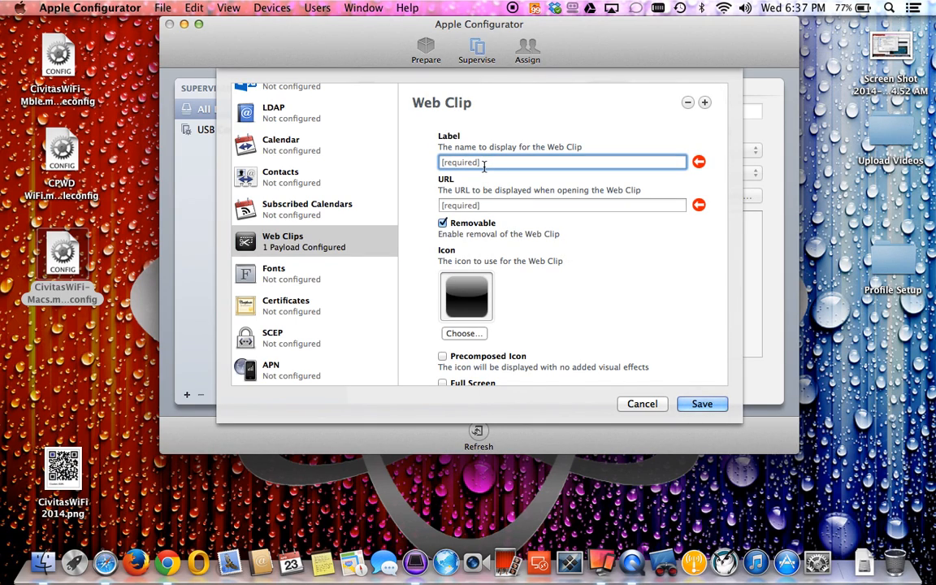
text(espn.co)
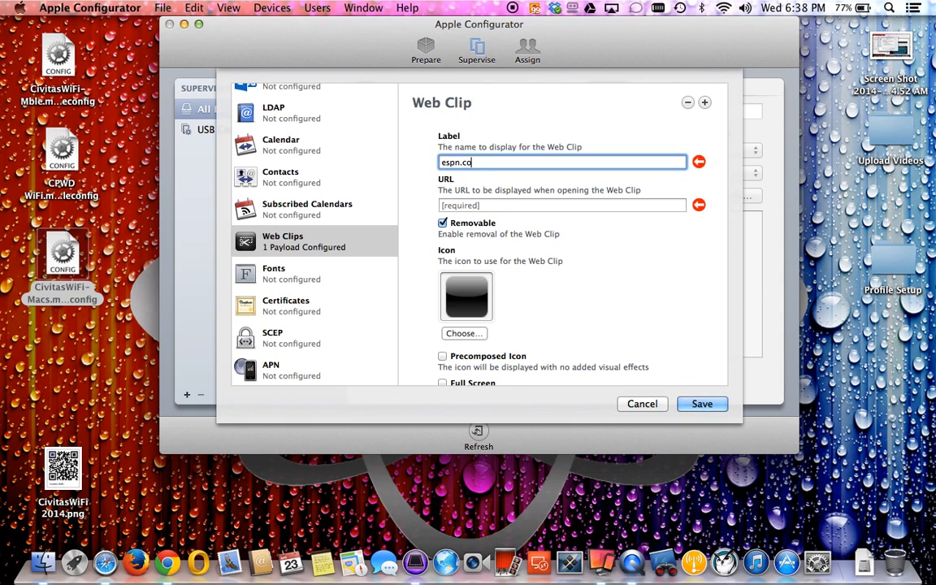
click(562, 205)
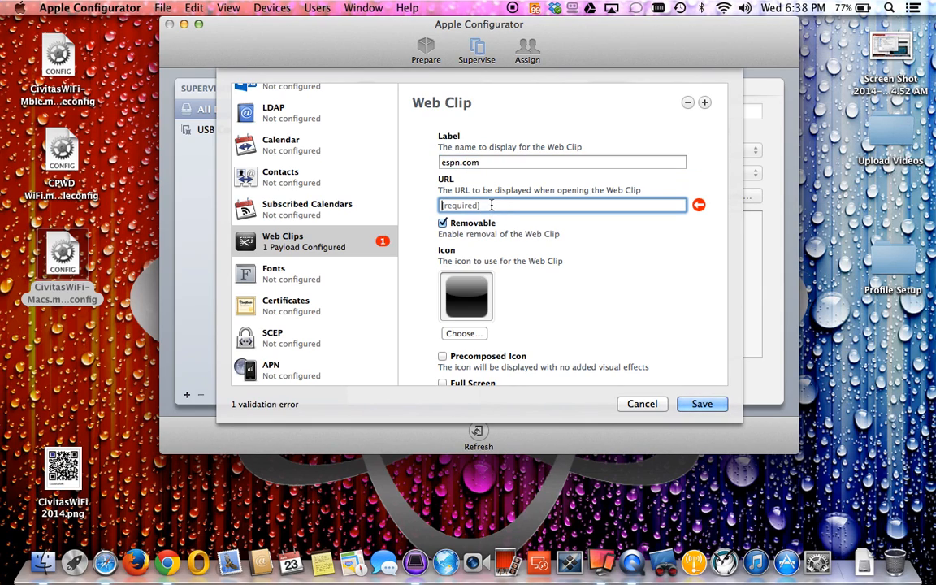
text(www.)
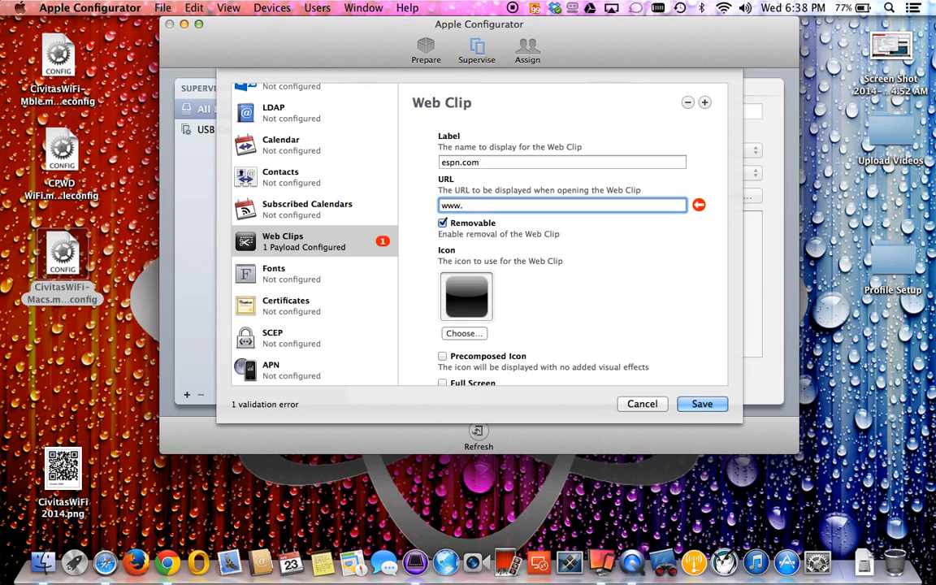
text(espn.com)
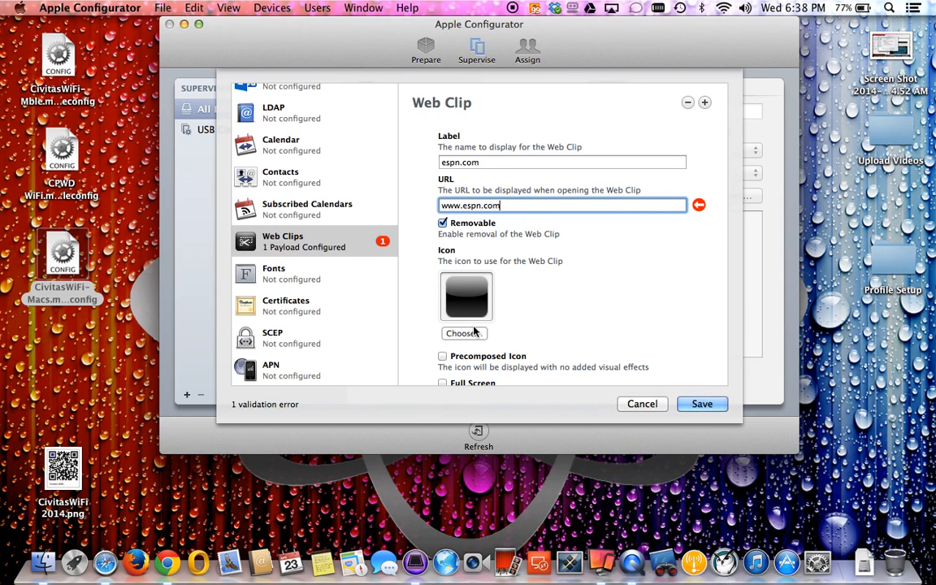
click(463, 333)
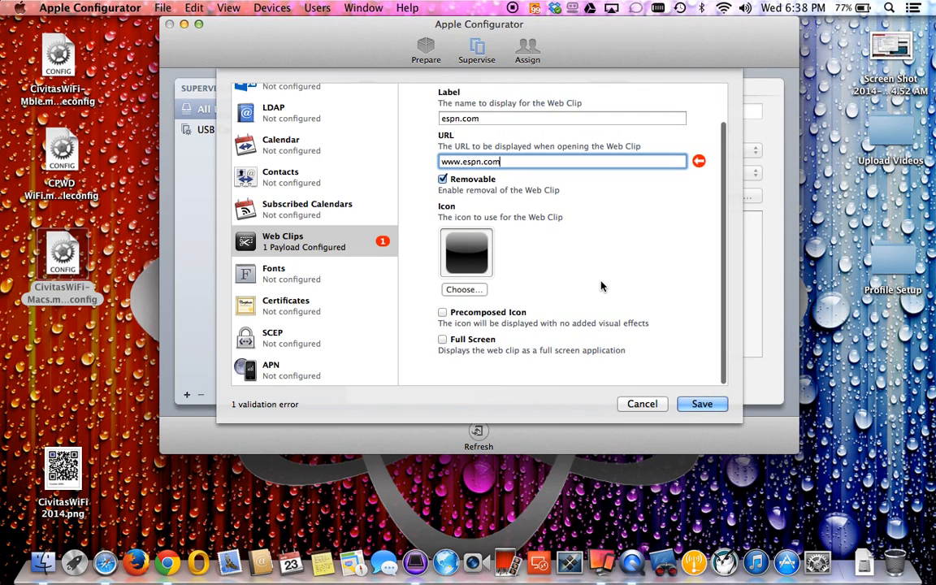
mouse_move(481, 270)
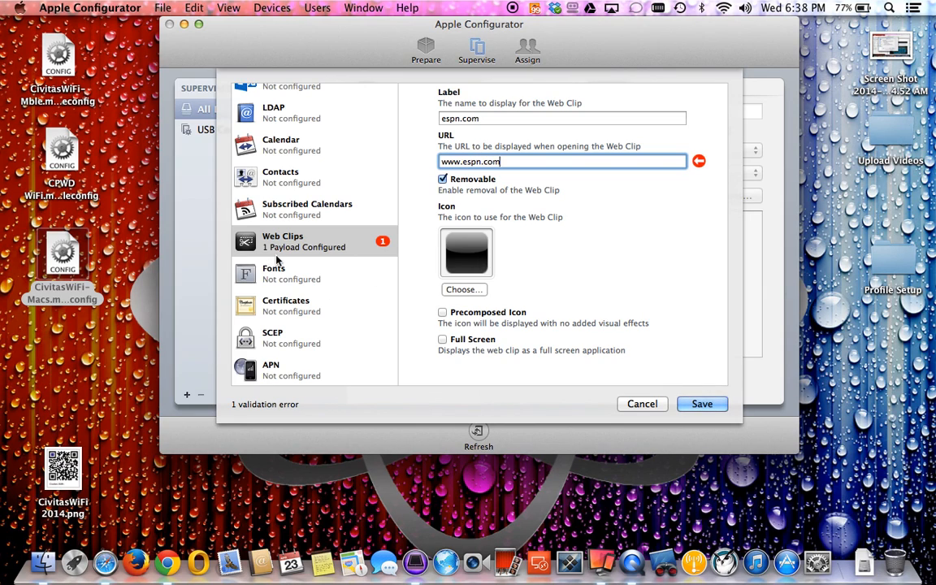
mouse_move(461, 250)
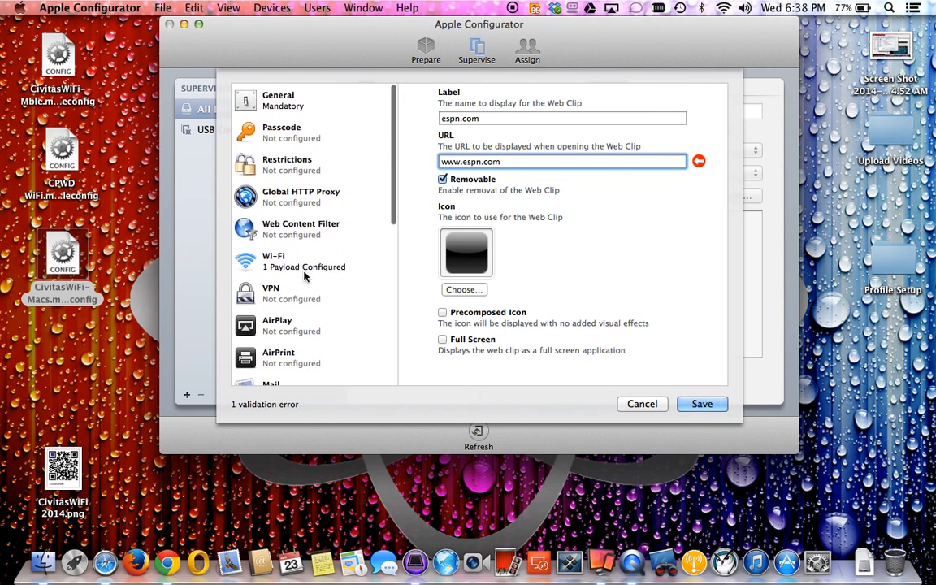
scroll(down, 3)
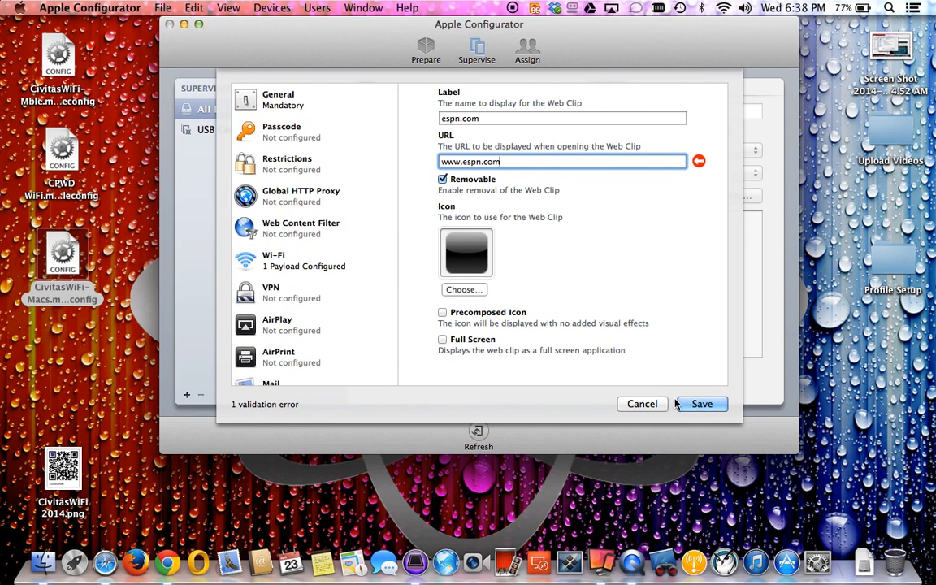
- Save the iOSgenius profile, reopen it to review its General info, and close it
click(701, 403)
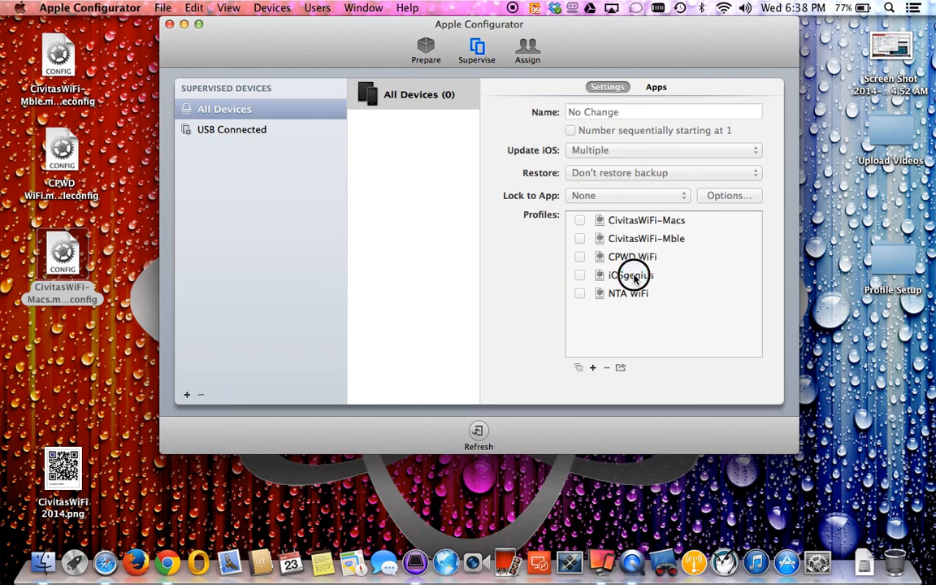
click(631, 275)
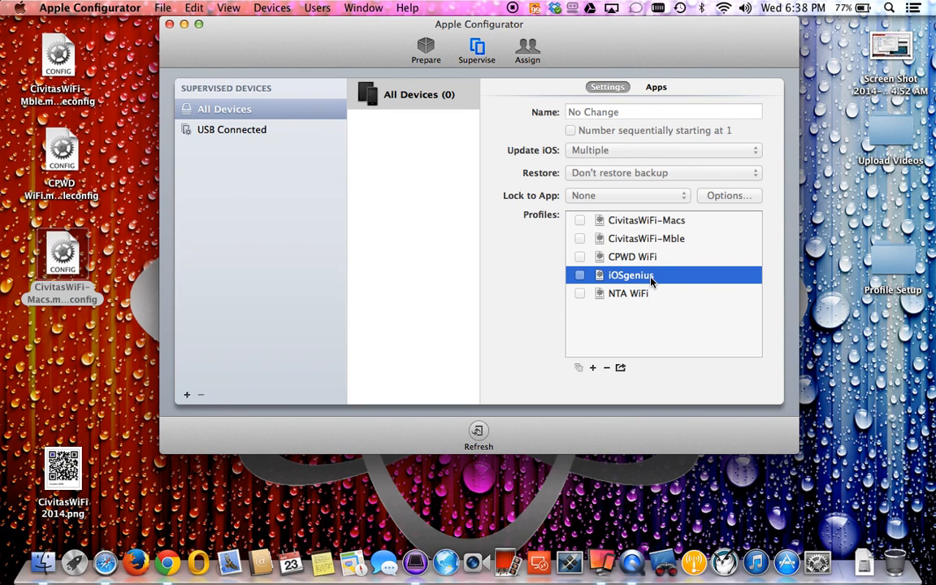
double_click(630, 275)
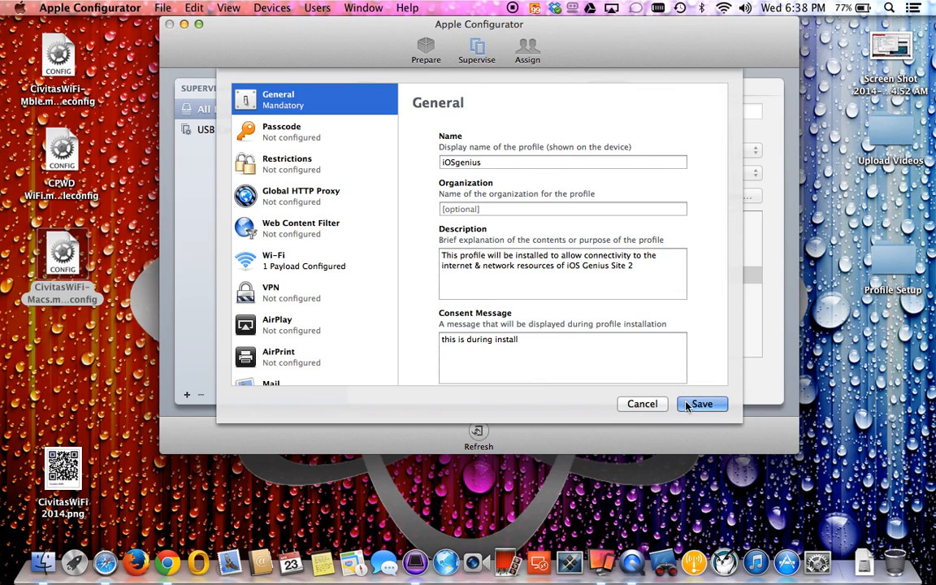
click(702, 403)
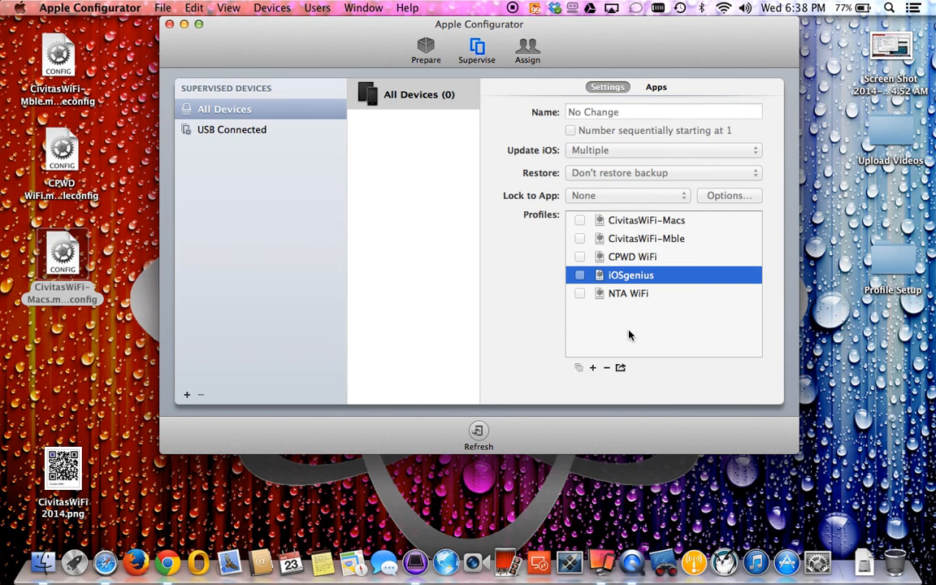
mouse_move(608, 335)
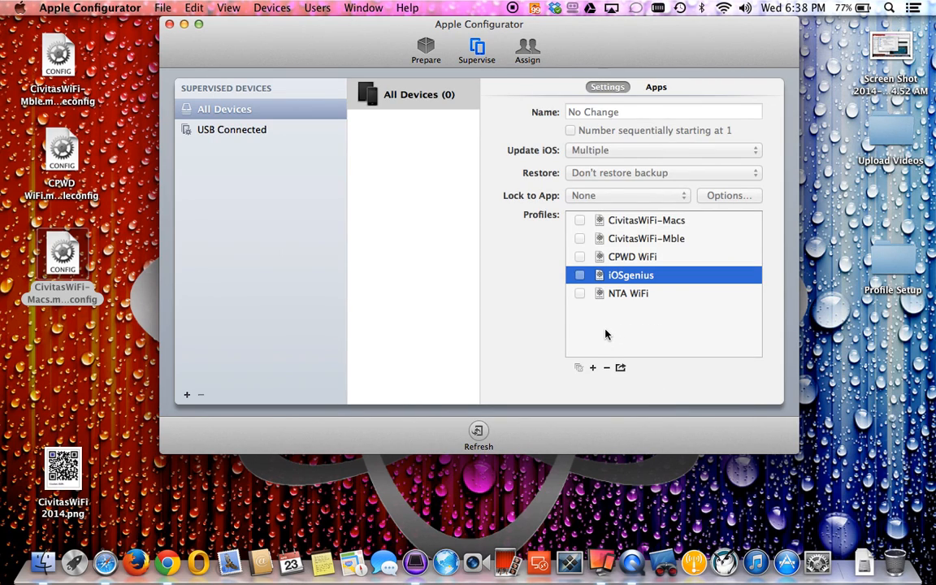
mouse_move(620, 291)
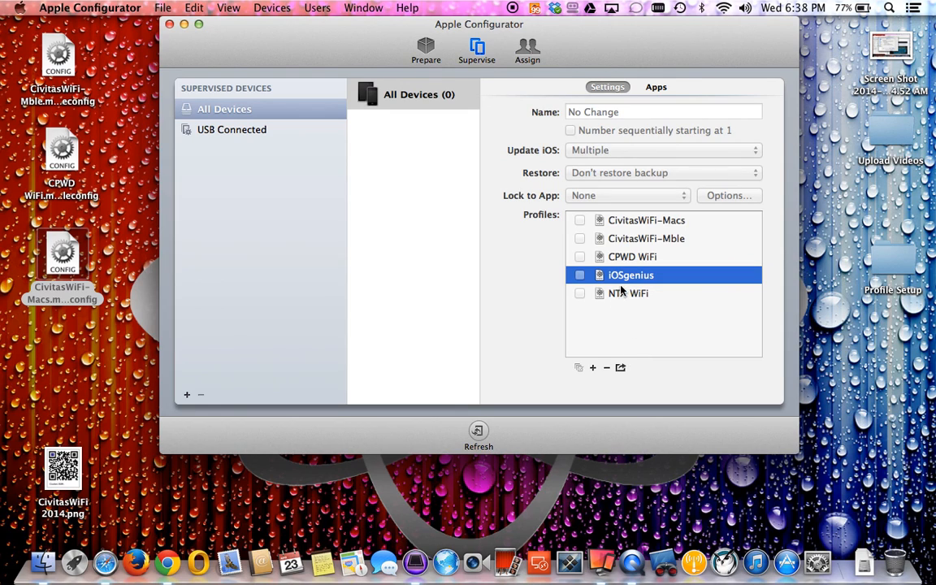
mouse_move(620, 367)
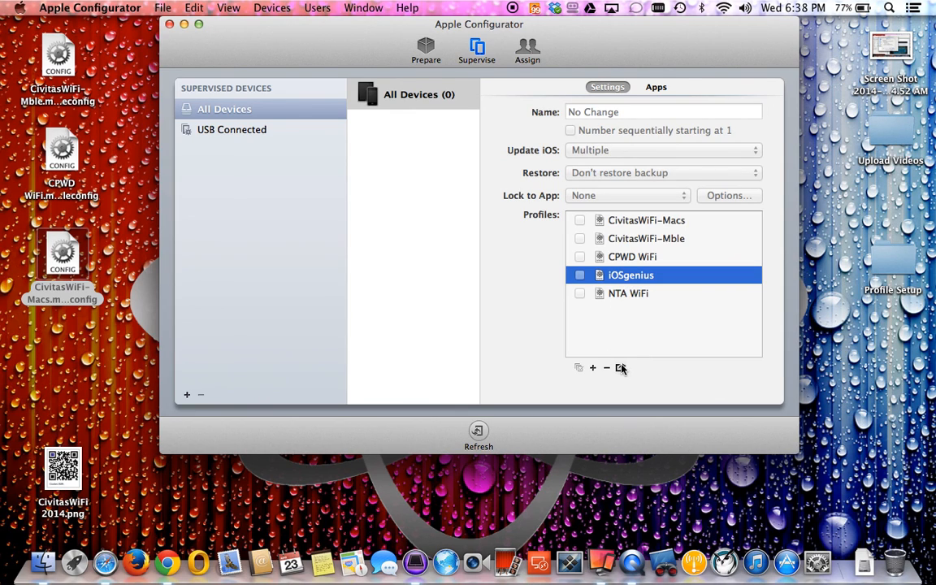
- Export iOSgenius as a signed .mobileconfig file to the Desktop
click(621, 367)
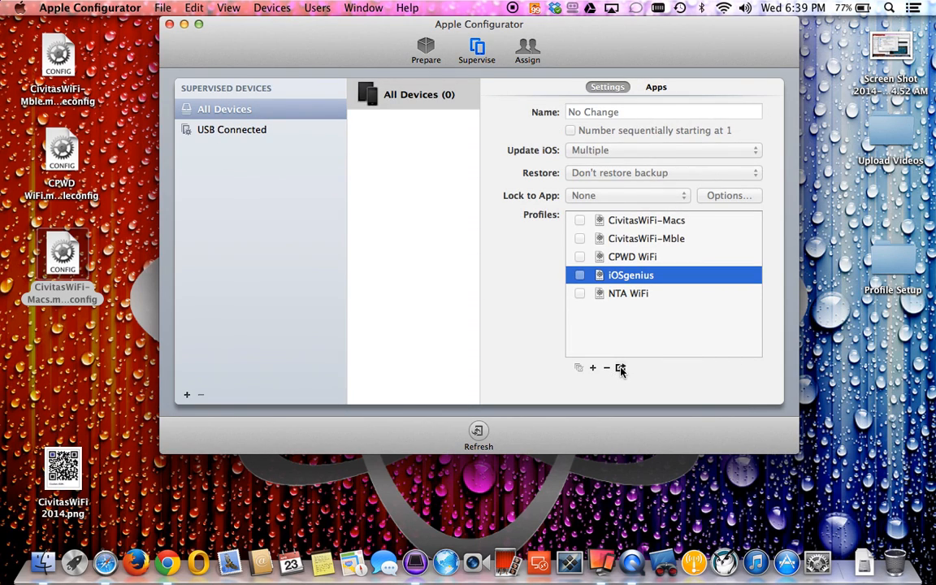
click(619, 368)
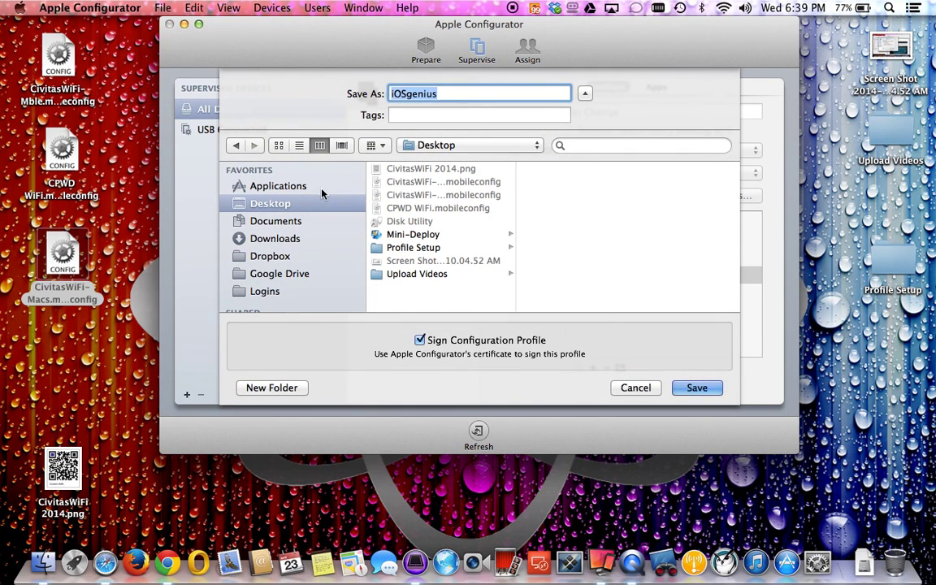
mouse_move(687, 354)
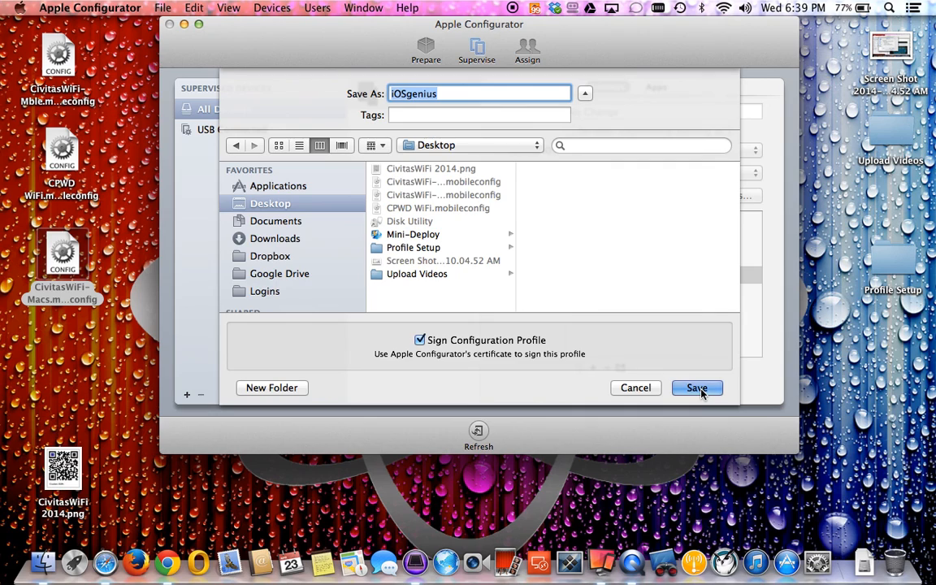
click(697, 386)
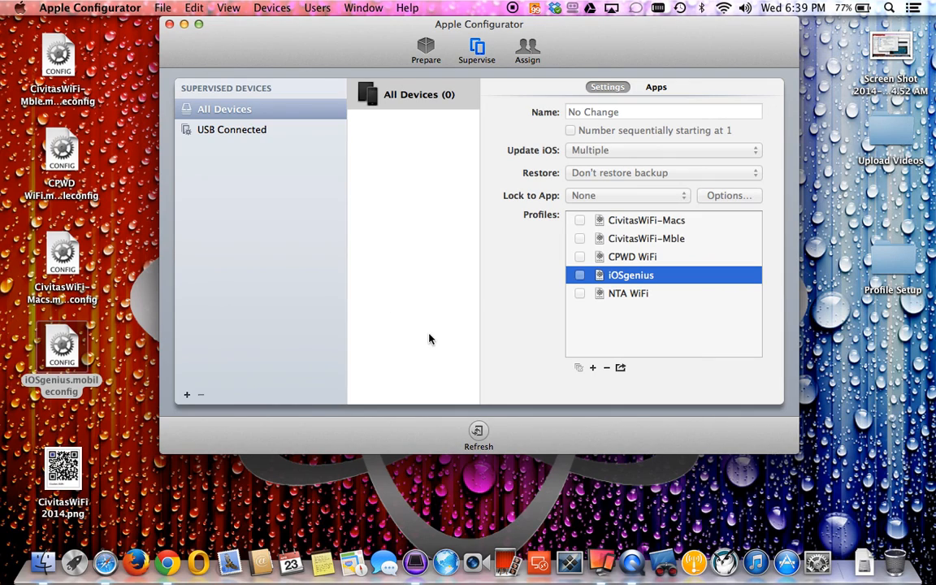
mouse_move(632, 149)
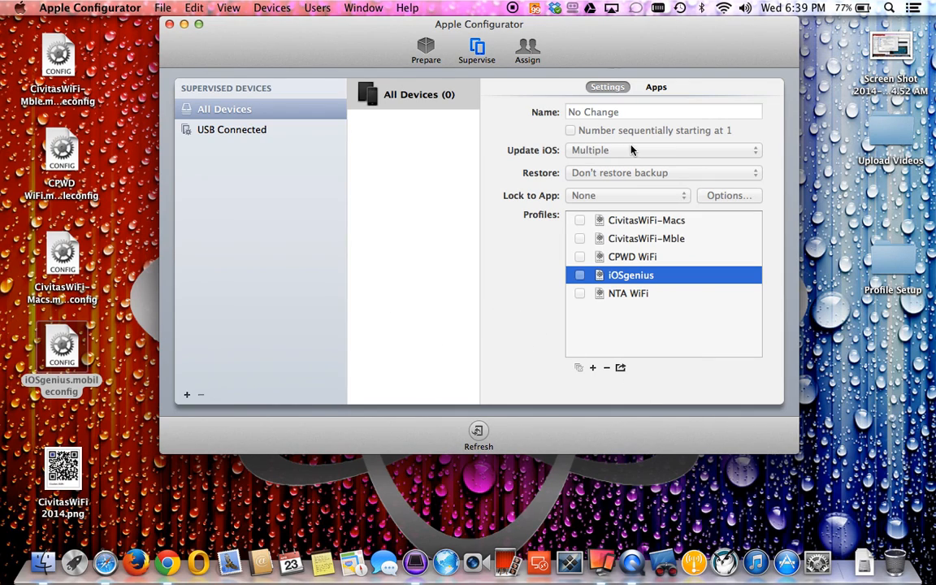
mouse_move(295, 45)
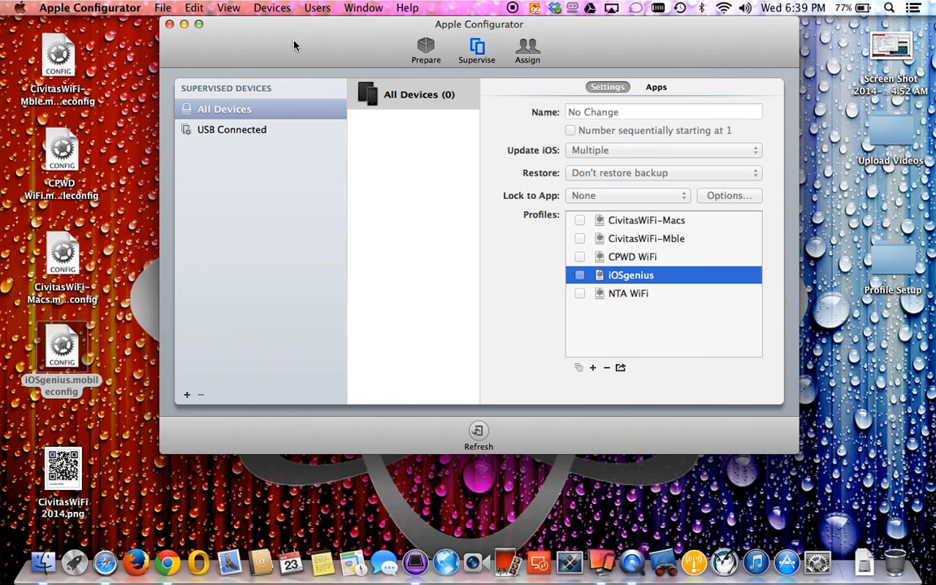
mouse_move(570, 39)
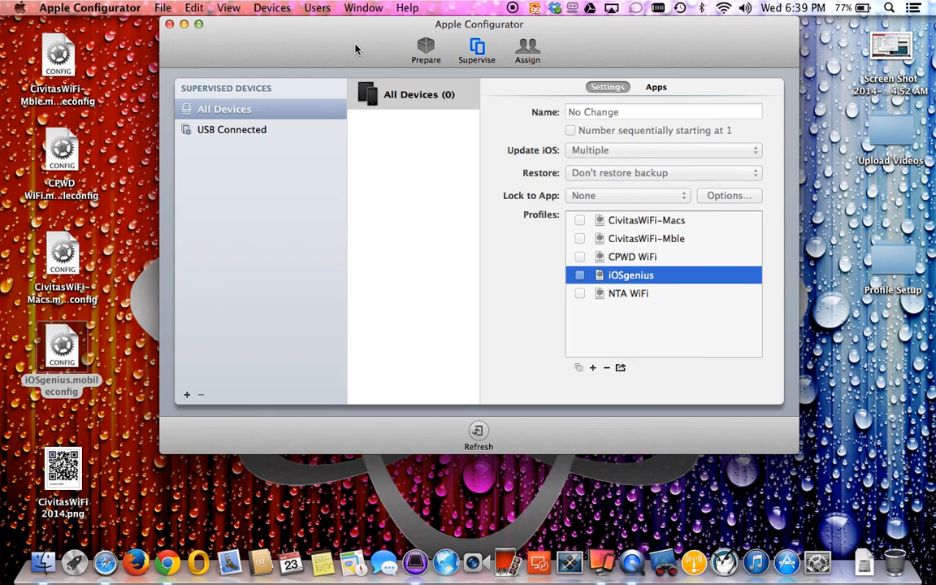
mouse_move(568, 48)
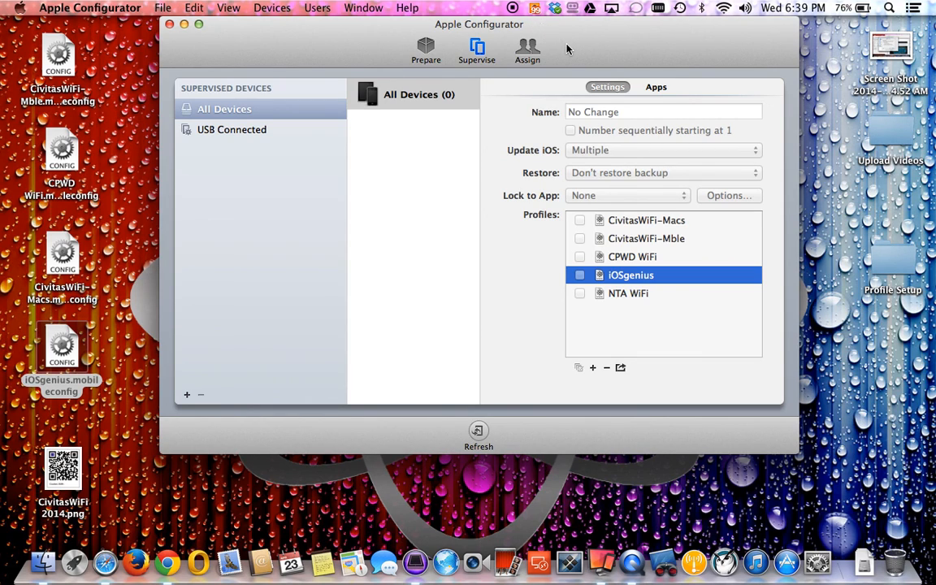
mouse_move(230, 37)
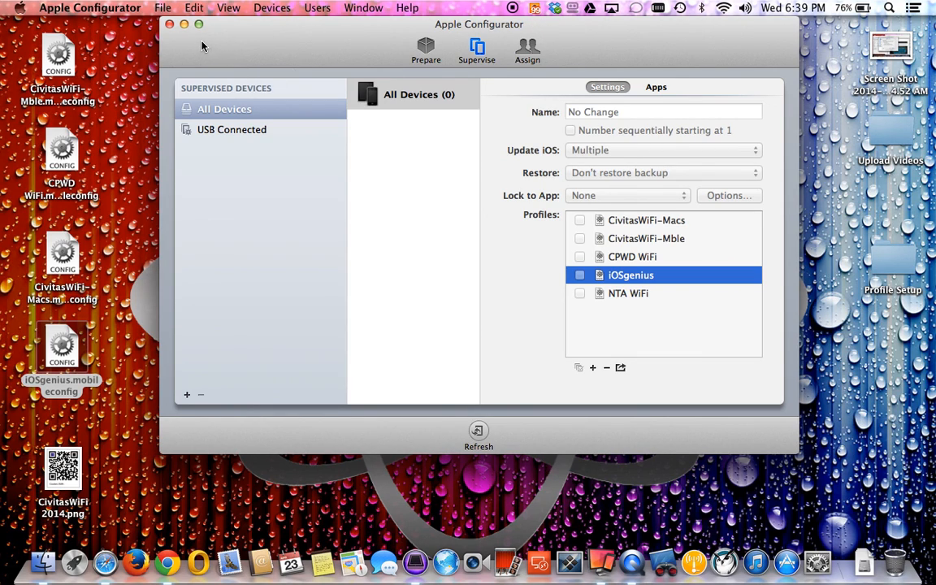
mouse_move(586, 39)
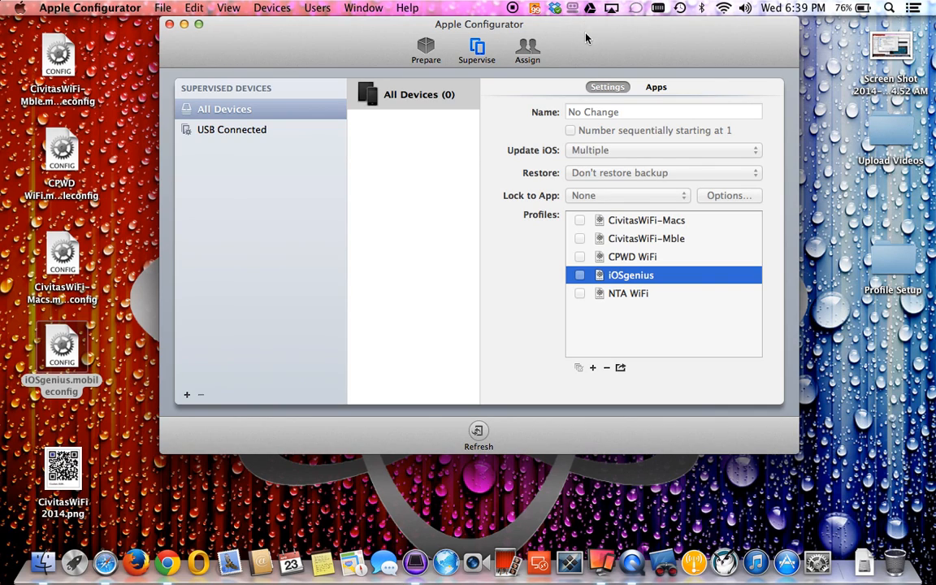
mouse_move(310, 51)
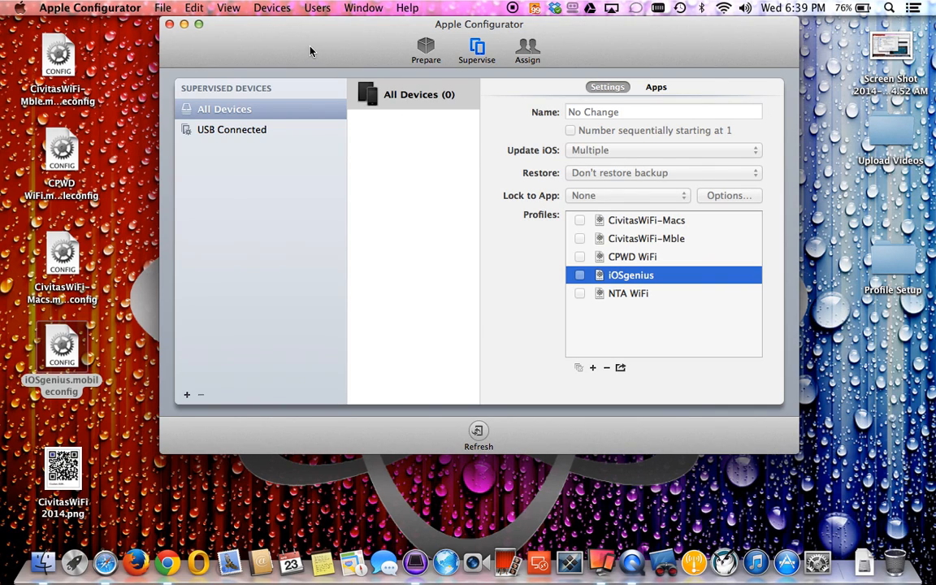